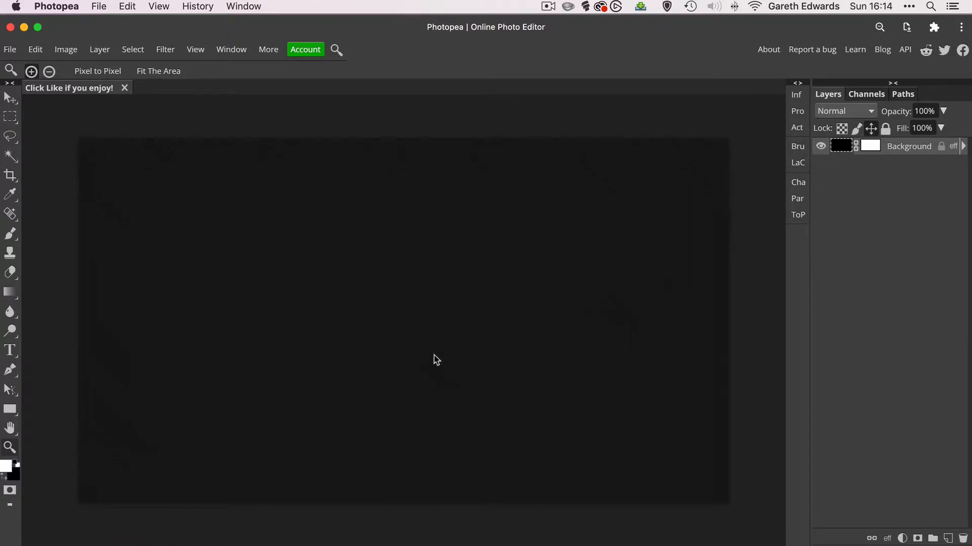
pyautogui.moveTo(453, 336)
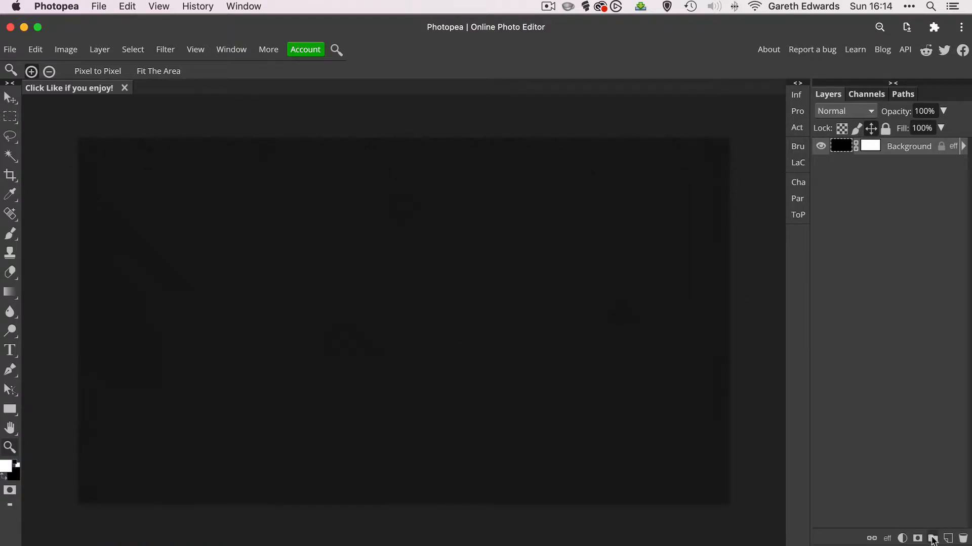
# Create a new layer group in the Layers panel and rename it 'Glow'
pyautogui.click(932, 537)
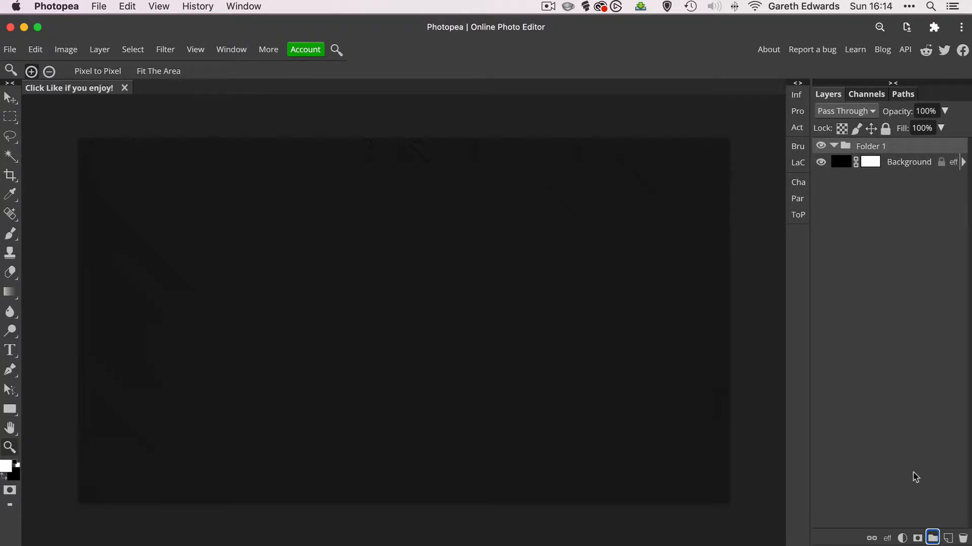
pyautogui.doubleClick(870, 146)
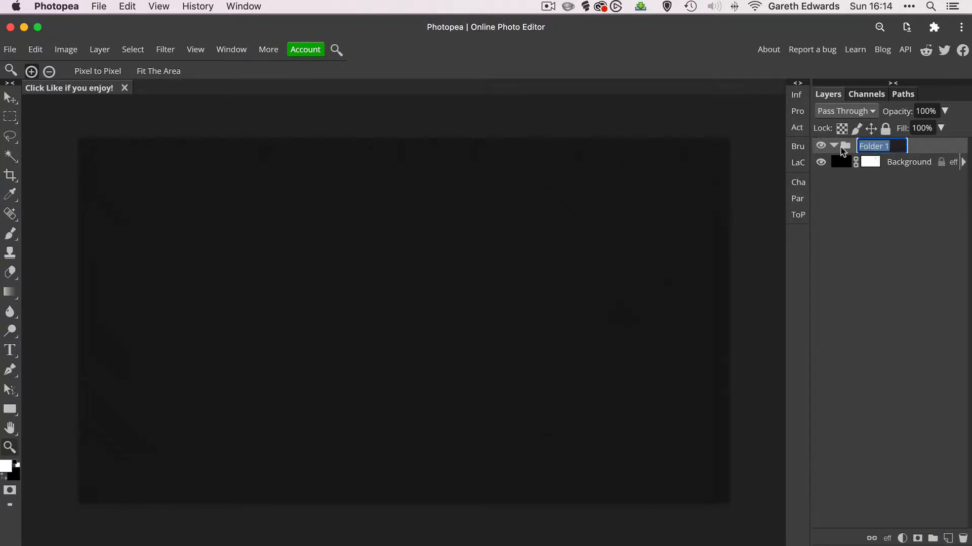
pyautogui.write('Glo')
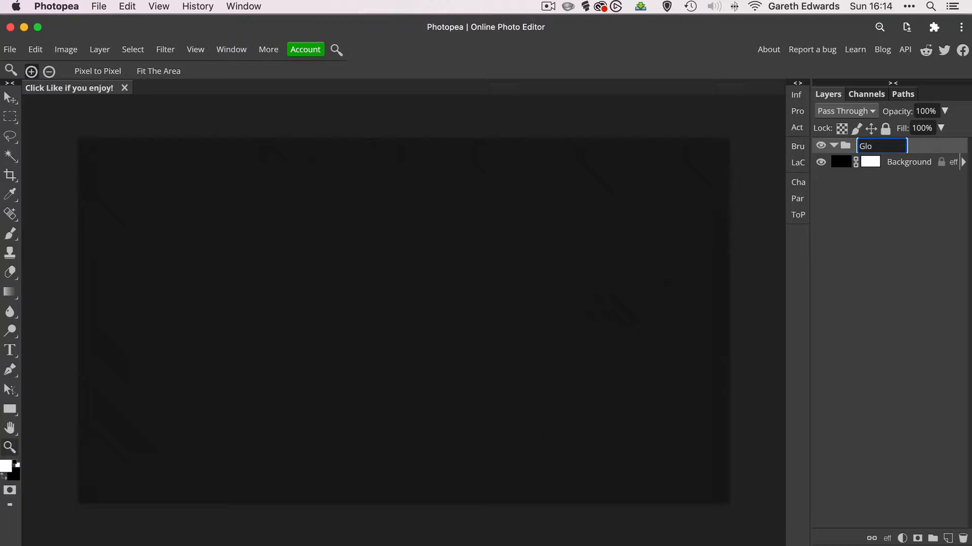
pyautogui.write('w')
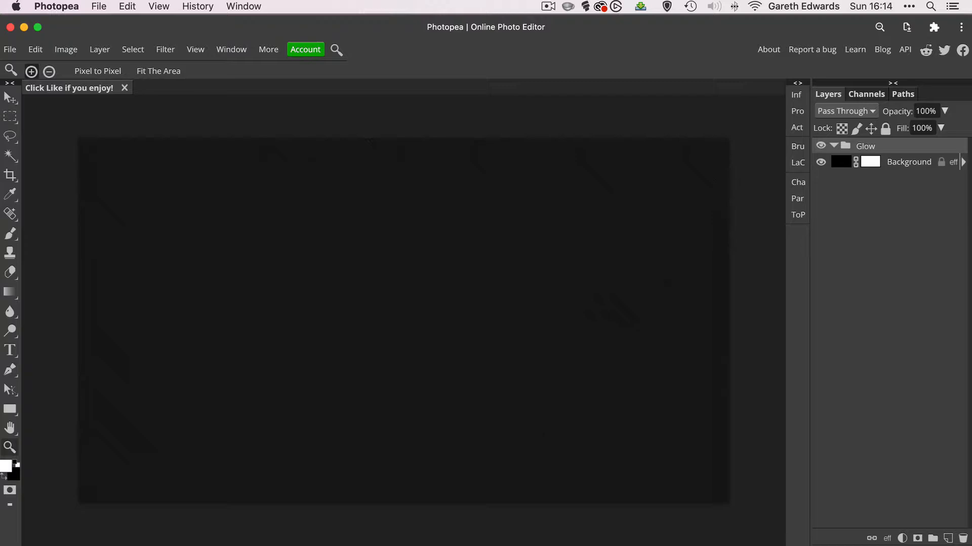
pyautogui.moveTo(484, 252)
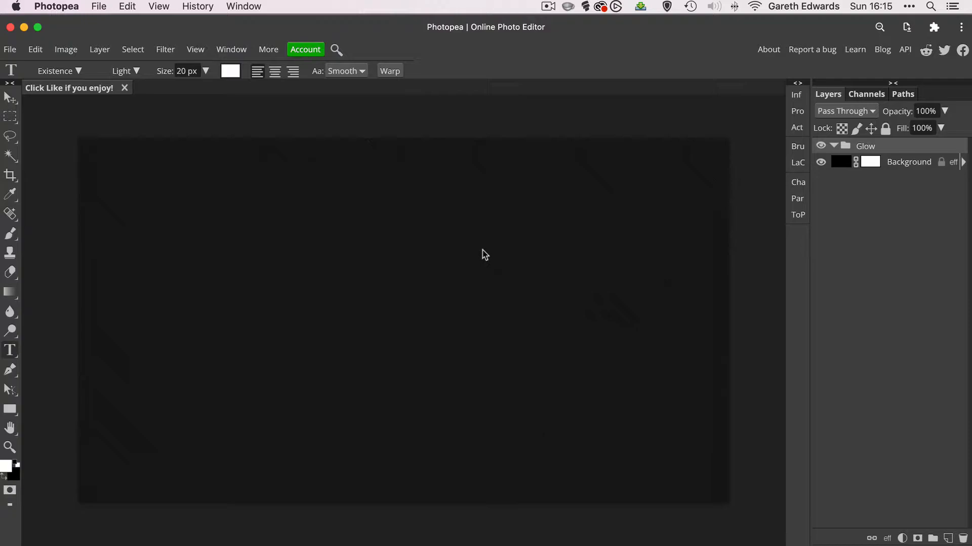
pyautogui.moveTo(52, 79)
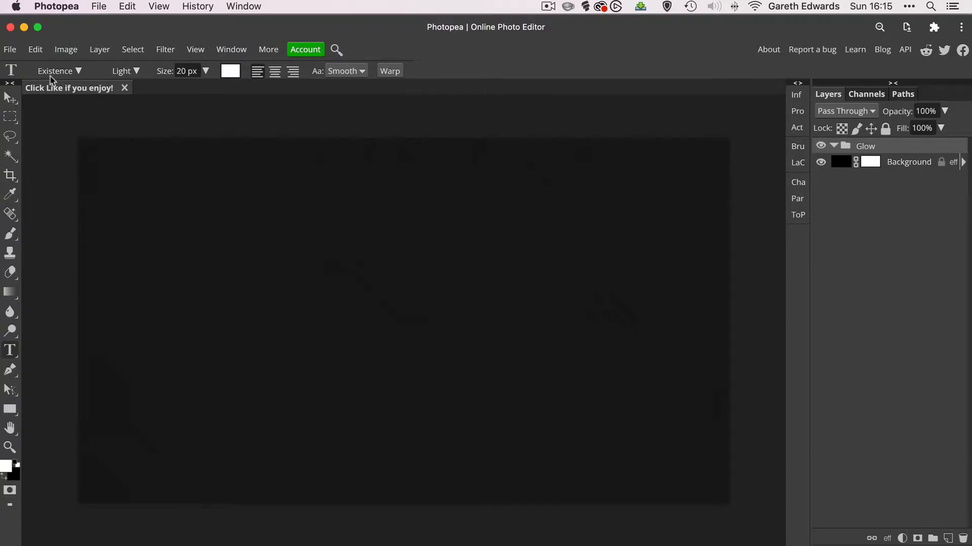
# Set GLOWING EFFECT in the Existence font and scale it up to span the canvas
pyautogui.click(55, 70)
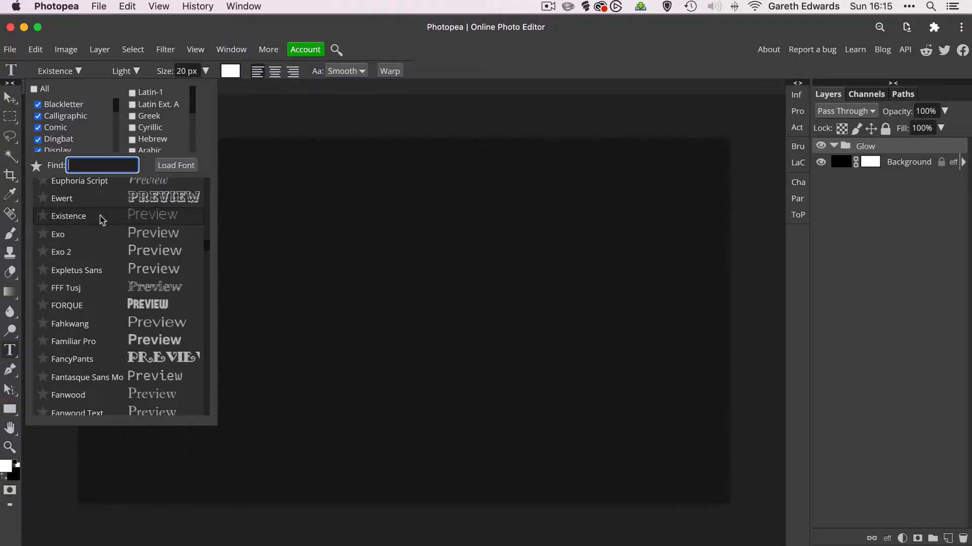
pyautogui.click(69, 215)
pyautogui.write('GLOWING EFFECT')
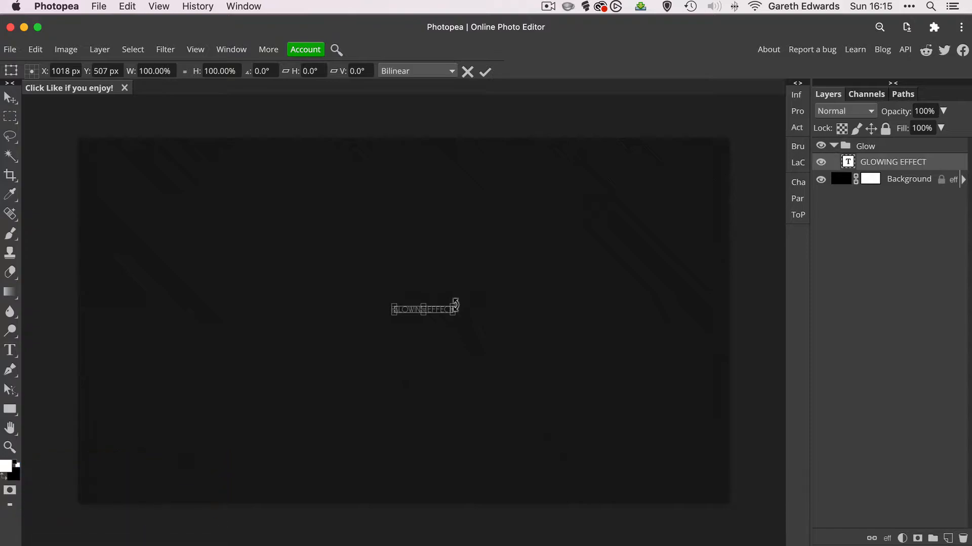
pyautogui.moveTo(459, 303); pyautogui.dragTo(690, 279)
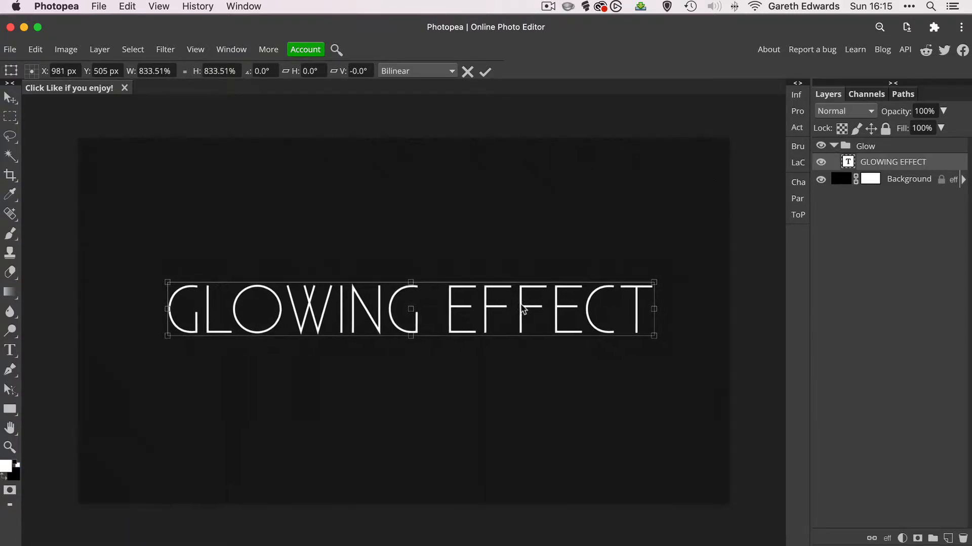
pyautogui.click(485, 72)
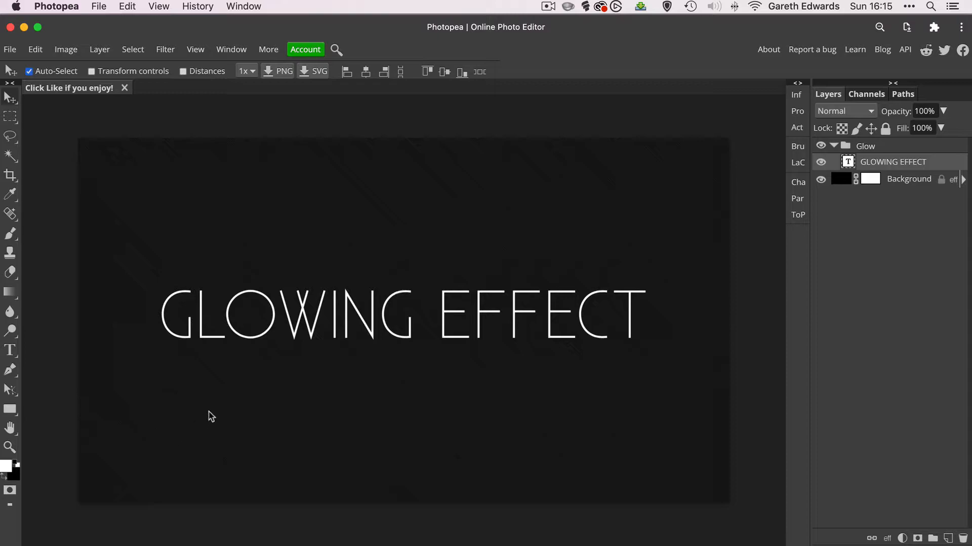
pyautogui.moveTo(554, 317)
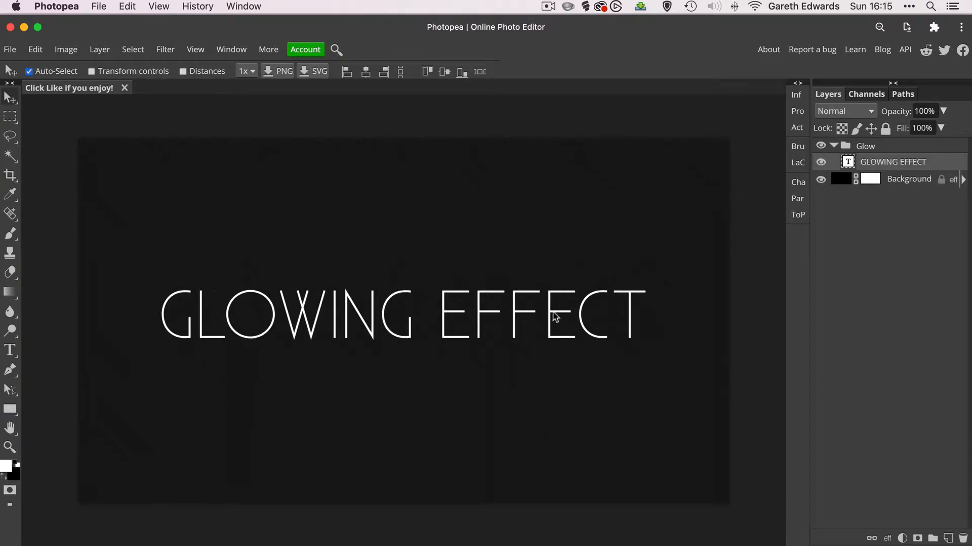
pyautogui.moveTo(574, 326)
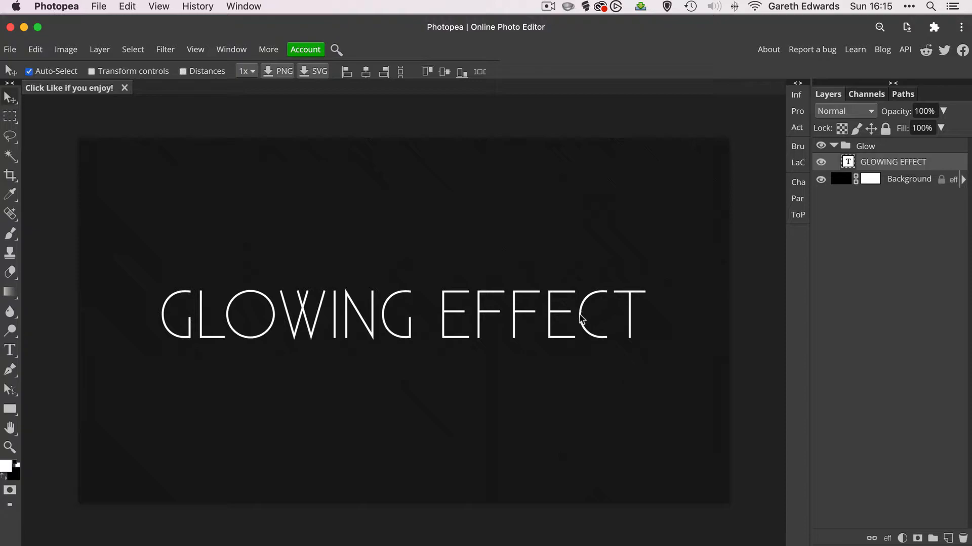
pyautogui.moveTo(581, 319)
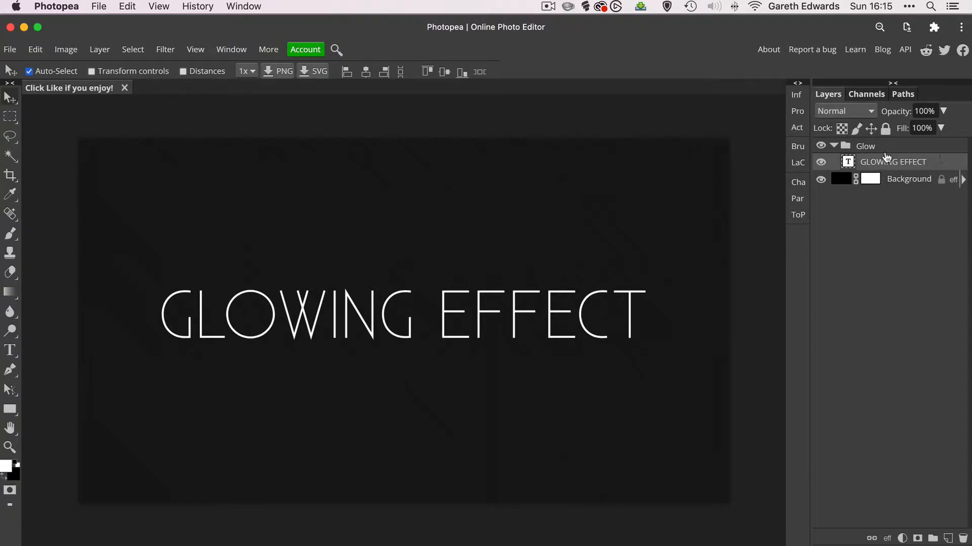
# Select the Glow group and double-click it to bring up its Layer Style dialog
pyautogui.click(865, 146)
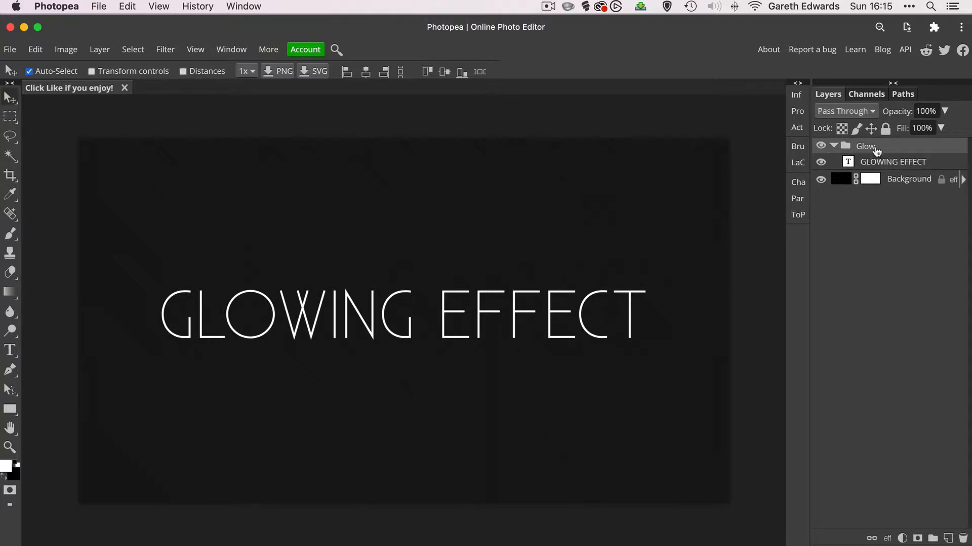
pyautogui.moveTo(617, 288)
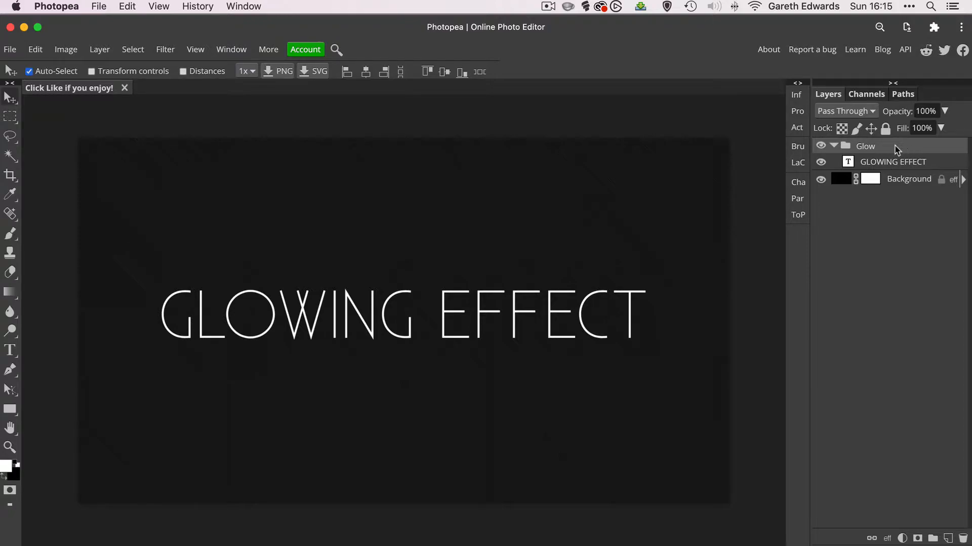
pyautogui.doubleClick(865, 146)
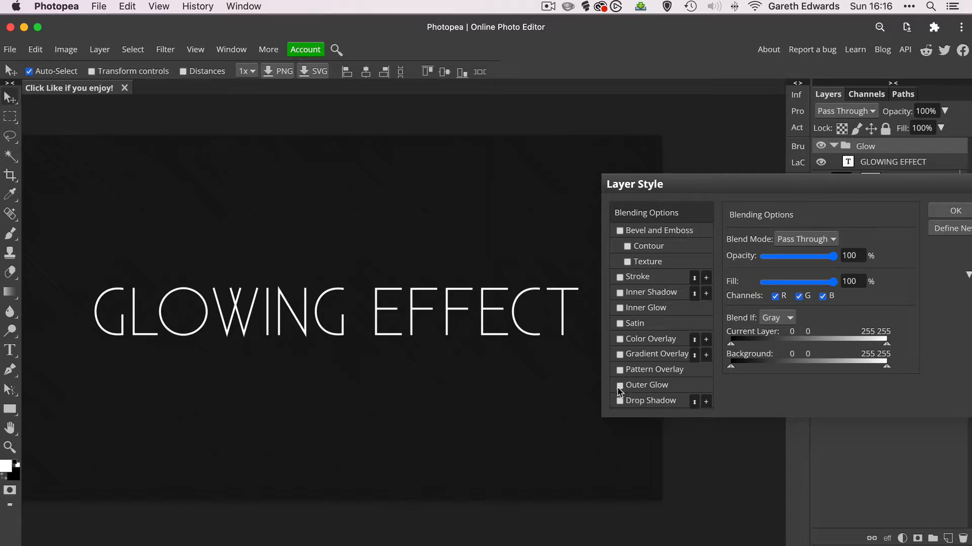
pyautogui.moveTo(619, 394)
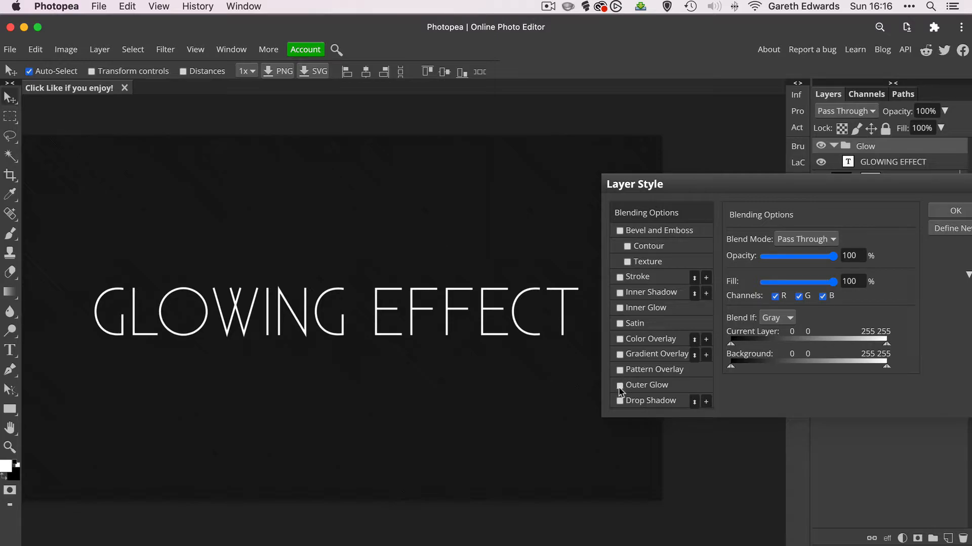
# Enable Outer Glow with Linear Dodge blending and ff00ff magenta colour
pyautogui.click(619, 386)
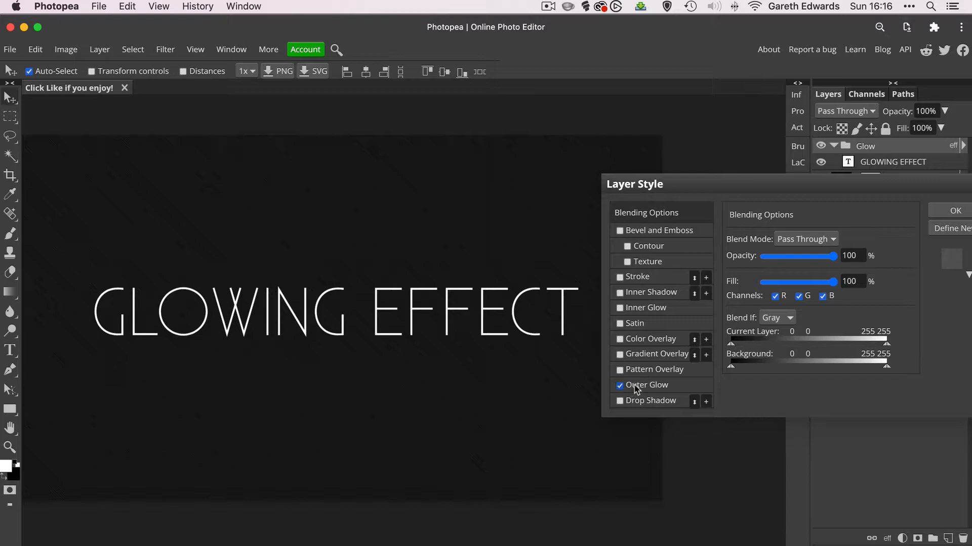
pyautogui.click(649, 385)
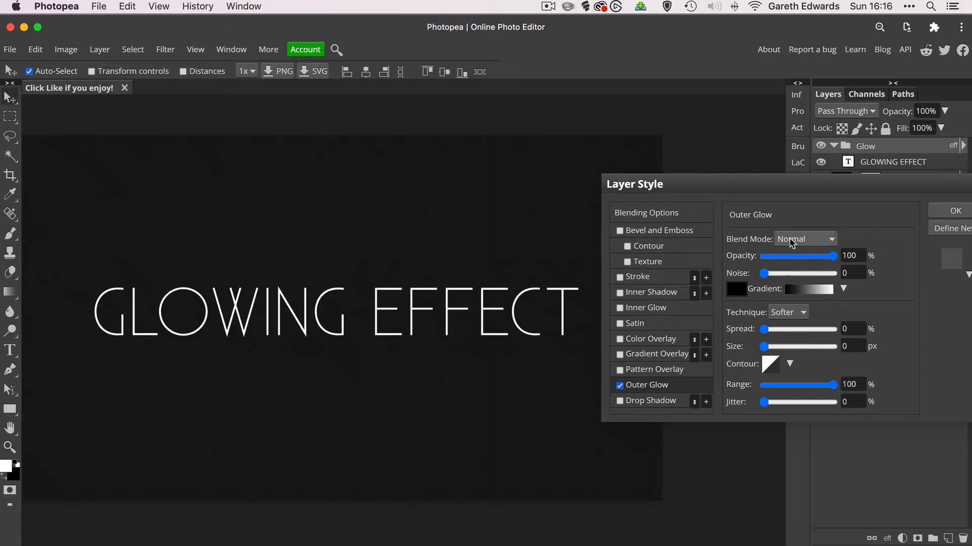
pyautogui.click(804, 238)
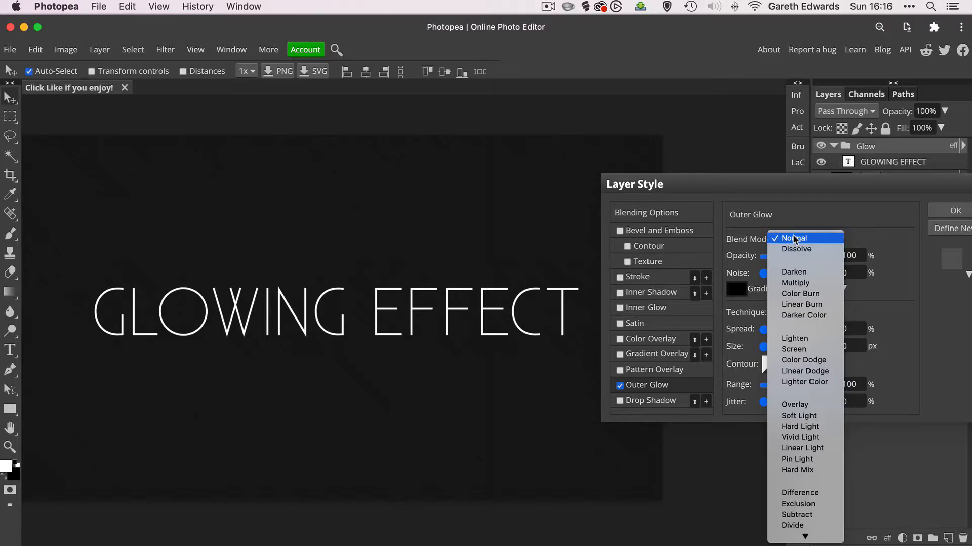
pyautogui.moveTo(804, 370)
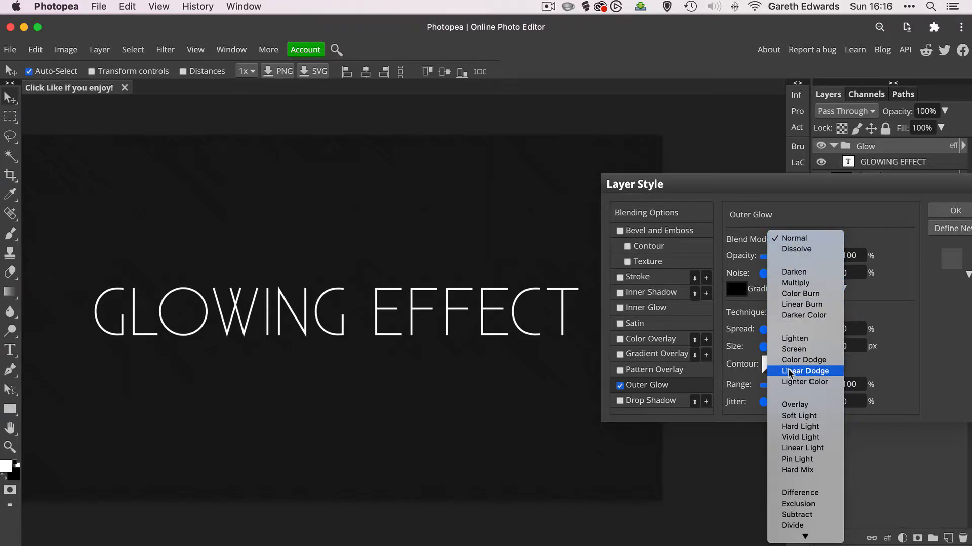
pyautogui.click(805, 371)
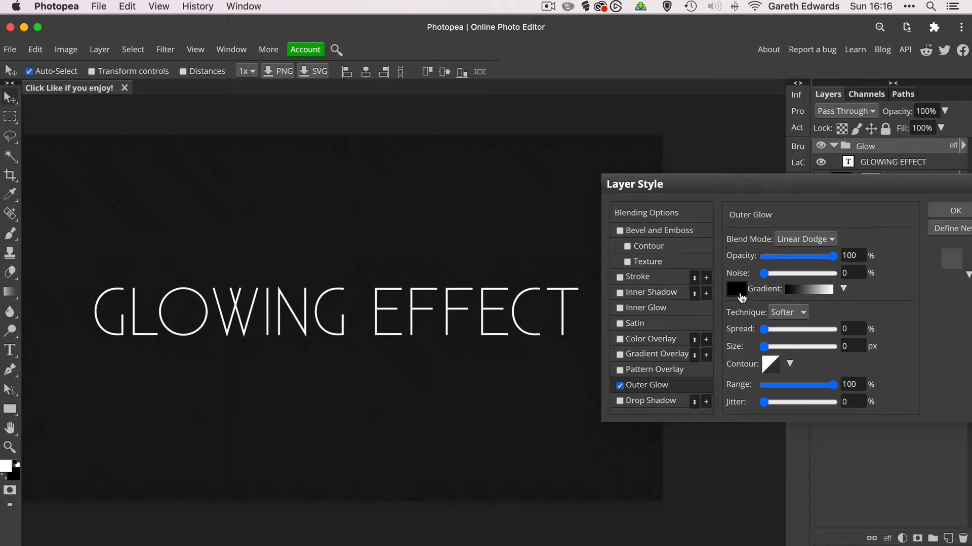
pyautogui.click(736, 289)
pyautogui.write('ff00ff')
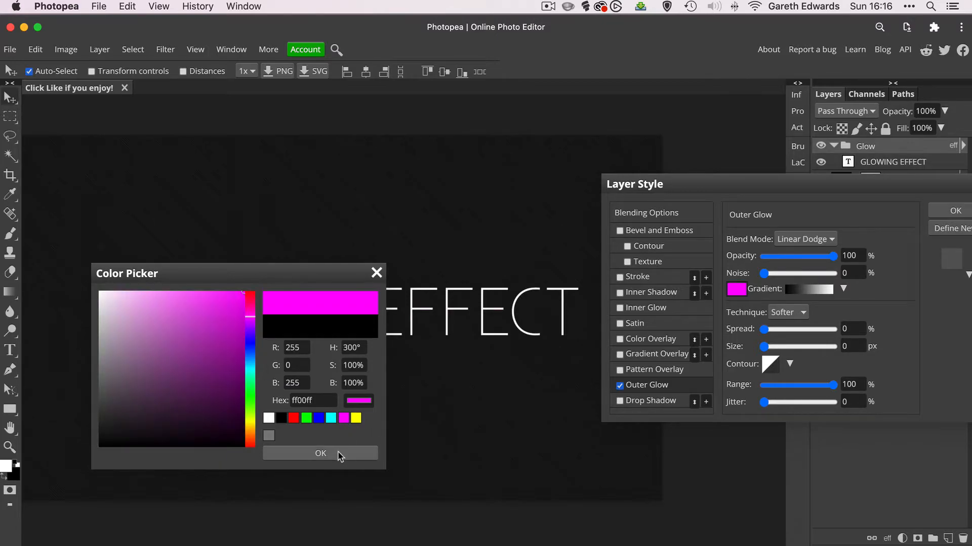
pyautogui.click(320, 453)
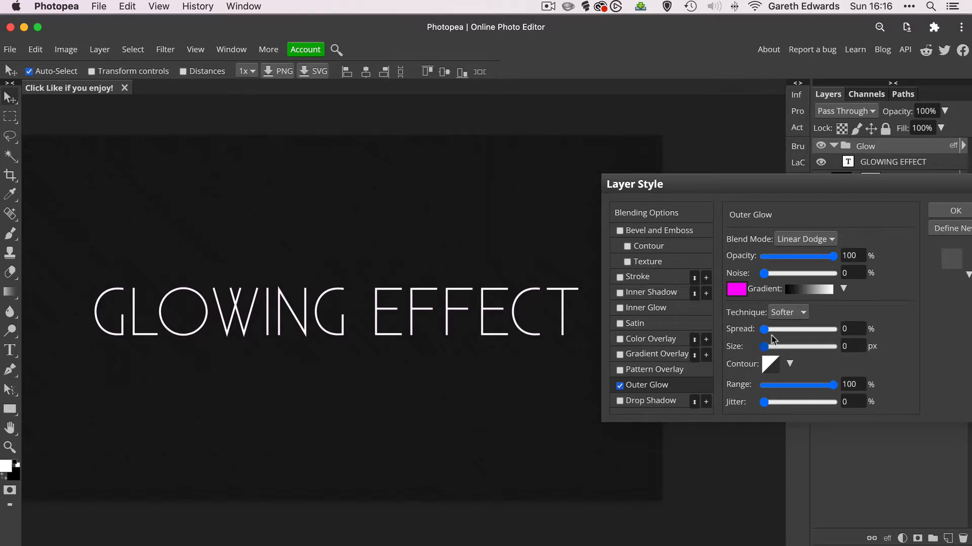
# Set the outer glow technique to Softer and settle its size at 11 px
pyautogui.click(787, 311)
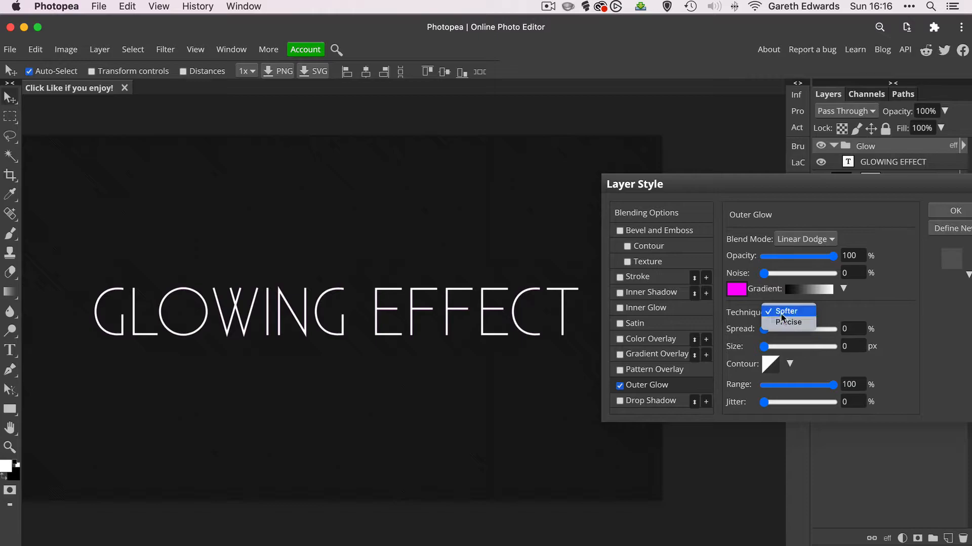
pyautogui.click(786, 312)
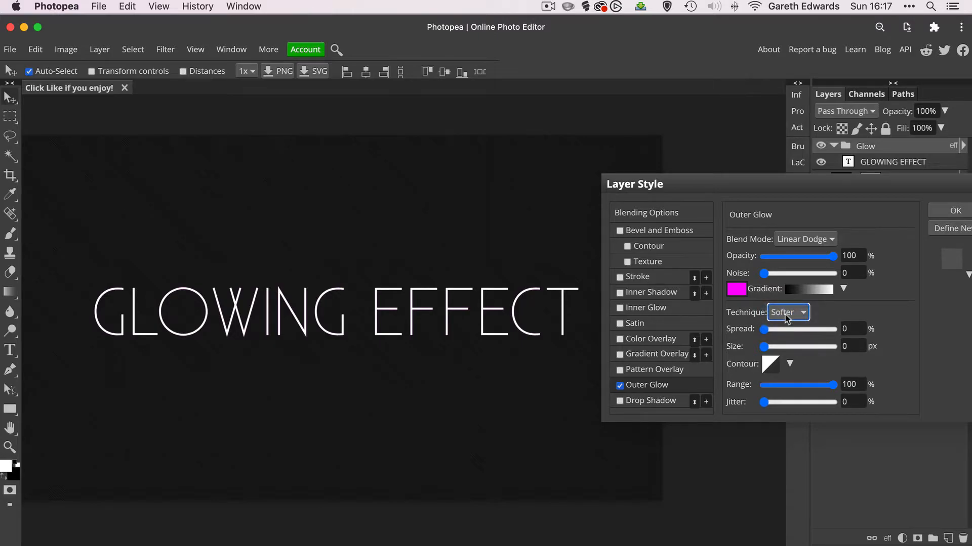
pyautogui.moveTo(783, 319)
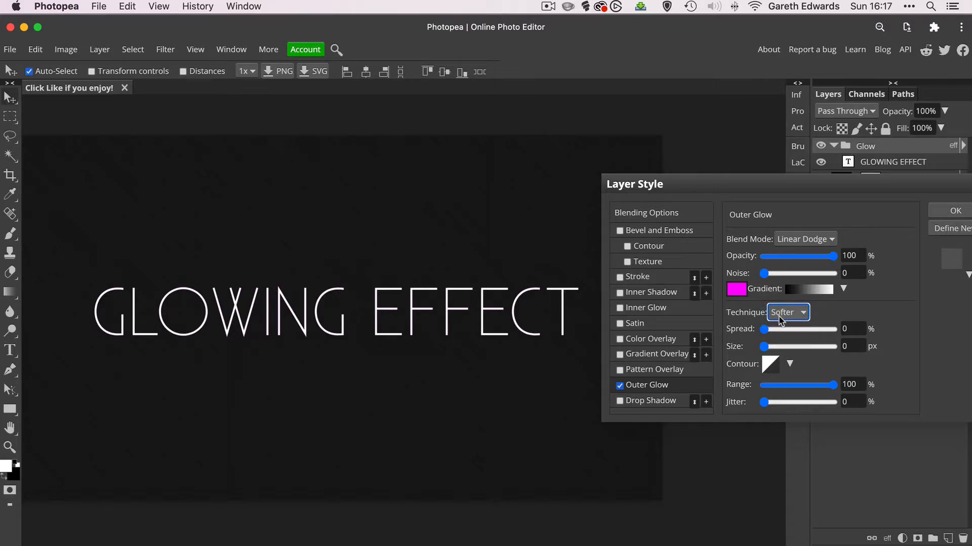
pyautogui.moveTo(765, 346); pyautogui.dragTo(780, 346)
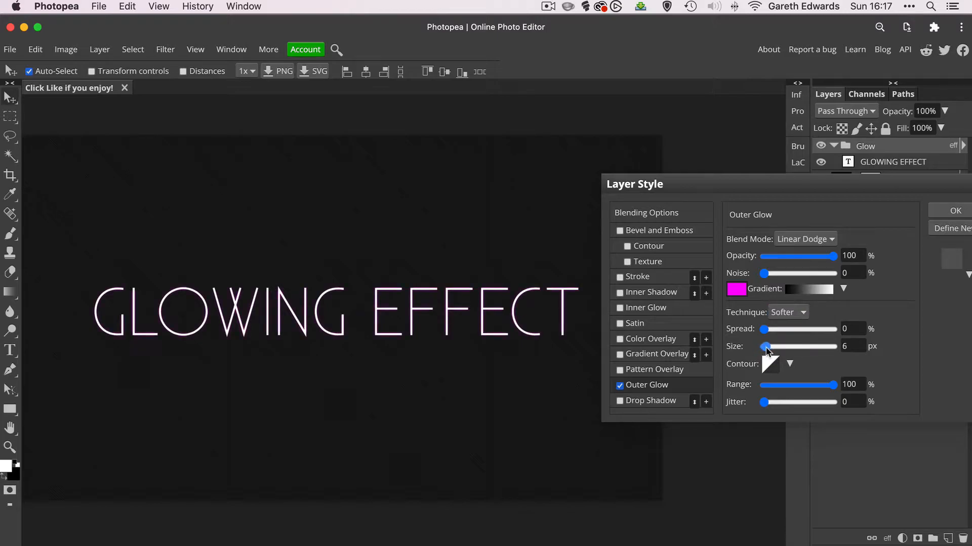
pyautogui.moveTo(764, 347); pyautogui.dragTo(771, 346)
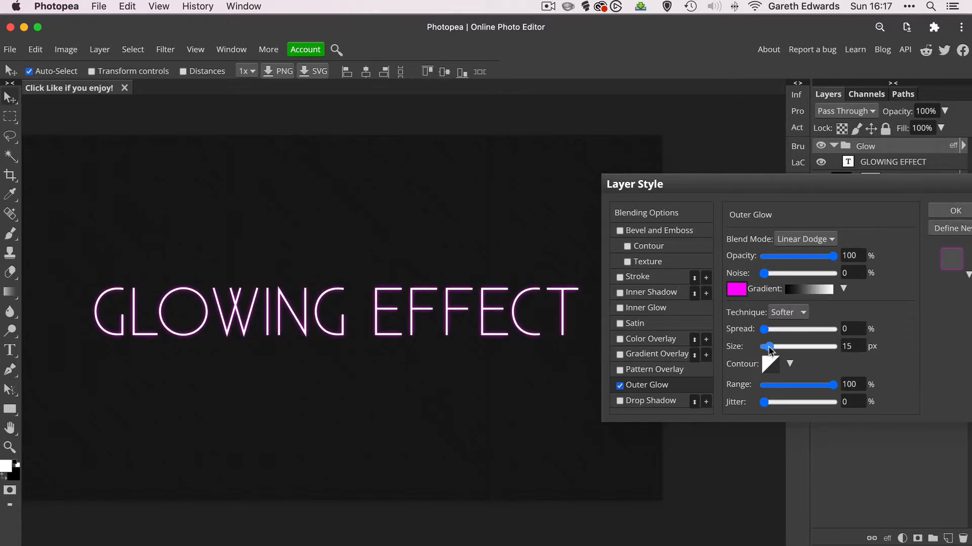
pyautogui.moveTo(768, 346); pyautogui.dragTo(765, 346)
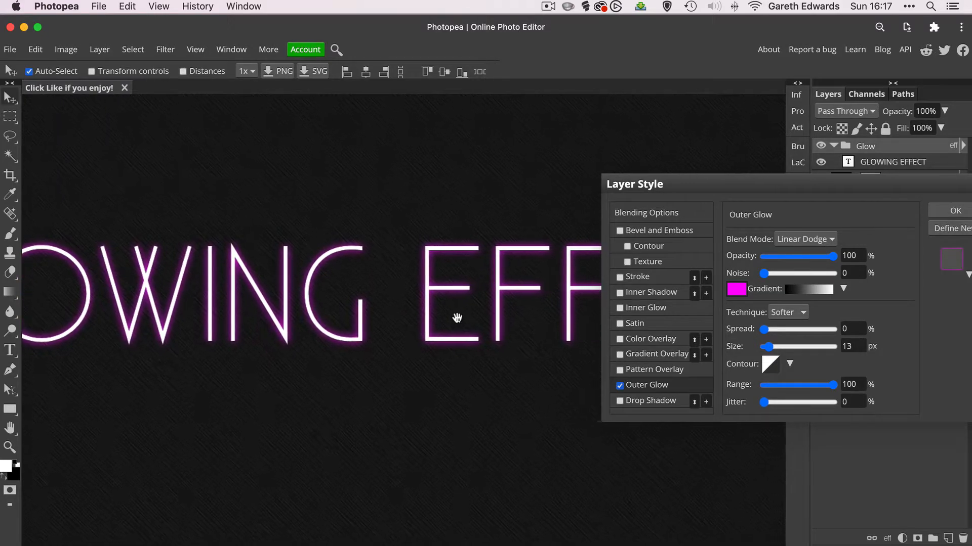
pyautogui.moveTo(767, 346); pyautogui.dragTo(773, 346)
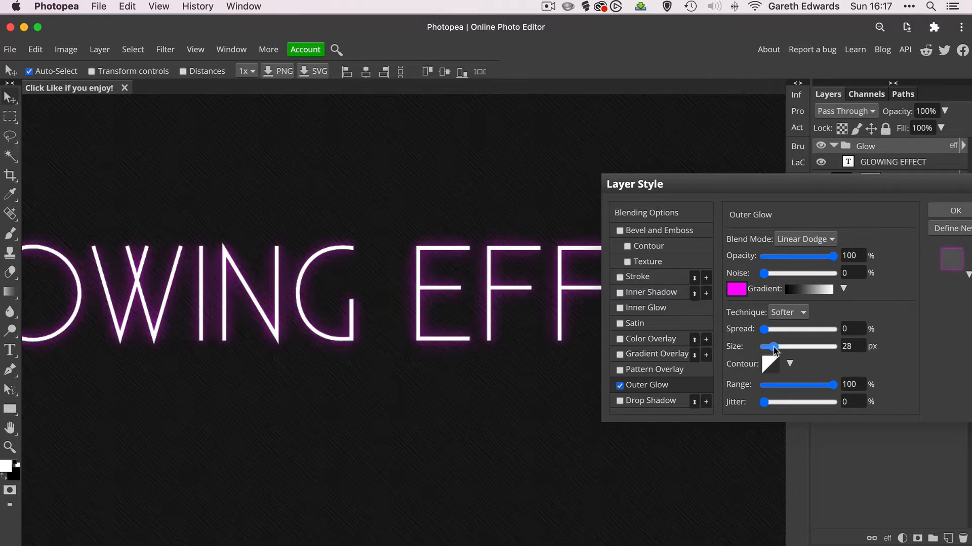
pyautogui.moveTo(773, 346); pyautogui.dragTo(765, 346)
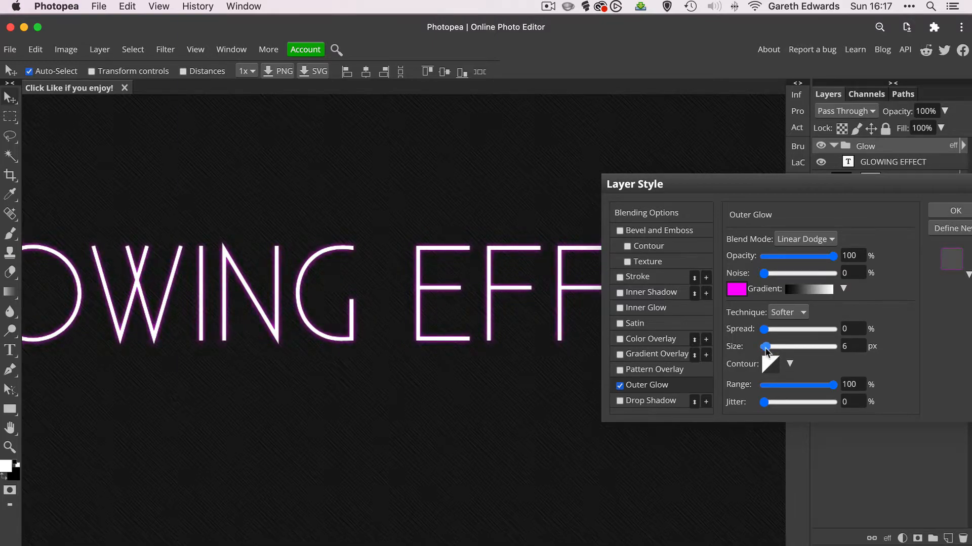
pyautogui.moveTo(765, 347); pyautogui.dragTo(778, 346)
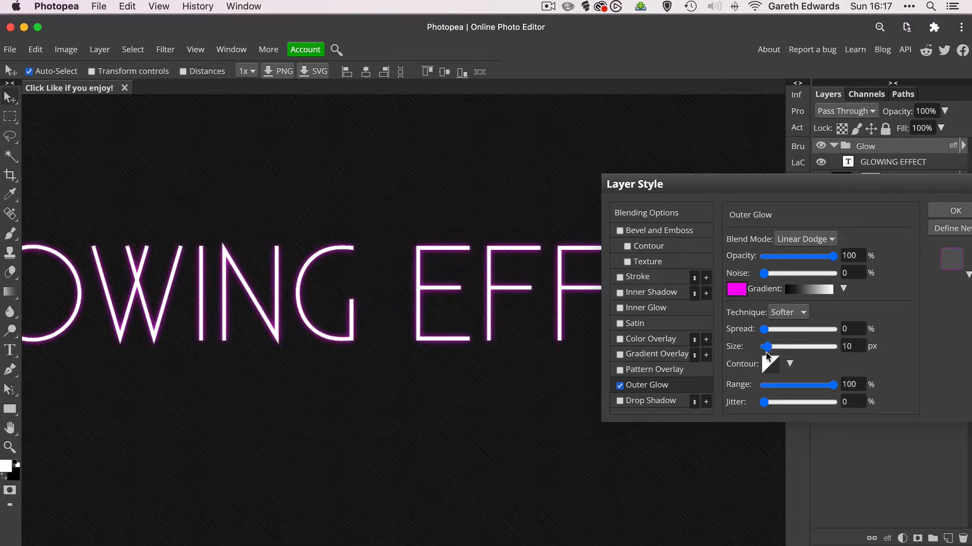
pyautogui.moveTo(771, 346); pyautogui.dragTo(764, 346)
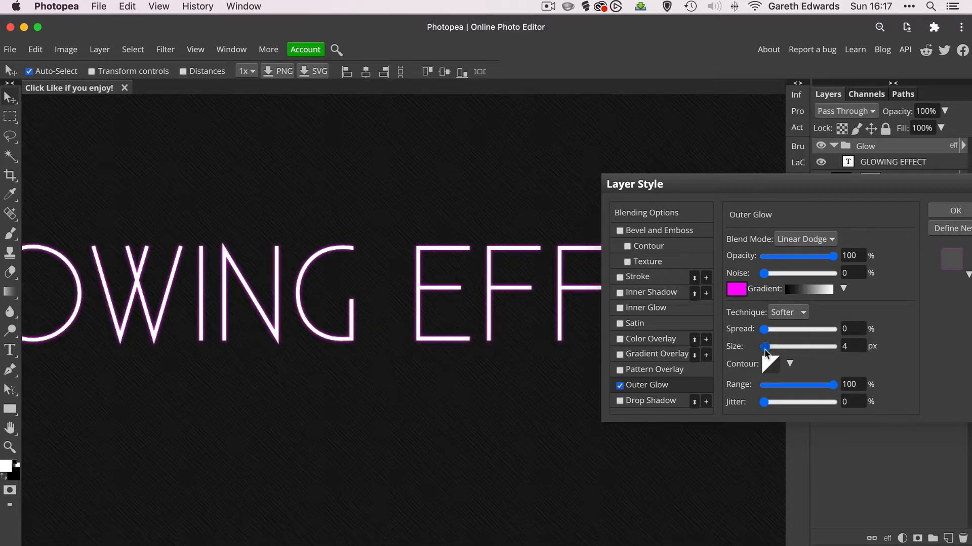
pyautogui.moveTo(763, 346); pyautogui.dragTo(771, 346)
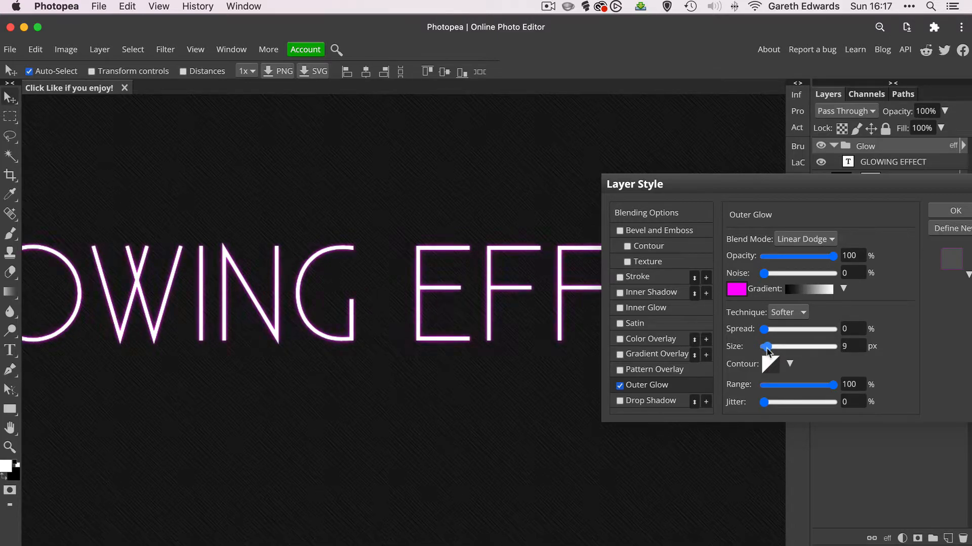
pyautogui.moveTo(765, 346); pyautogui.dragTo(770, 346)
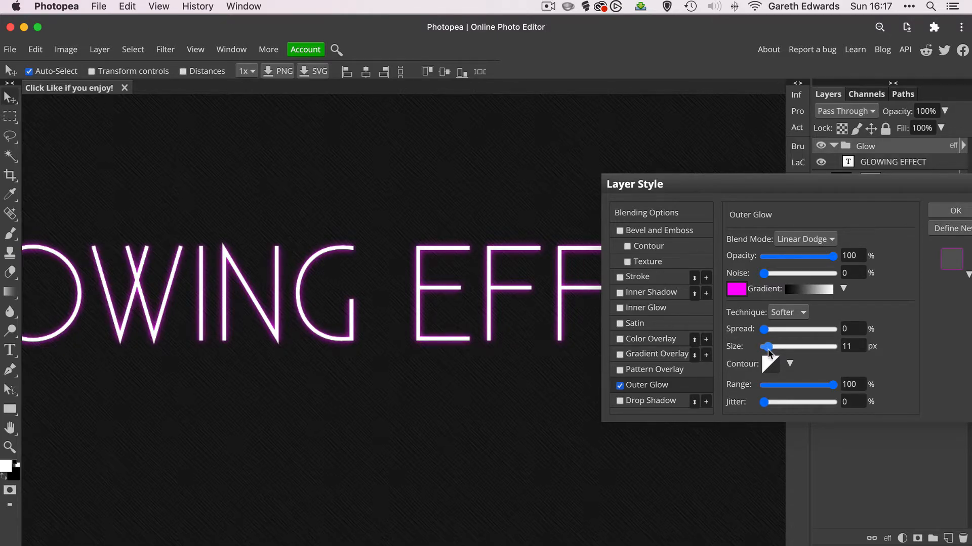
pyautogui.moveTo(768, 346); pyautogui.dragTo(763, 346)
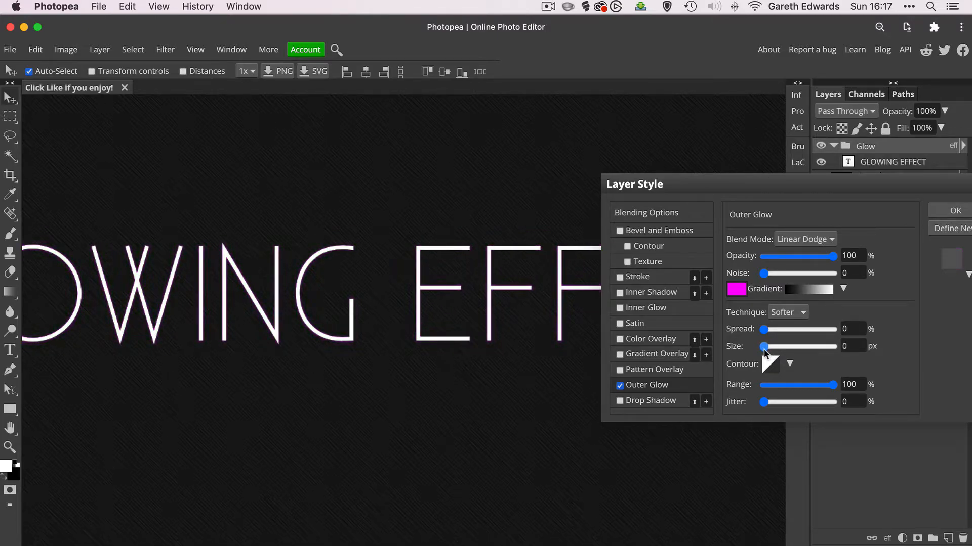
pyautogui.moveTo(764, 346); pyautogui.dragTo(771, 346)
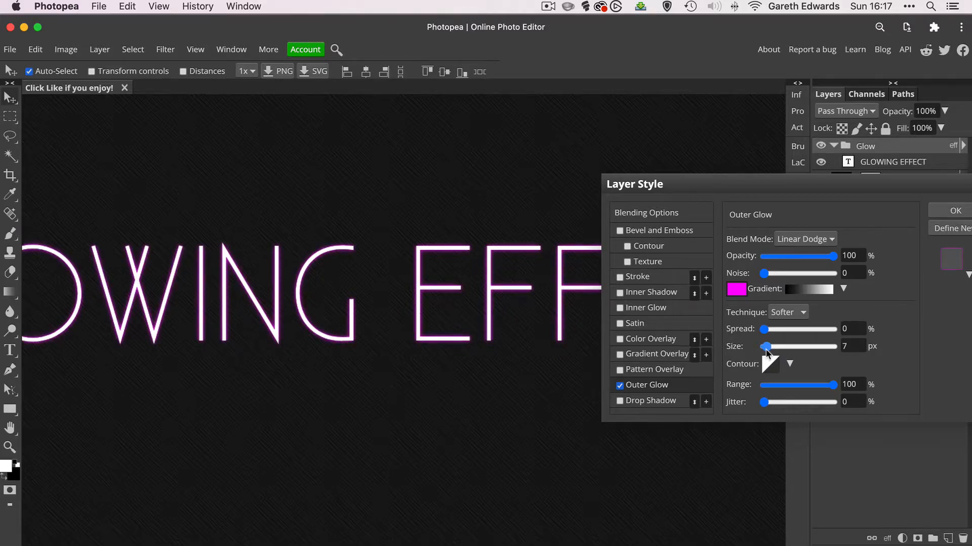
pyautogui.moveTo(766, 346); pyautogui.dragTo(771, 346)
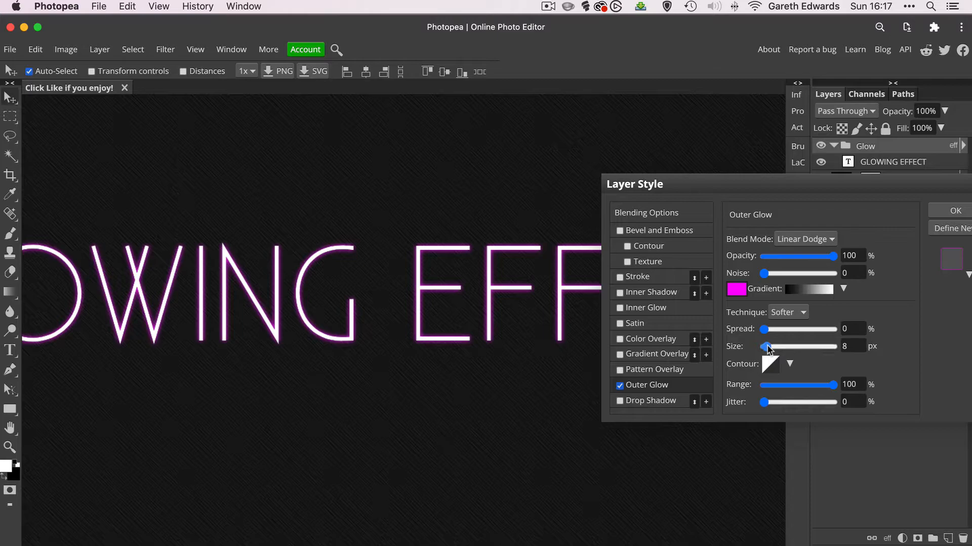
pyautogui.moveTo(765, 346); pyautogui.dragTo(795, 346)
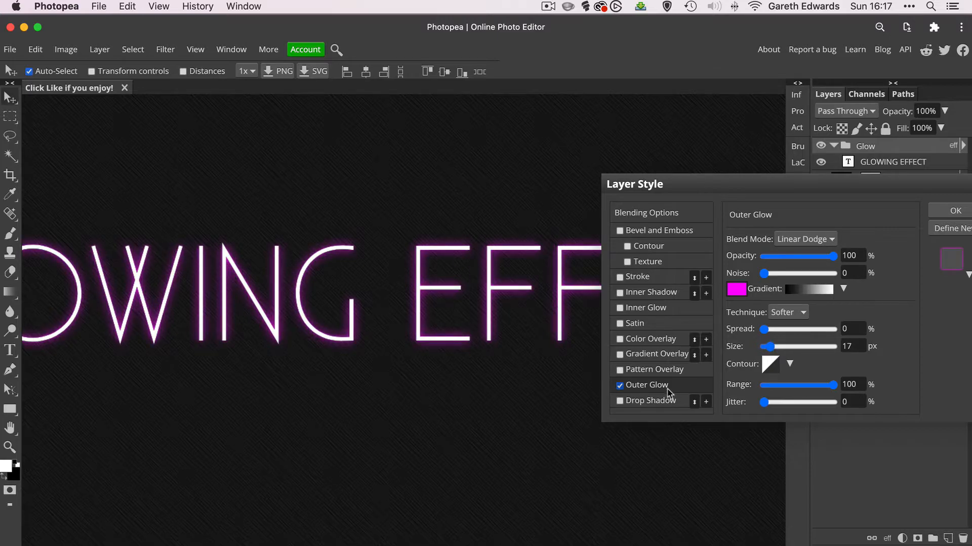
pyautogui.moveTo(773, 346); pyautogui.dragTo(790, 346)
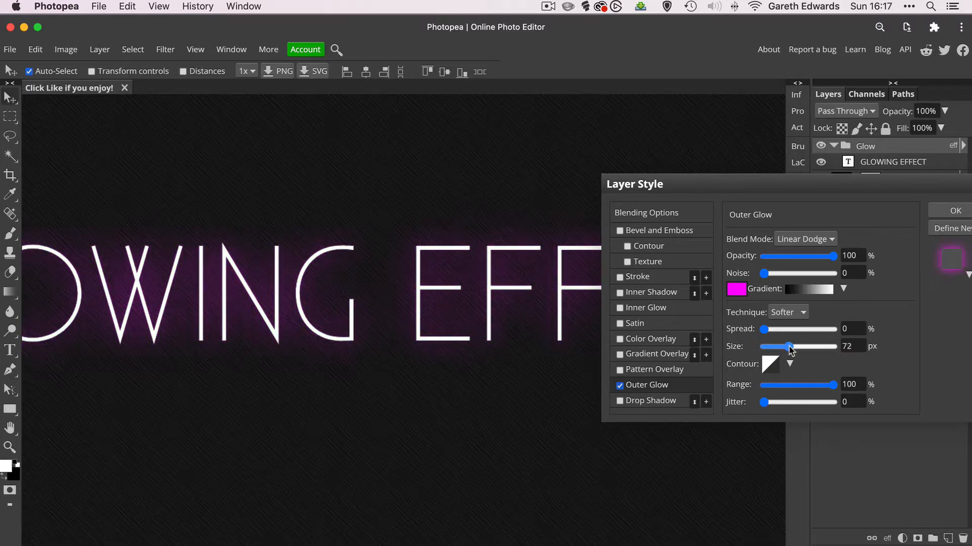
pyautogui.moveTo(790, 346); pyautogui.dragTo(764, 346)
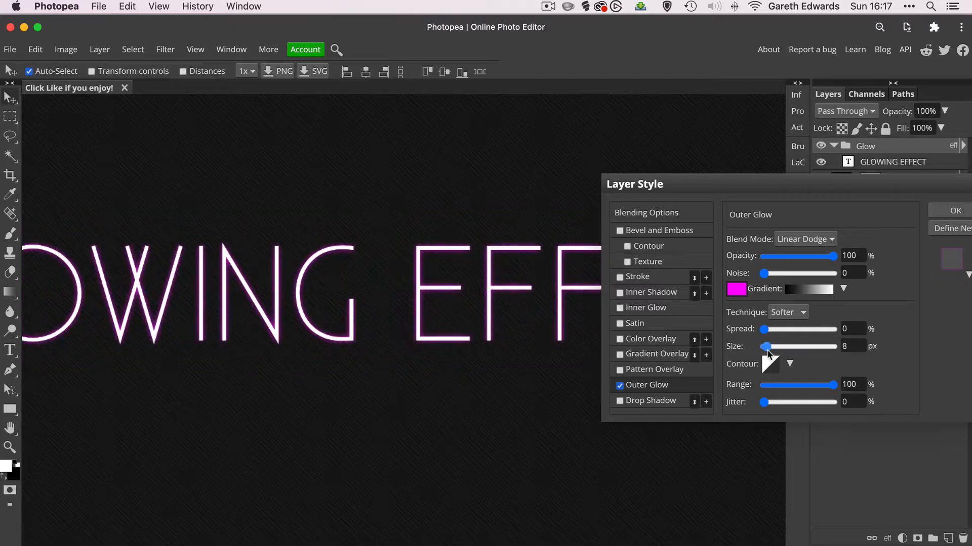
pyautogui.moveTo(764, 346); pyautogui.dragTo(774, 346)
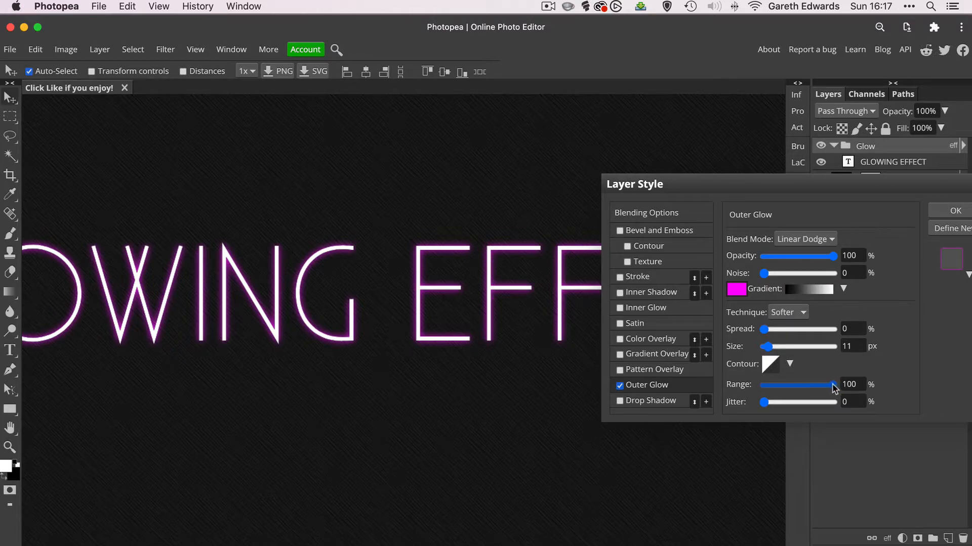
# Set the outer glow spread to 4% and range to 76%
pyautogui.moveTo(833, 384); pyautogui.dragTo(787, 384)
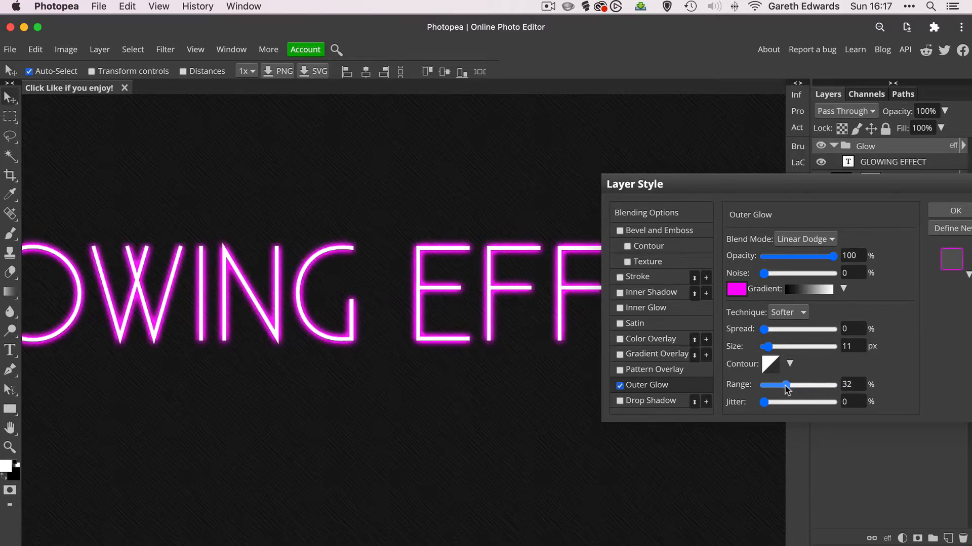
pyautogui.moveTo(773, 385); pyautogui.dragTo(833, 385)
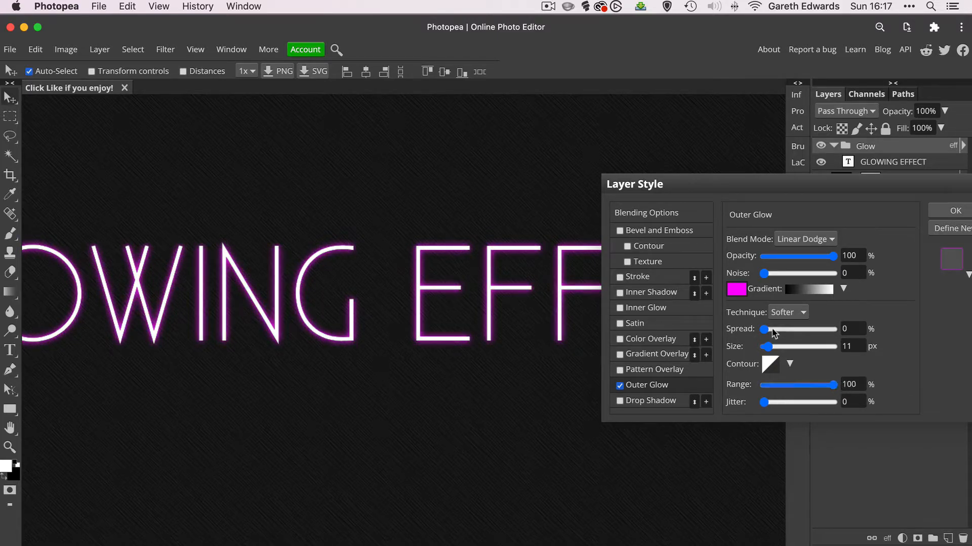
pyautogui.moveTo(764, 328); pyautogui.dragTo(786, 329)
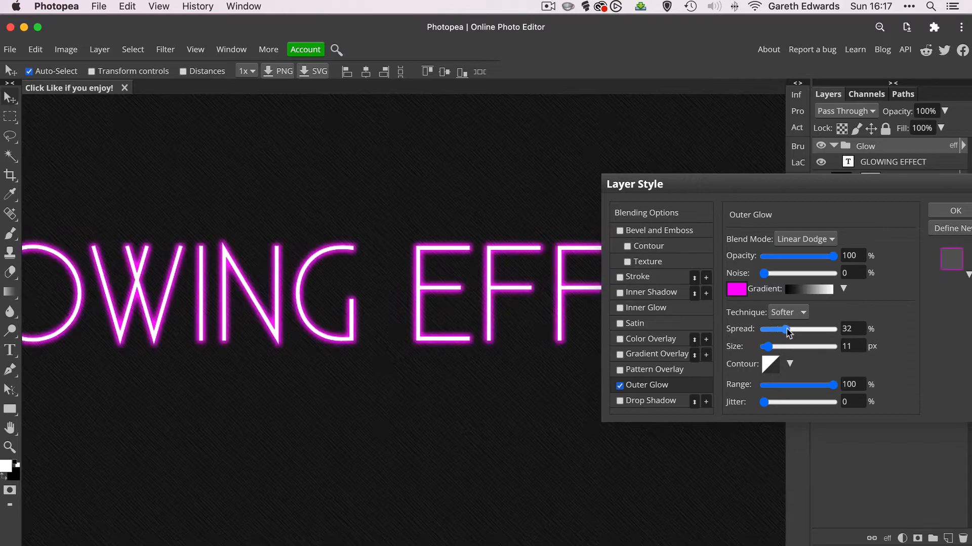
pyautogui.moveTo(786, 329); pyautogui.dragTo(767, 329)
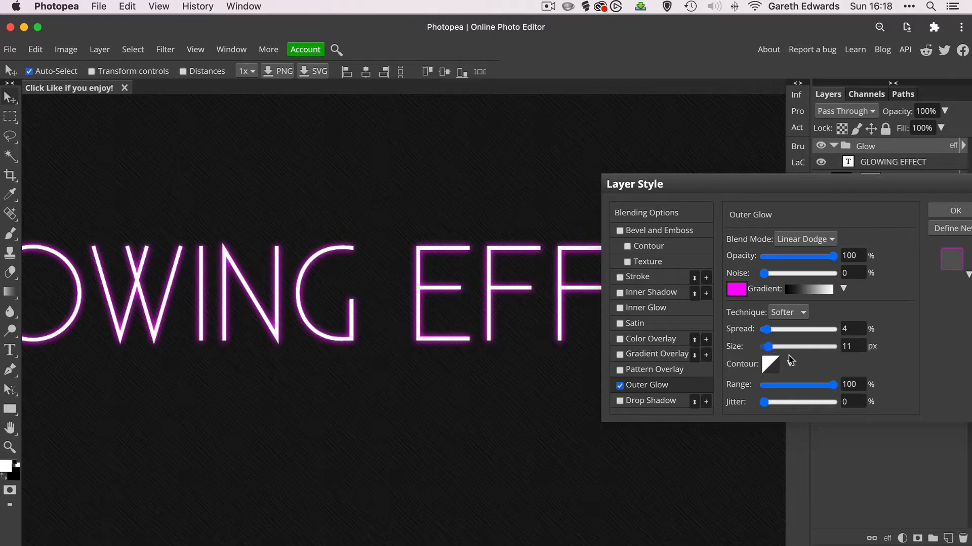
pyautogui.moveTo(836, 385); pyautogui.dragTo(821, 384)
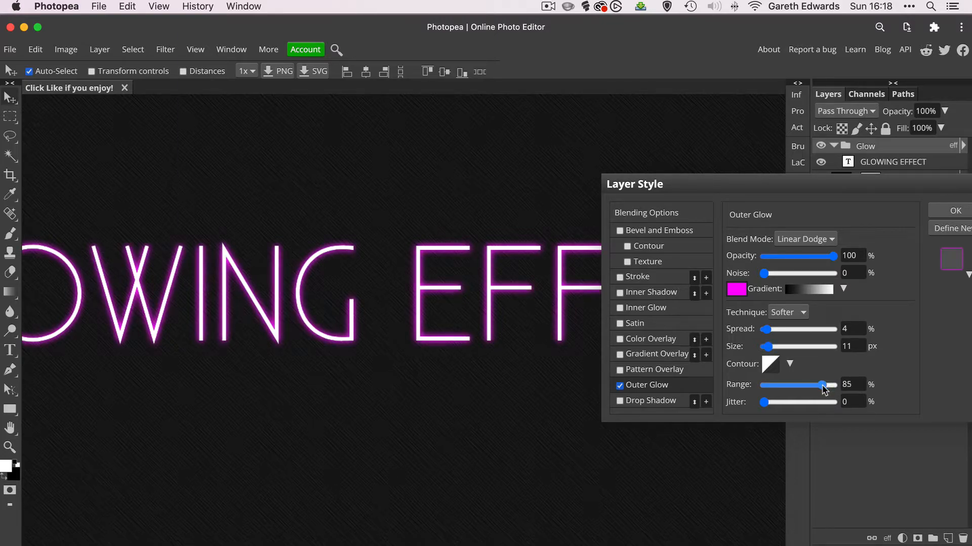
pyautogui.moveTo(826, 385); pyautogui.dragTo(814, 386)
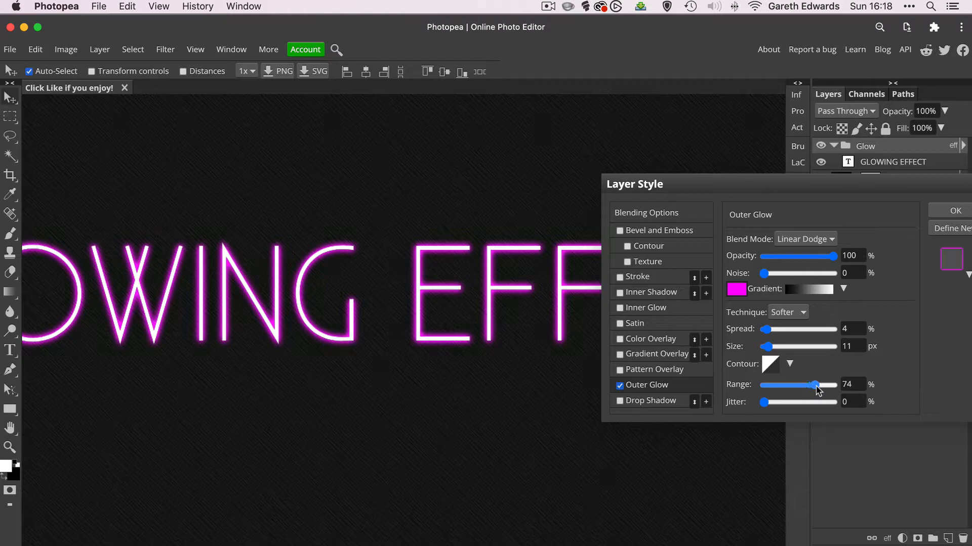
pyautogui.moveTo(815, 384); pyautogui.dragTo(820, 385)
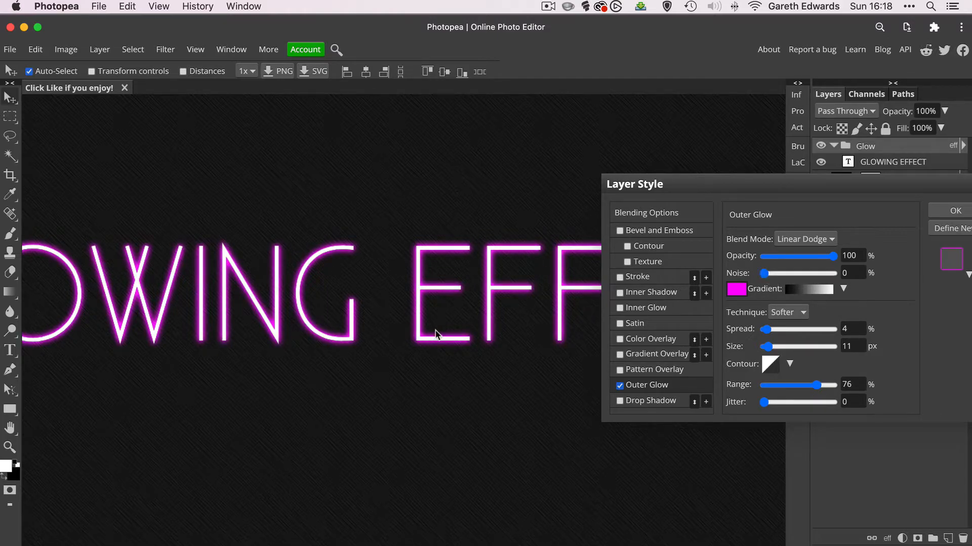
pyautogui.moveTo(401, 321)
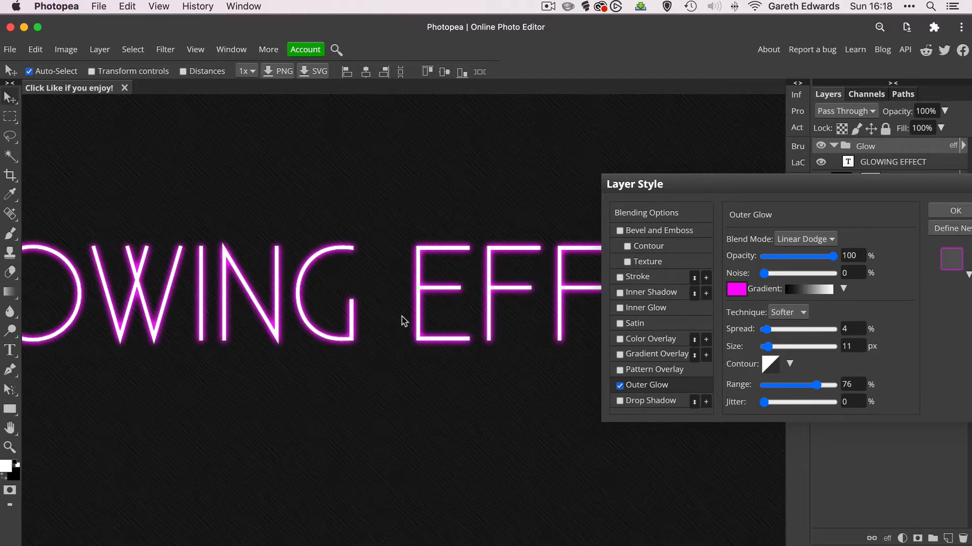
pyautogui.click(879, 27)
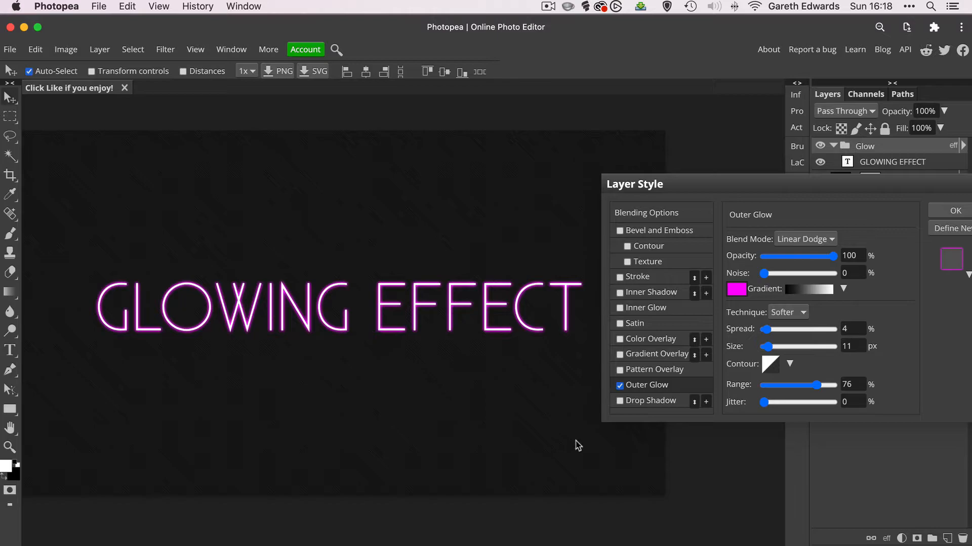
pyautogui.moveTo(669, 393)
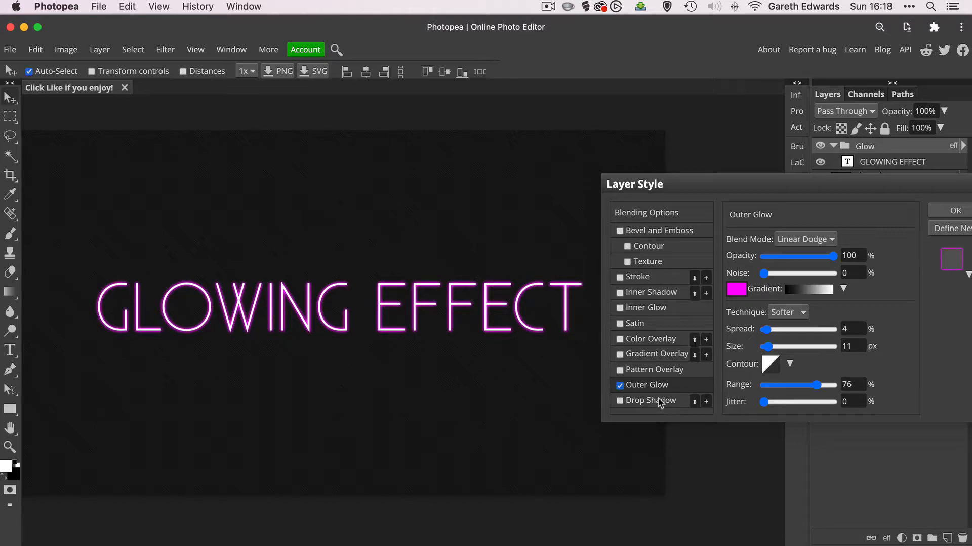
# Enable a Drop Shadow in Linear Dodge mode with a purple-shifted magenta colour
pyautogui.click(619, 401)
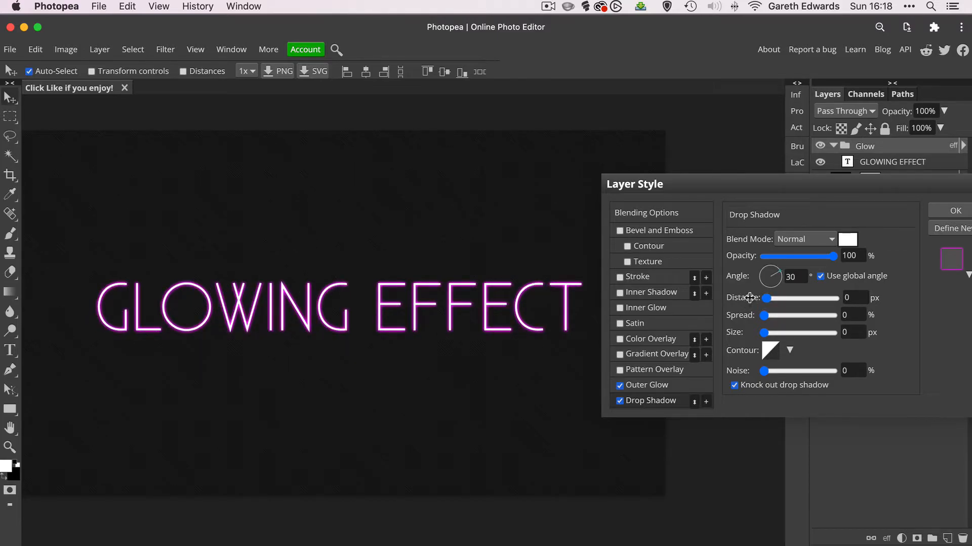
pyautogui.moveTo(743, 357)
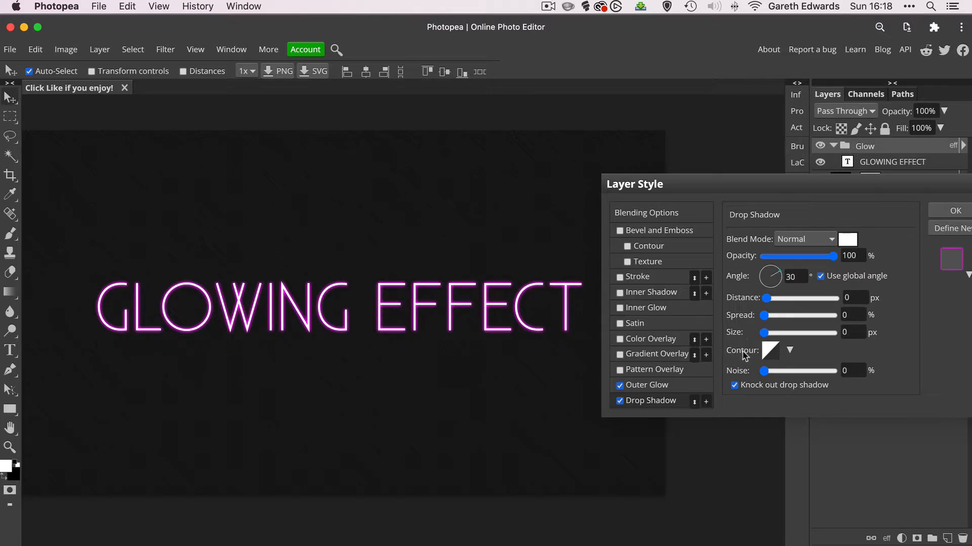
pyautogui.click(805, 240)
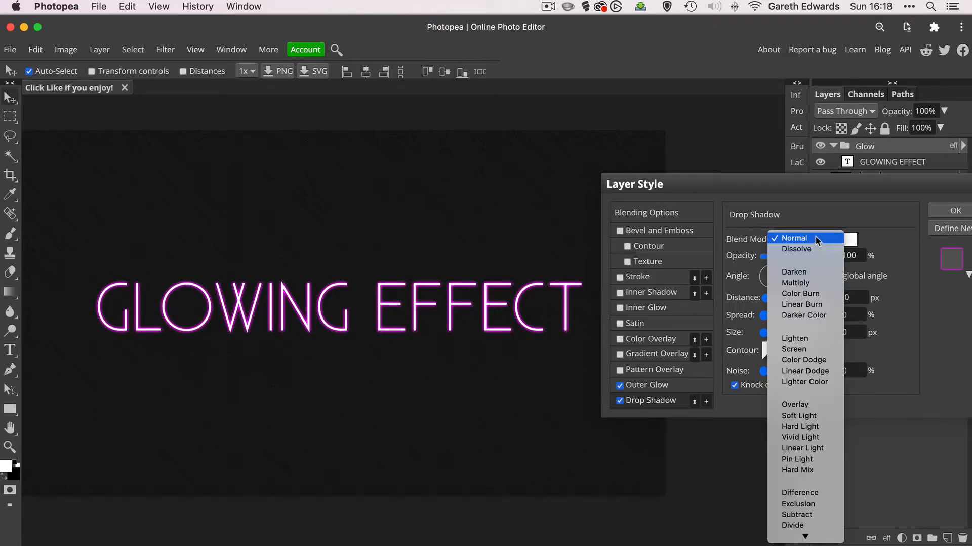
pyautogui.moveTo(806, 339)
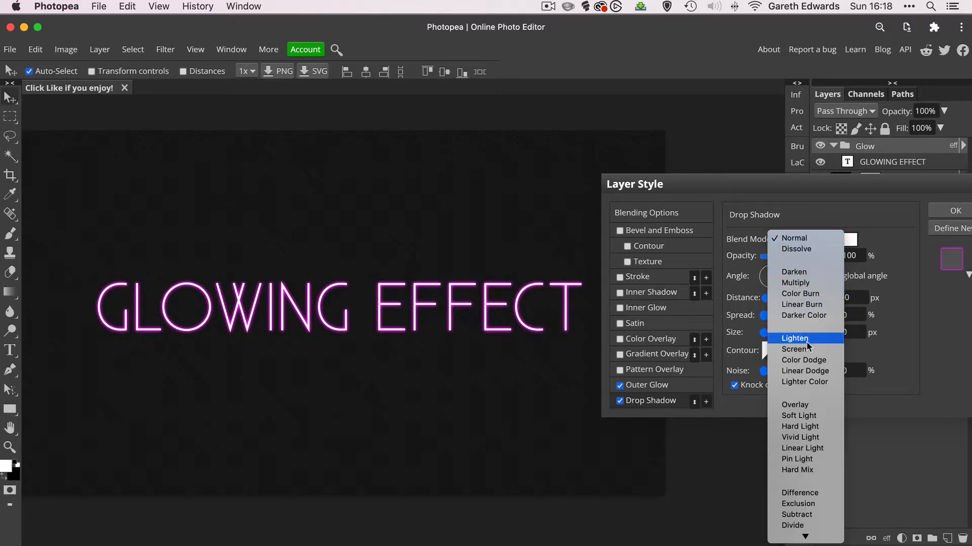
pyautogui.click(804, 370)
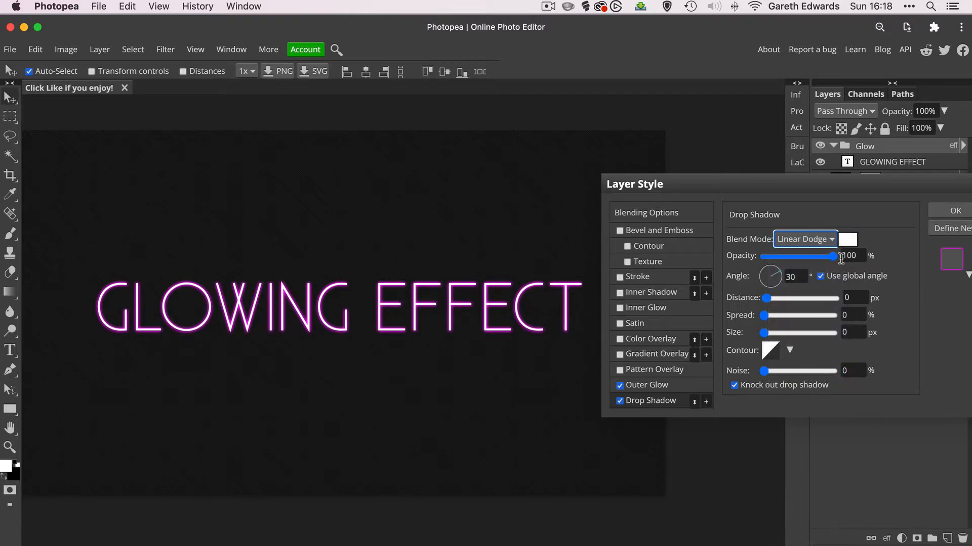
pyautogui.click(847, 240)
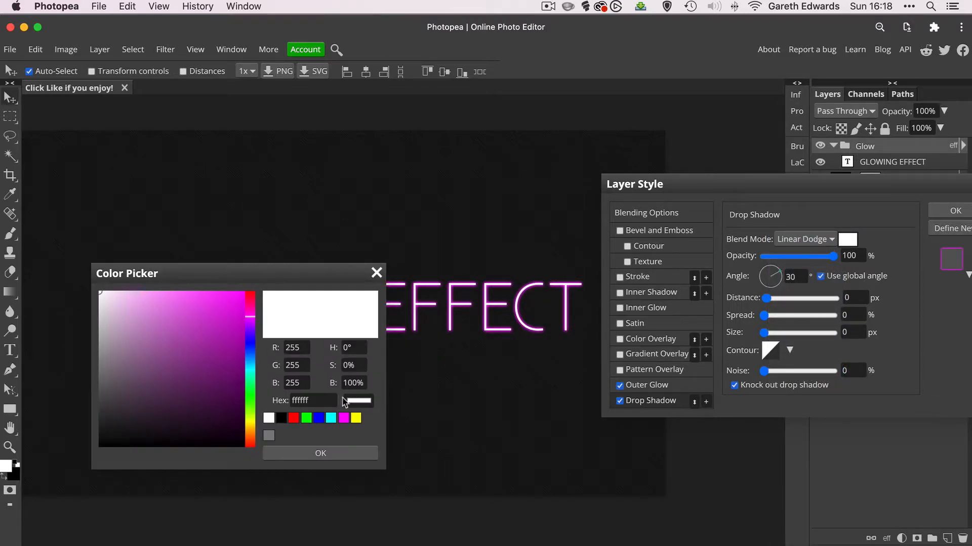
pyautogui.click(343, 417)
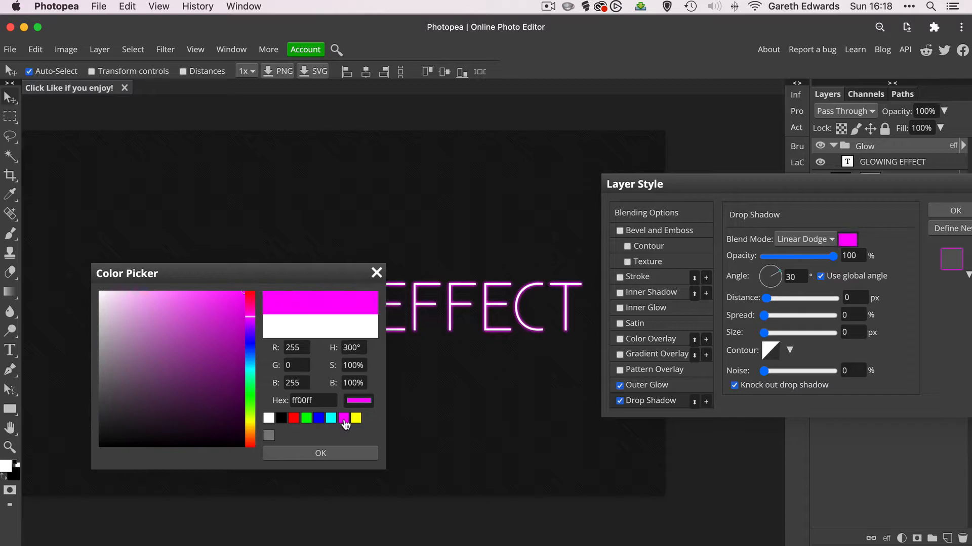
pyautogui.moveTo(240, 328)
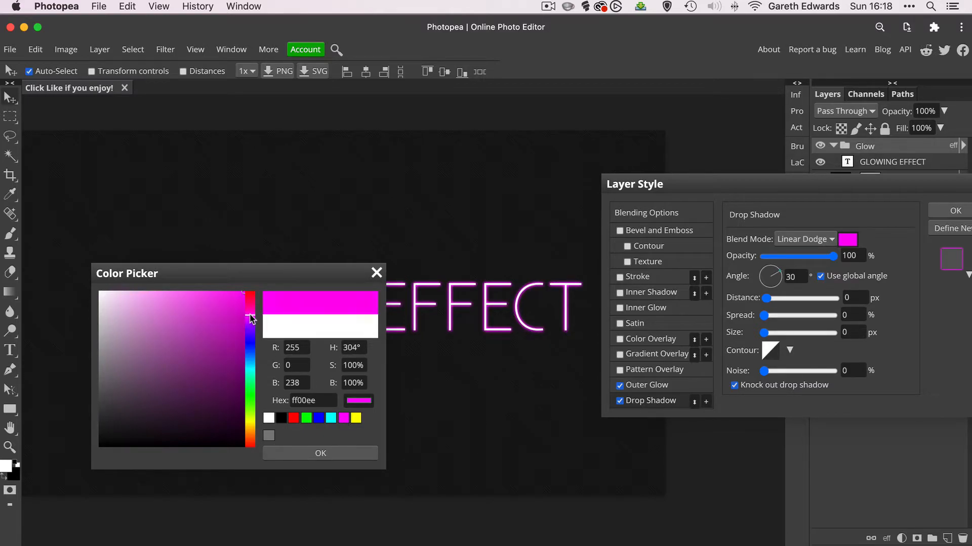
pyautogui.click(250, 319)
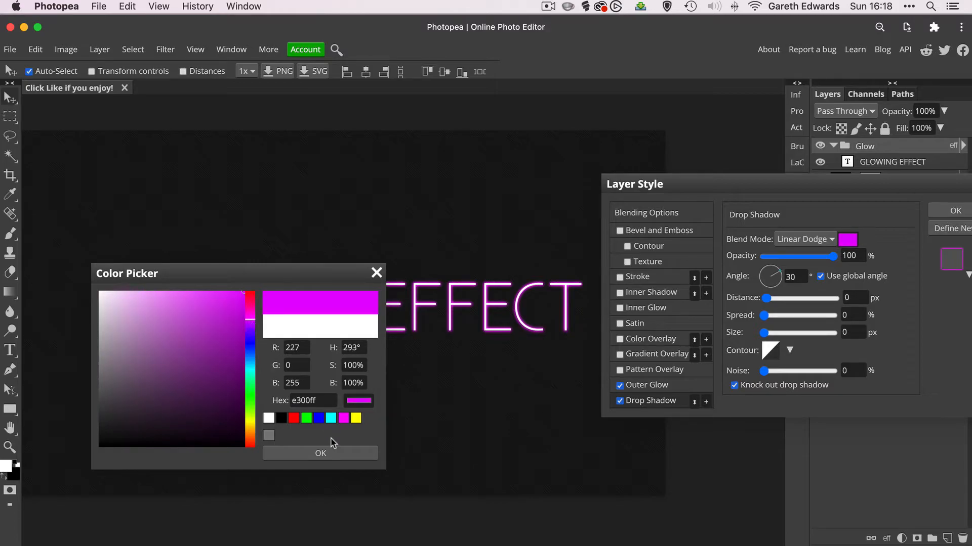
pyautogui.click(321, 453)
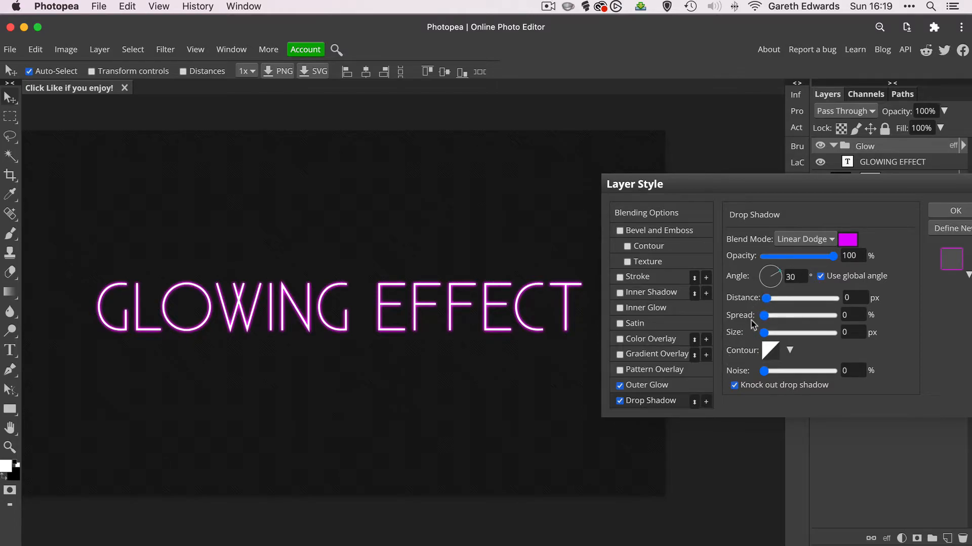
# Tune the drop shadow sliders to a 47 px size and 16% spread
pyautogui.moveTo(764, 333); pyautogui.dragTo(772, 333)
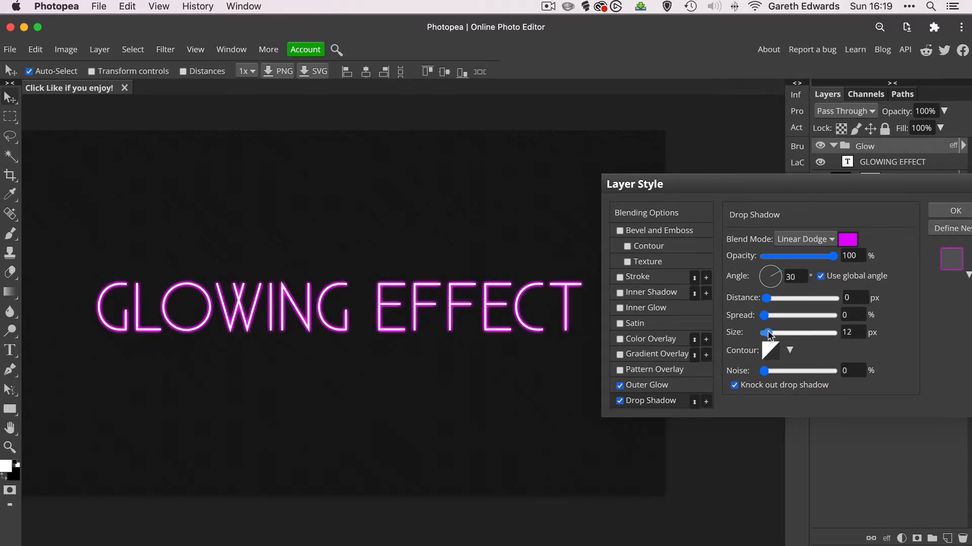
pyautogui.moveTo(762, 333); pyautogui.dragTo(779, 333)
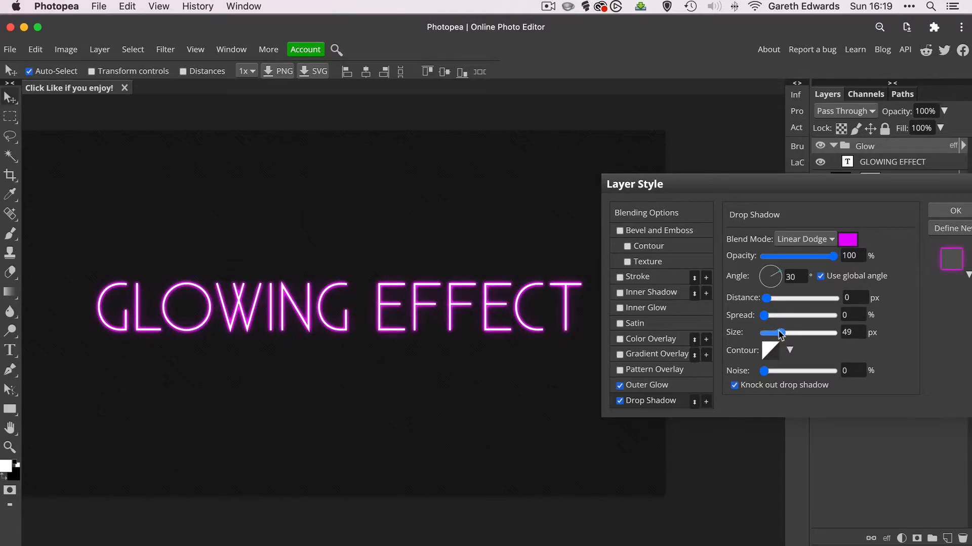
pyautogui.moveTo(782, 333); pyautogui.dragTo(771, 333)
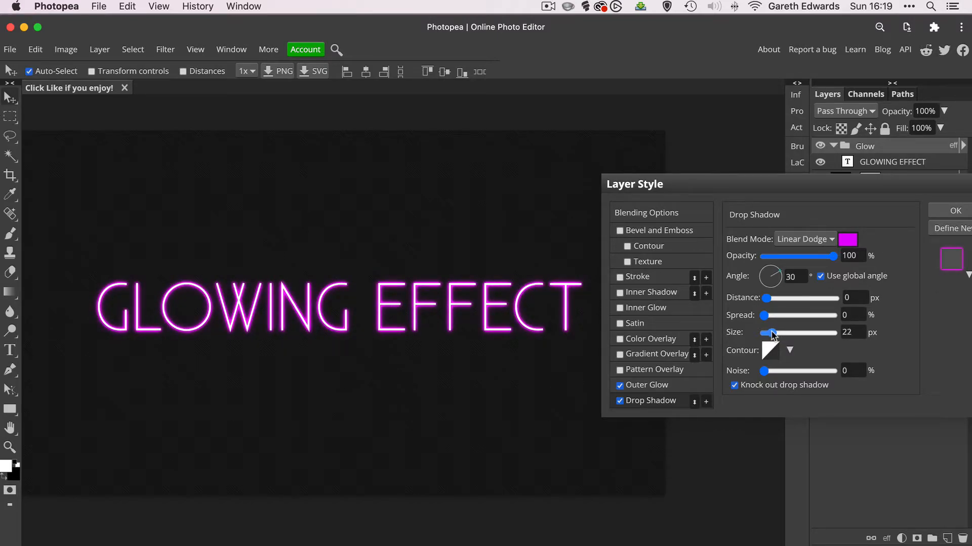
pyautogui.moveTo(771, 332); pyautogui.dragTo(778, 333)
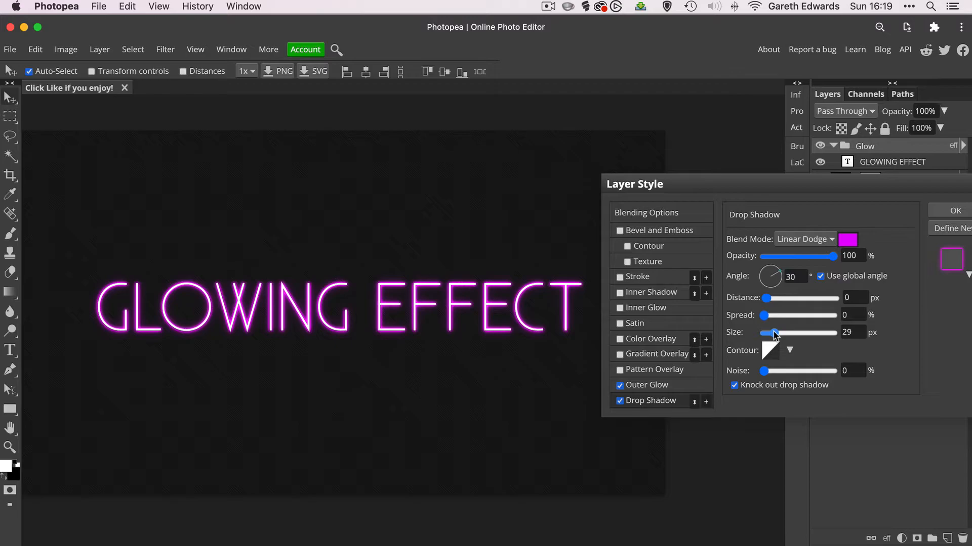
pyautogui.moveTo(771, 333); pyautogui.dragTo(780, 333)
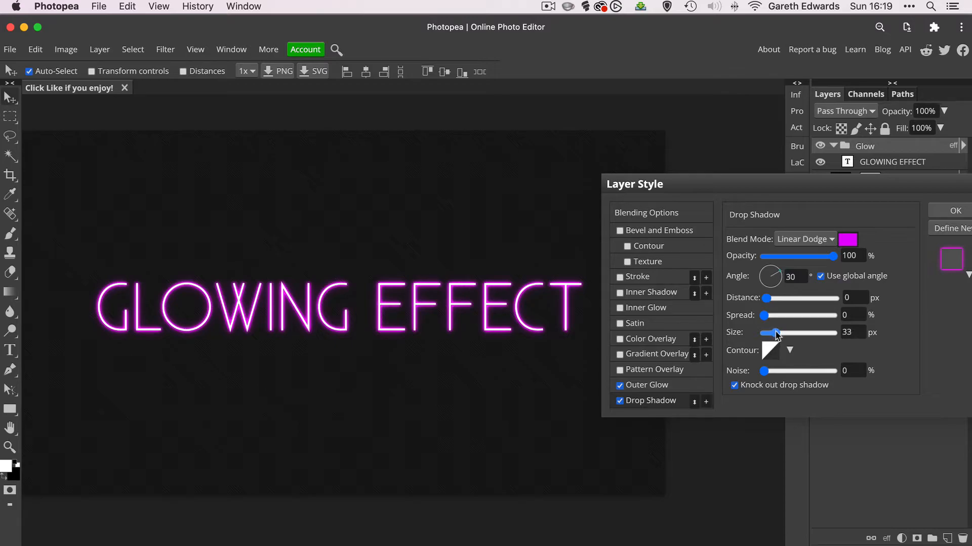
pyautogui.moveTo(772, 333); pyautogui.dragTo(782, 333)
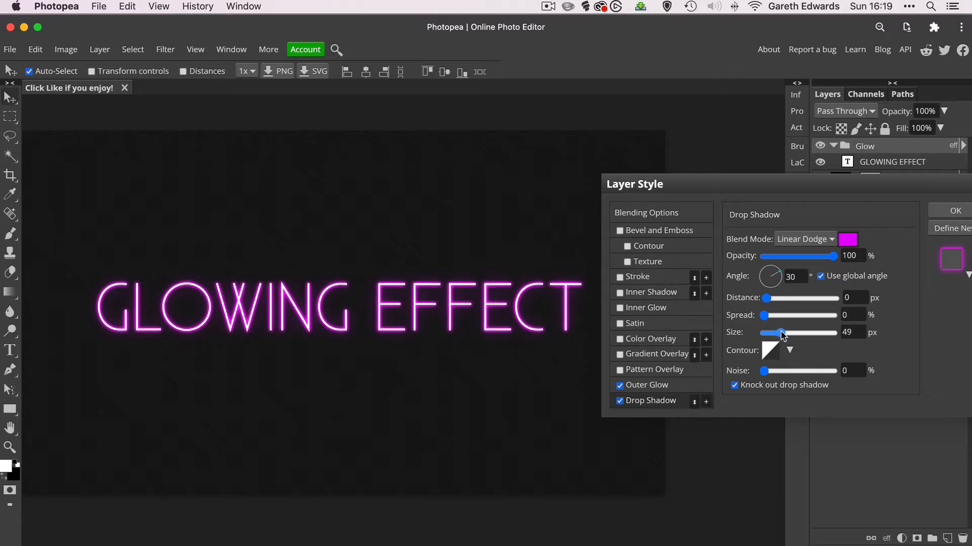
pyautogui.moveTo(773, 334); pyautogui.dragTo(786, 333)
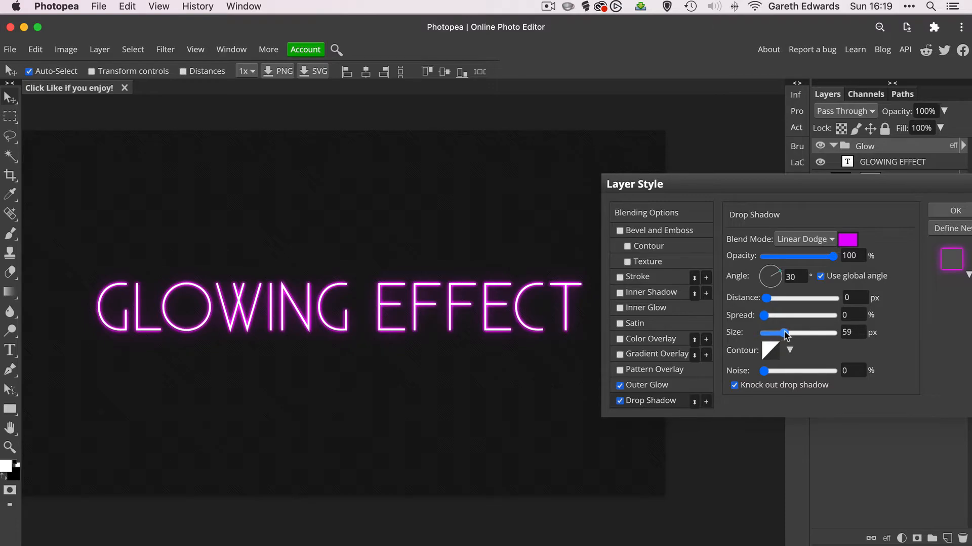
pyautogui.moveTo(785, 334); pyautogui.dragTo(771, 333)
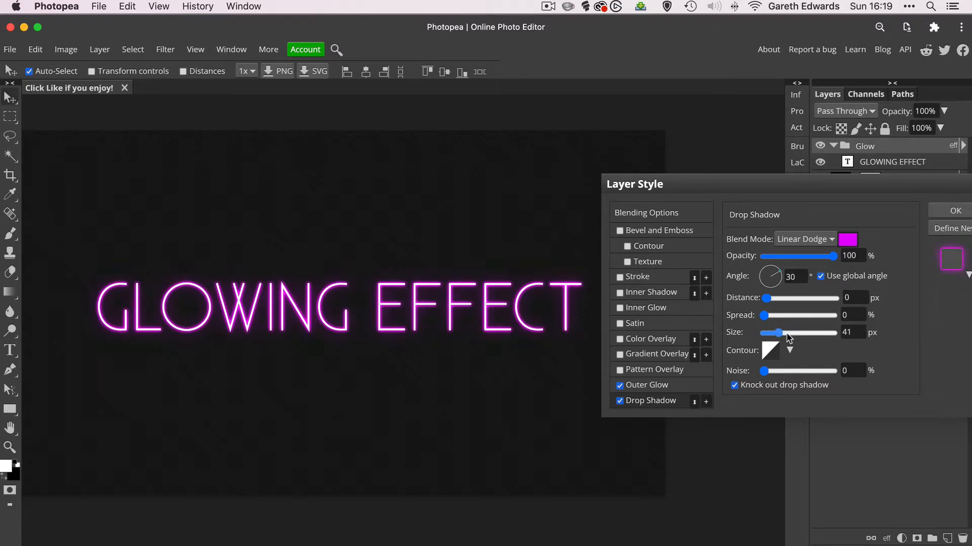
pyautogui.moveTo(770, 333); pyautogui.dragTo(779, 333)
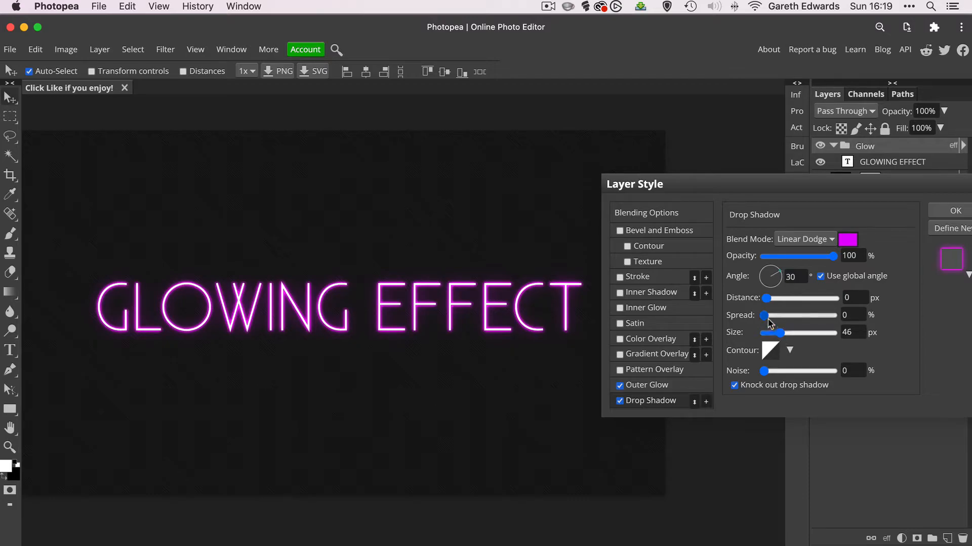
pyautogui.moveTo(762, 316); pyautogui.dragTo(774, 315)
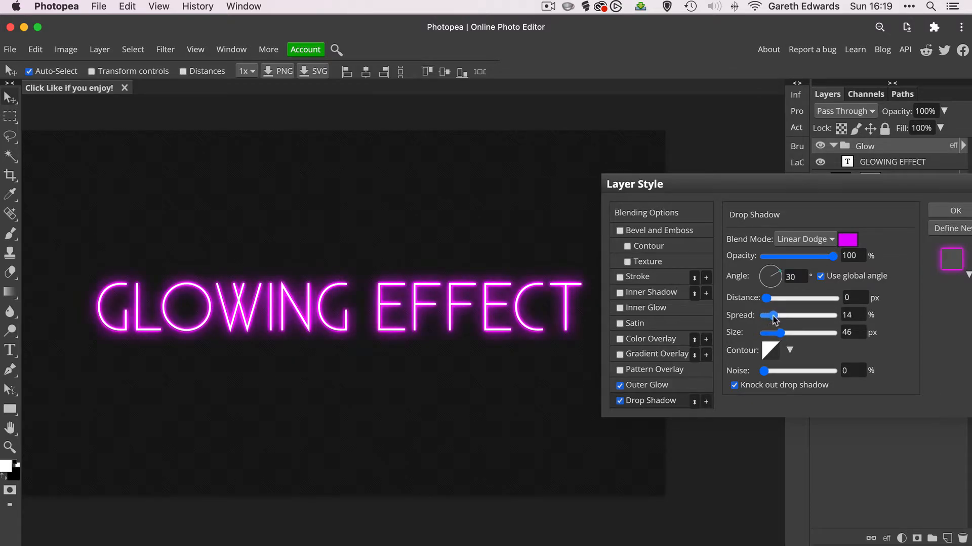
pyautogui.moveTo(772, 333); pyautogui.dragTo(786, 333)
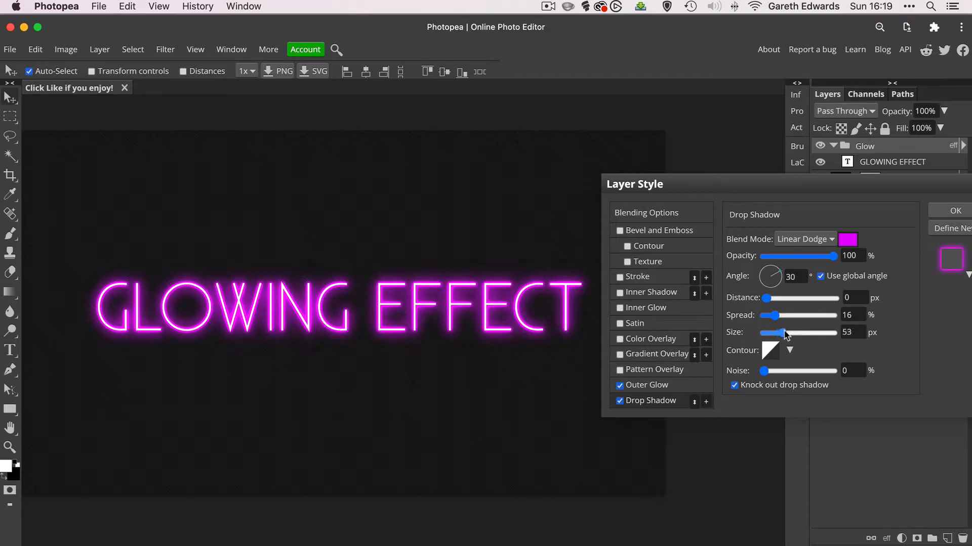
pyautogui.moveTo(786, 333); pyautogui.dragTo(782, 333)
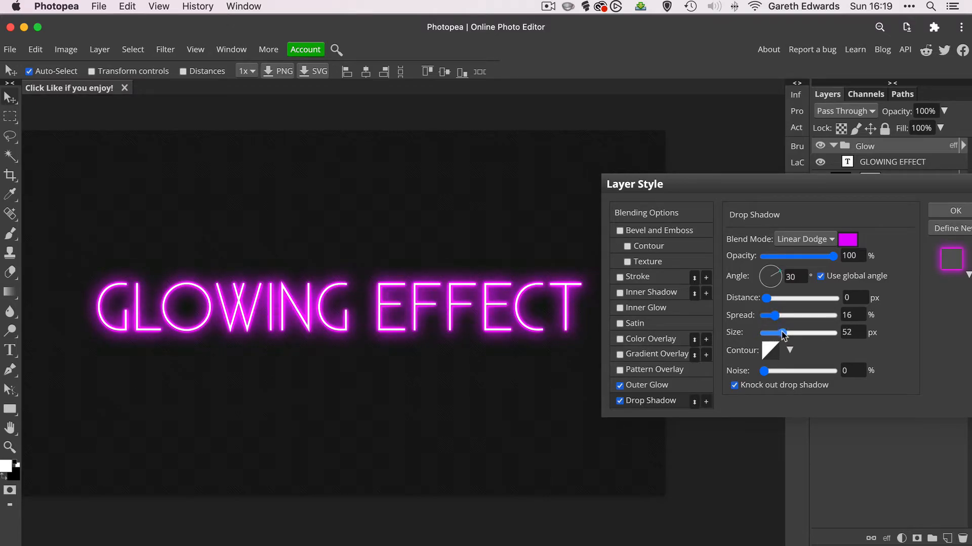
pyautogui.moveTo(788, 333); pyautogui.dragTo(773, 334)
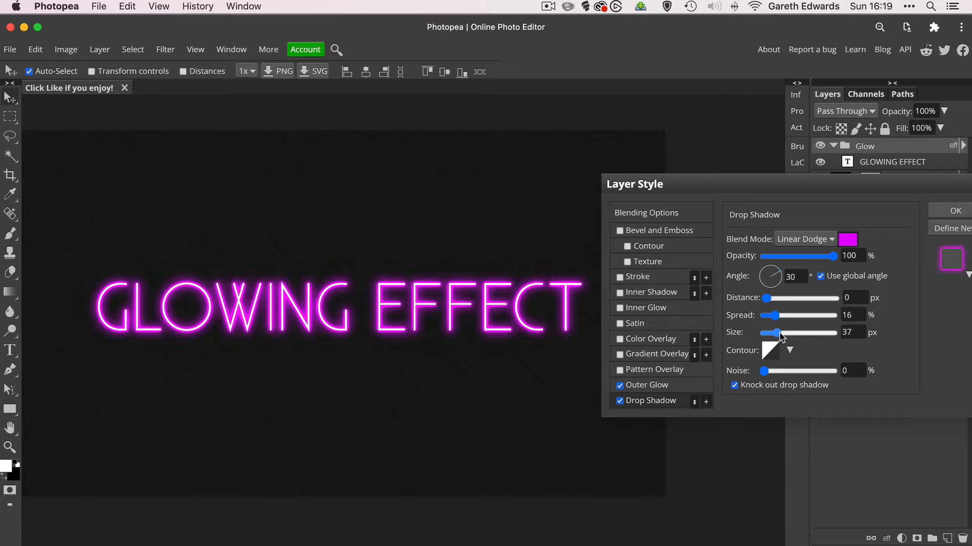
pyautogui.moveTo(772, 334); pyautogui.dragTo(784, 333)
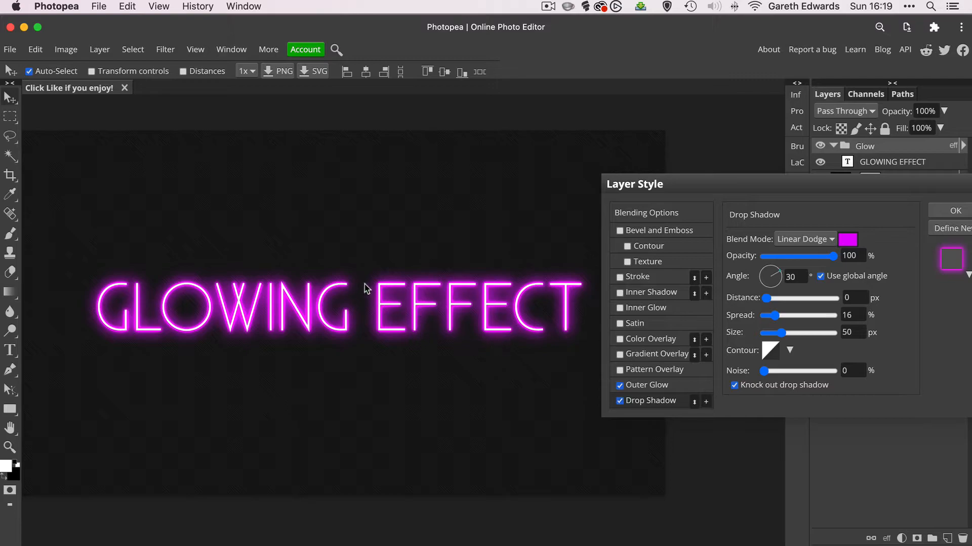
pyautogui.moveTo(338, 284)
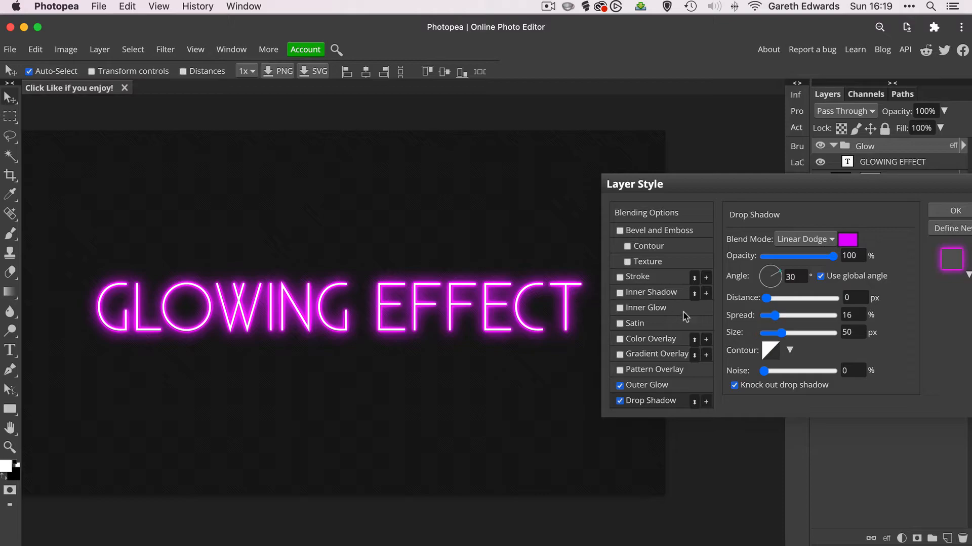
pyautogui.moveTo(767, 333); pyautogui.dragTo(785, 333)
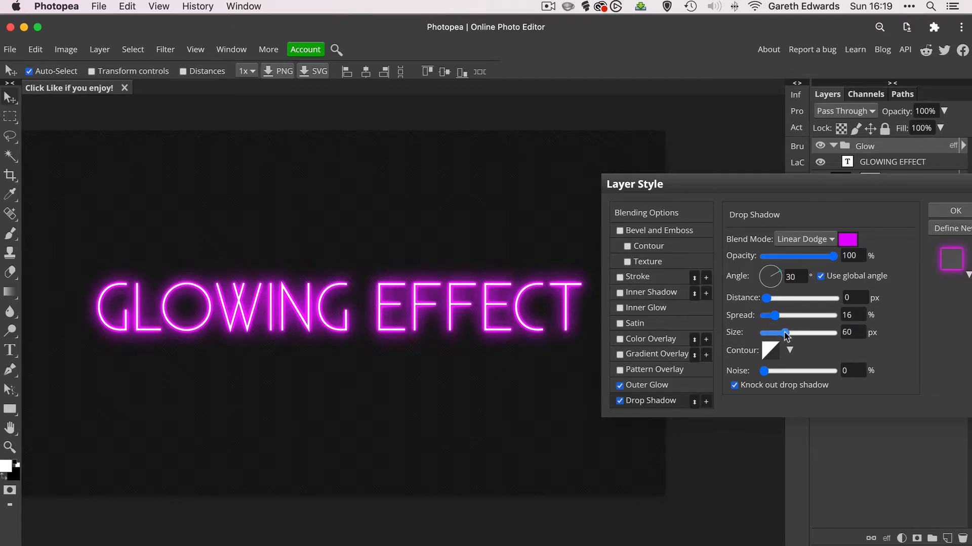
pyautogui.moveTo(786, 333); pyautogui.dragTo(774, 333)
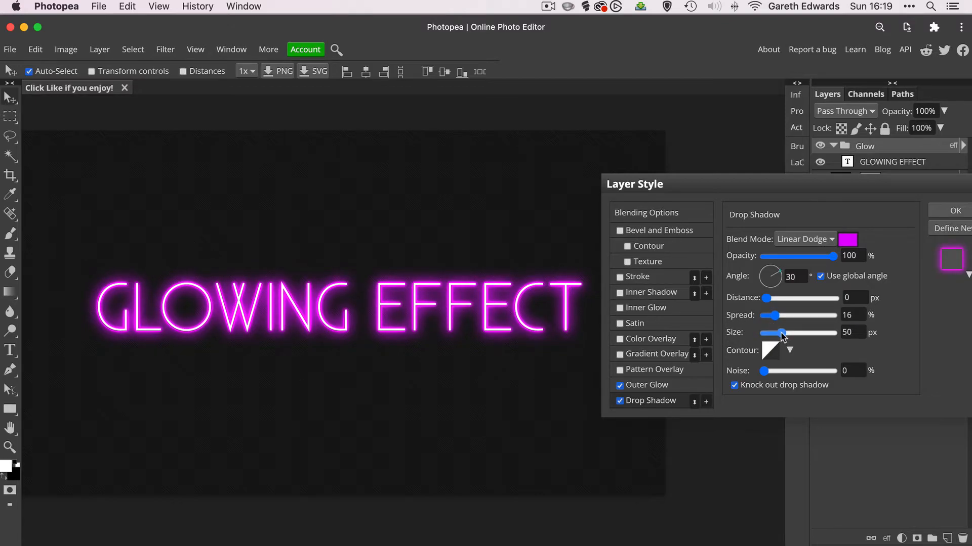
pyautogui.moveTo(783, 333); pyautogui.dragTo(777, 333)
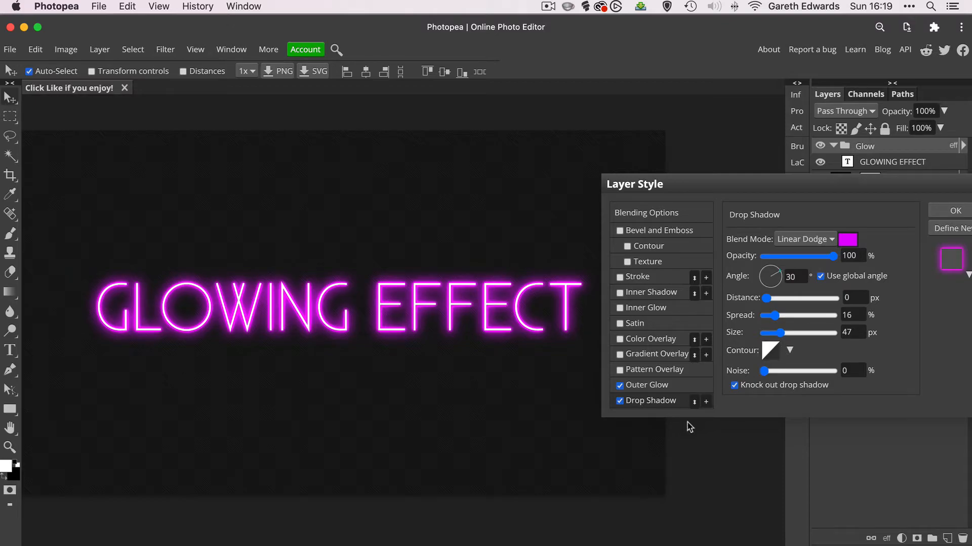
pyautogui.moveTo(649, 408)
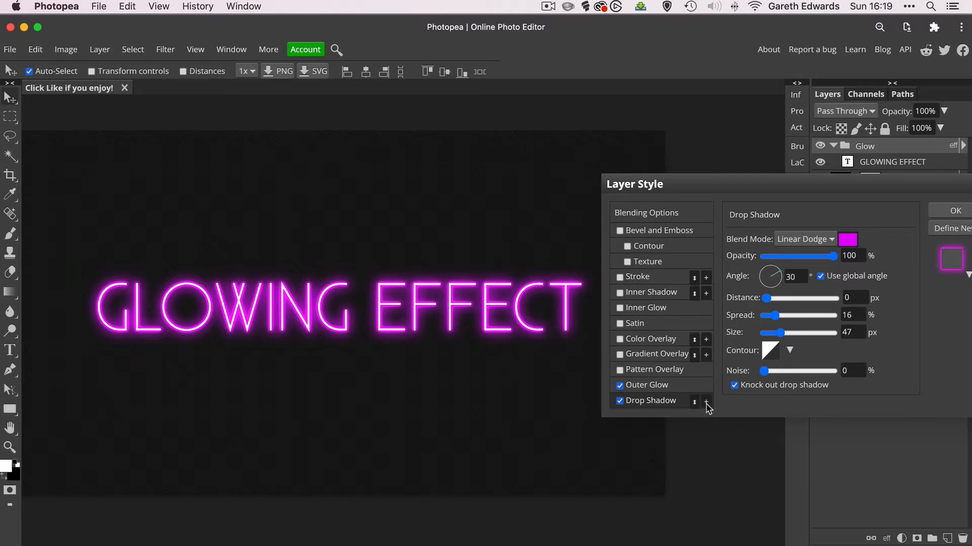
# Add a second drop shadow at 162 px size, 8% spread, then toggle it off
pyautogui.click(706, 401)
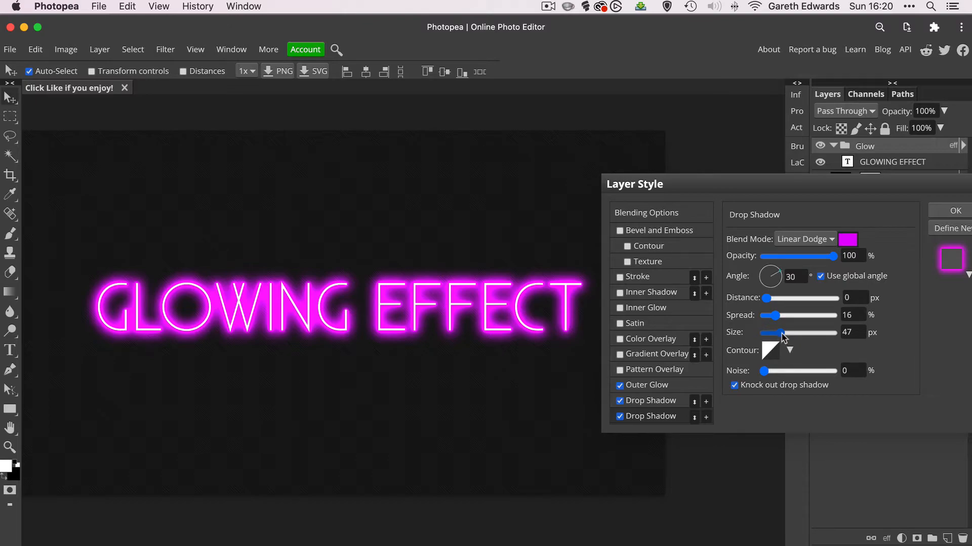
pyautogui.moveTo(772, 333); pyautogui.dragTo(804, 333)
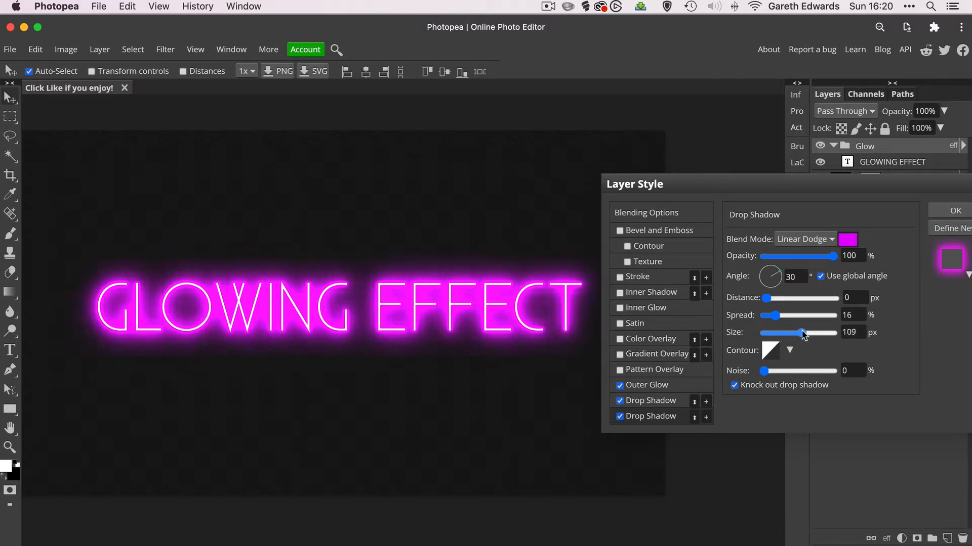
pyautogui.moveTo(803, 333); pyautogui.dragTo(805, 333)
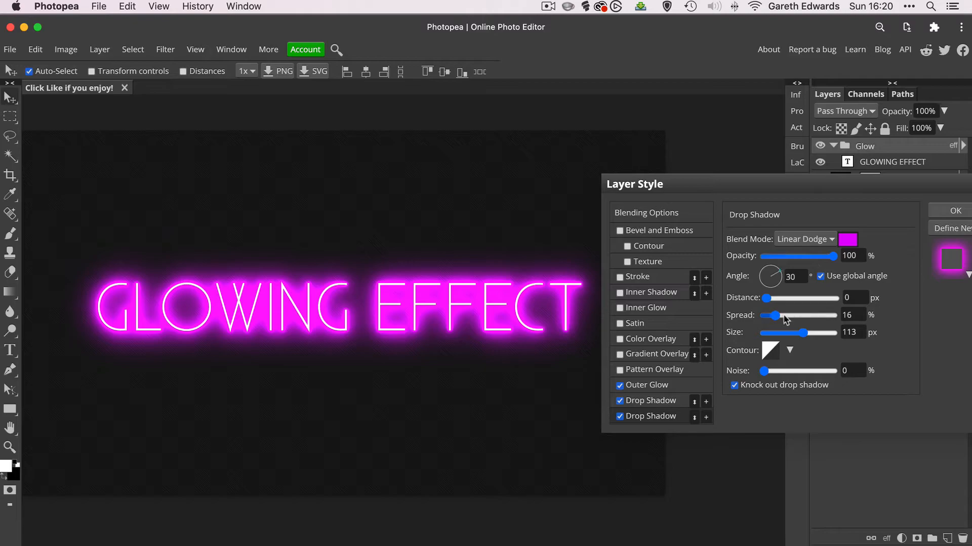
pyautogui.moveTo(787, 315); pyautogui.dragTo(770, 316)
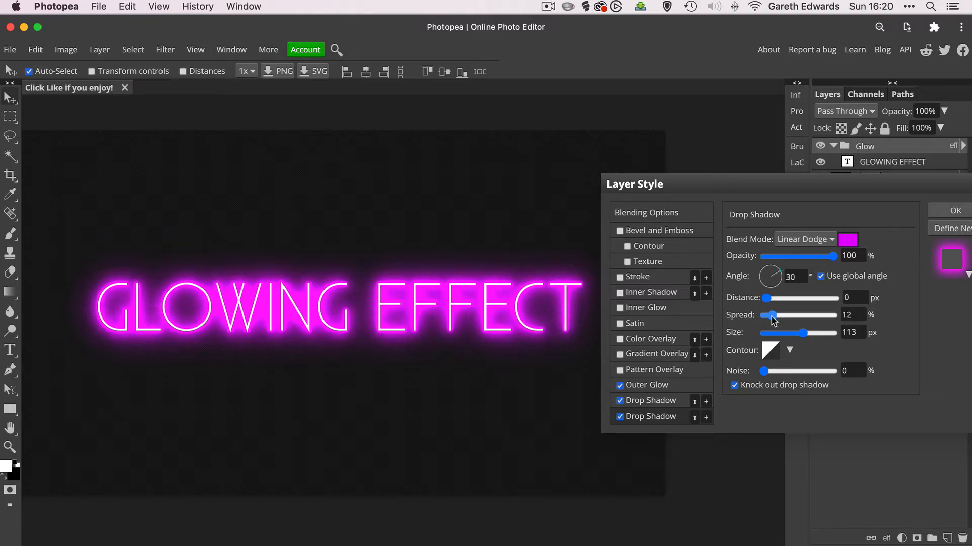
pyautogui.moveTo(773, 315); pyautogui.dragTo(768, 315)
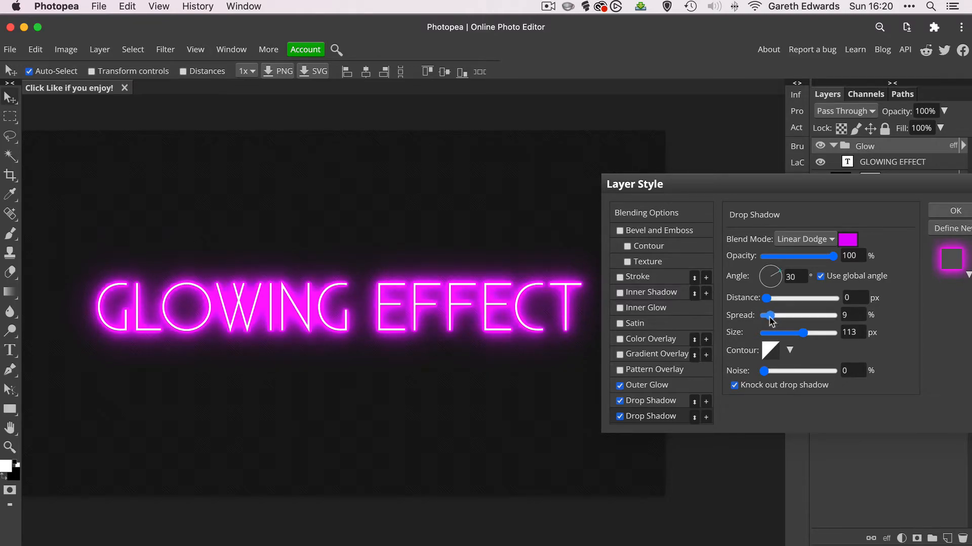
pyautogui.moveTo(773, 316); pyautogui.dragTo(766, 316)
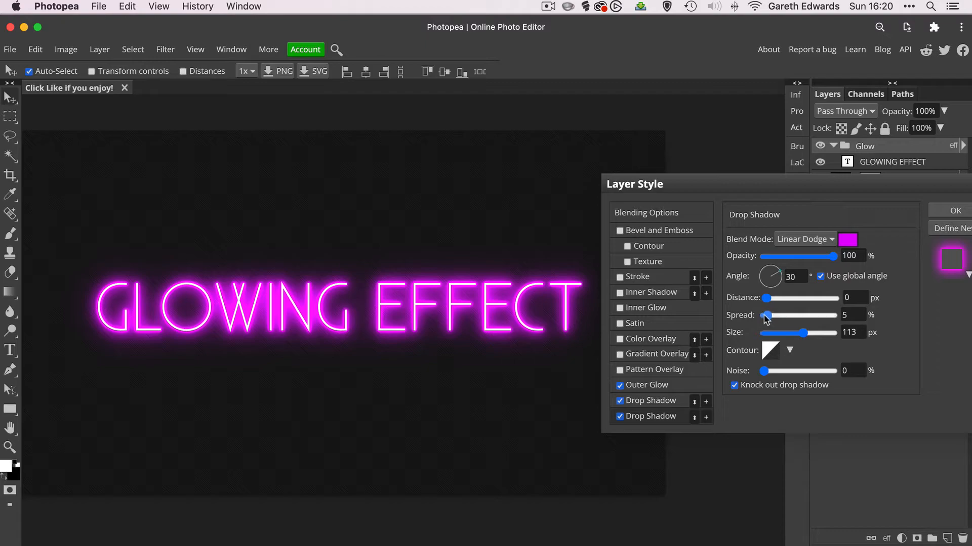
pyautogui.moveTo(764, 315); pyautogui.dragTo(749, 315)
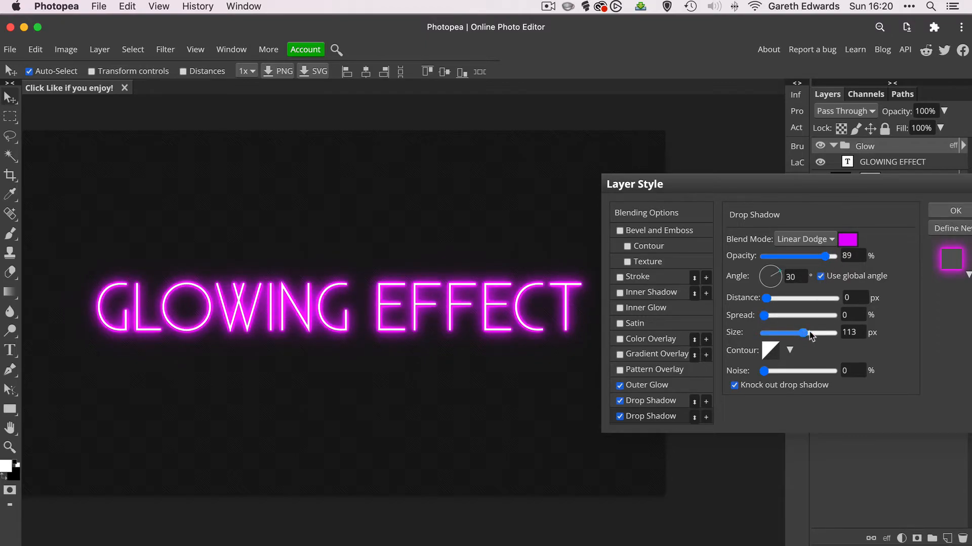
pyautogui.moveTo(801, 333); pyautogui.dragTo(818, 333)
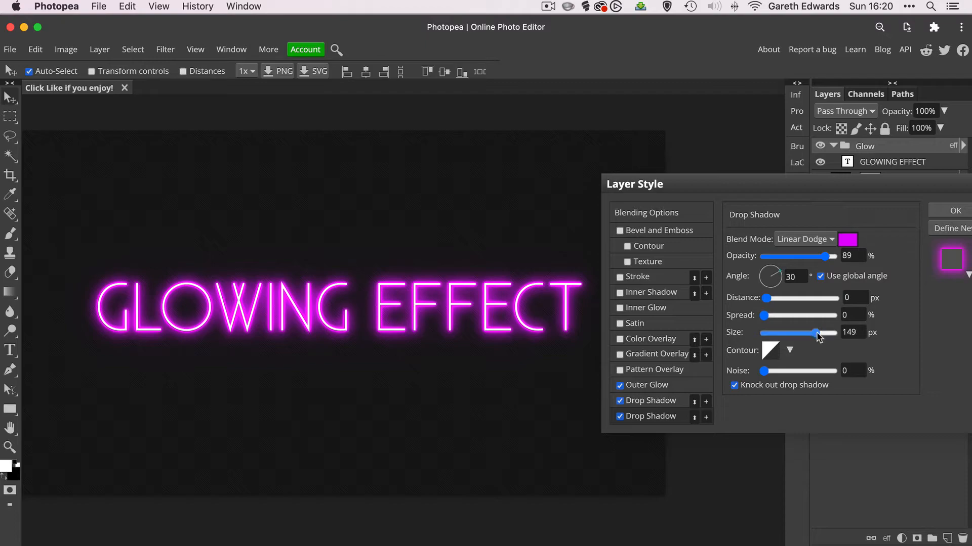
pyautogui.moveTo(764, 315); pyautogui.dragTo(770, 315)
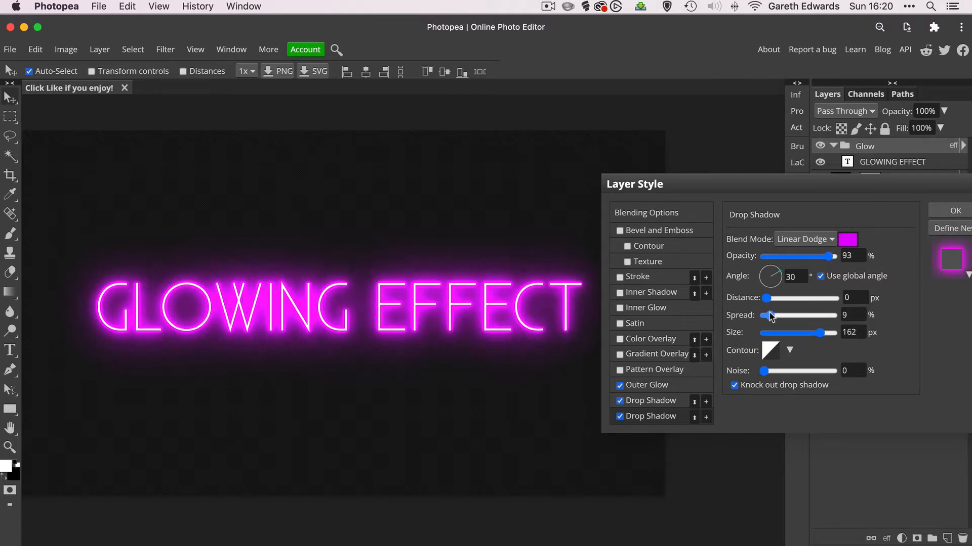
pyautogui.moveTo(771, 315); pyautogui.dragTo(768, 316)
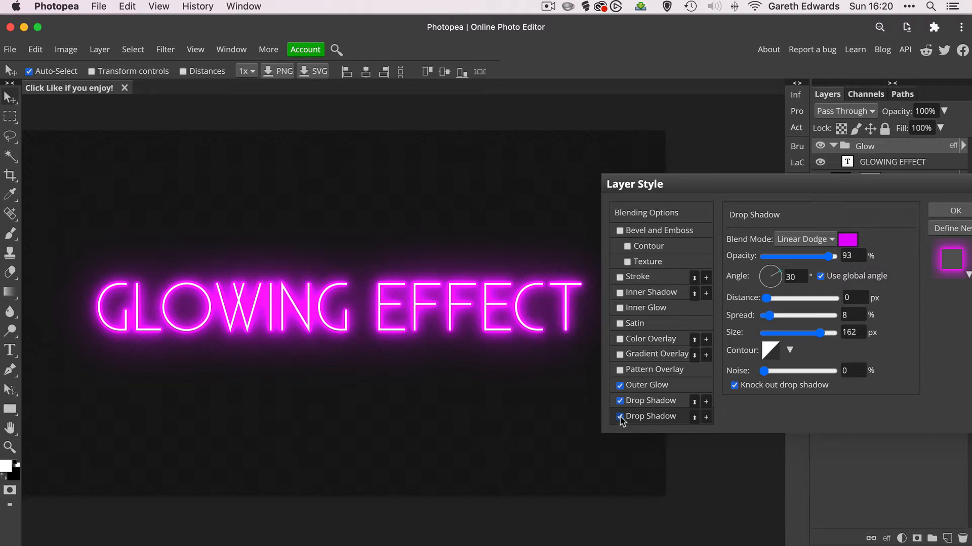
pyautogui.click(619, 416)
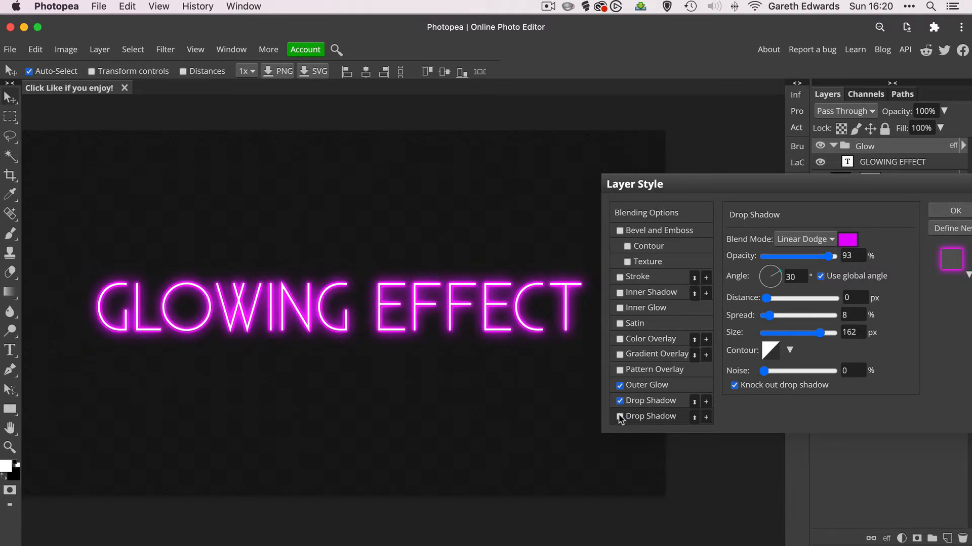
# Toggle the outer glow and both drop shadows off and back on, then confirm with OK
pyautogui.click(619, 416)
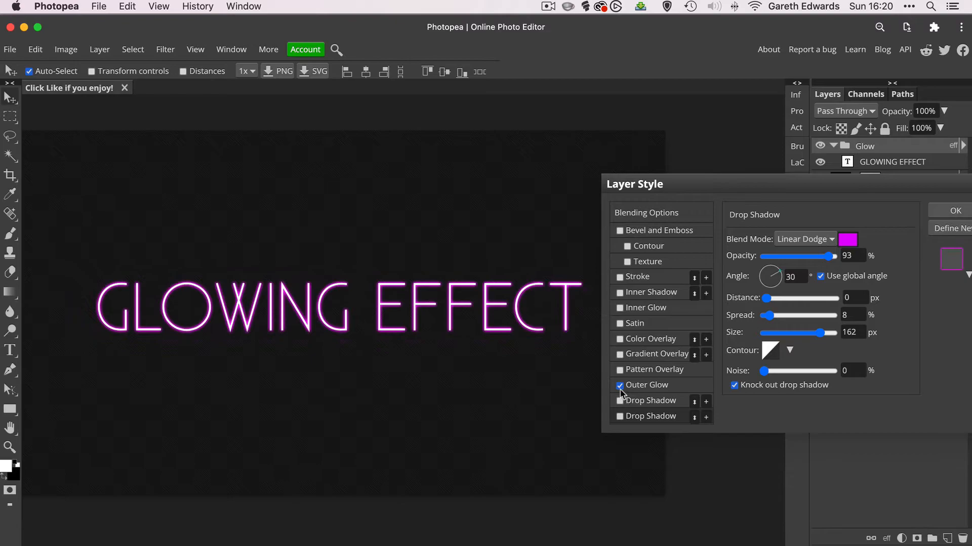
pyautogui.click(619, 384)
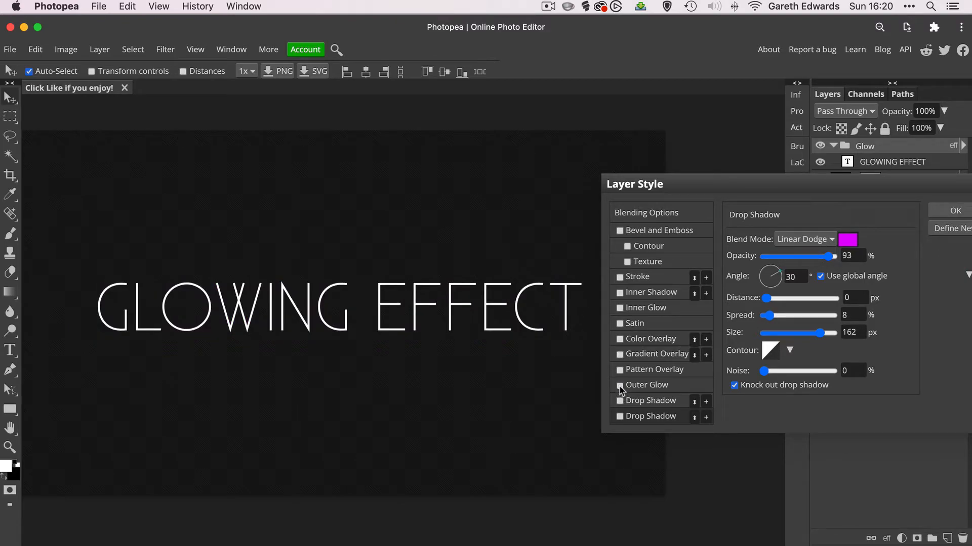
pyautogui.click(619, 384)
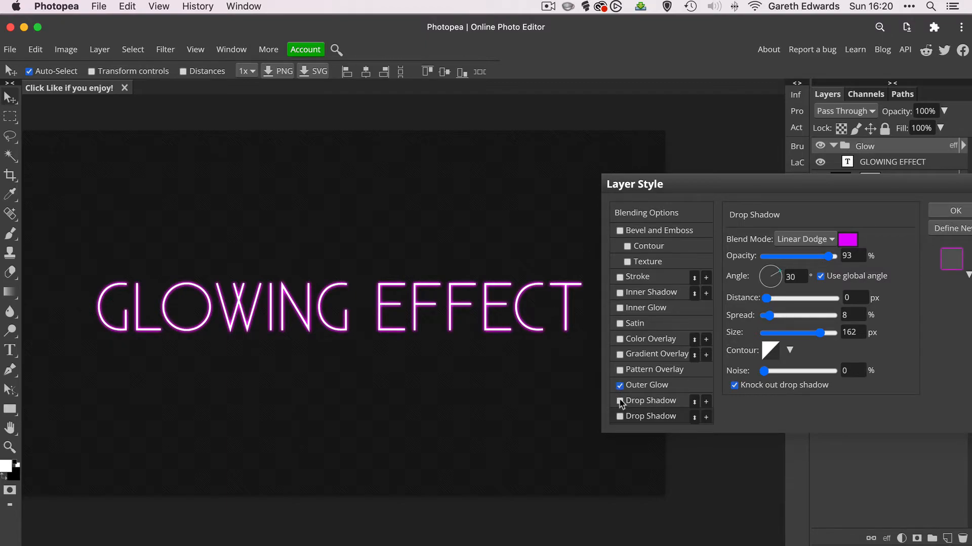
pyautogui.click(619, 400)
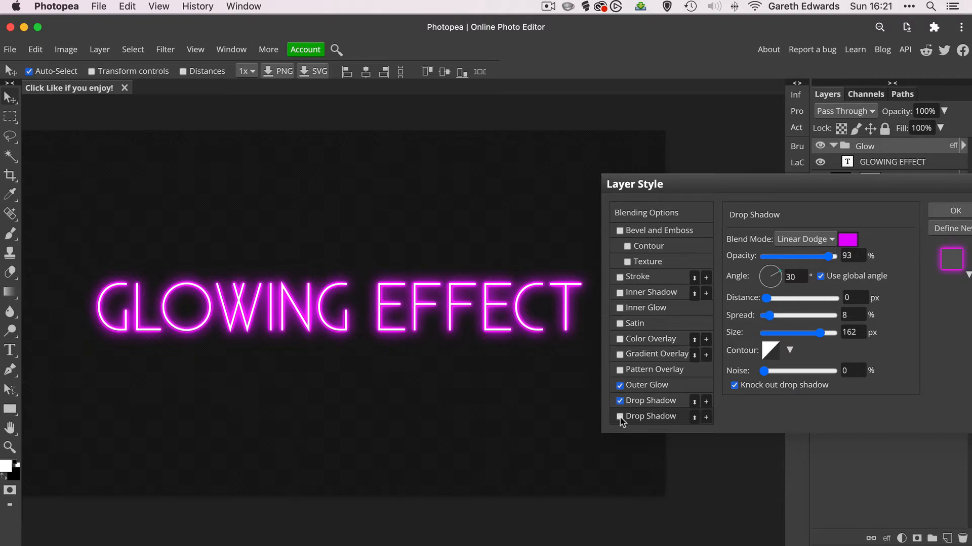
pyautogui.click(619, 416)
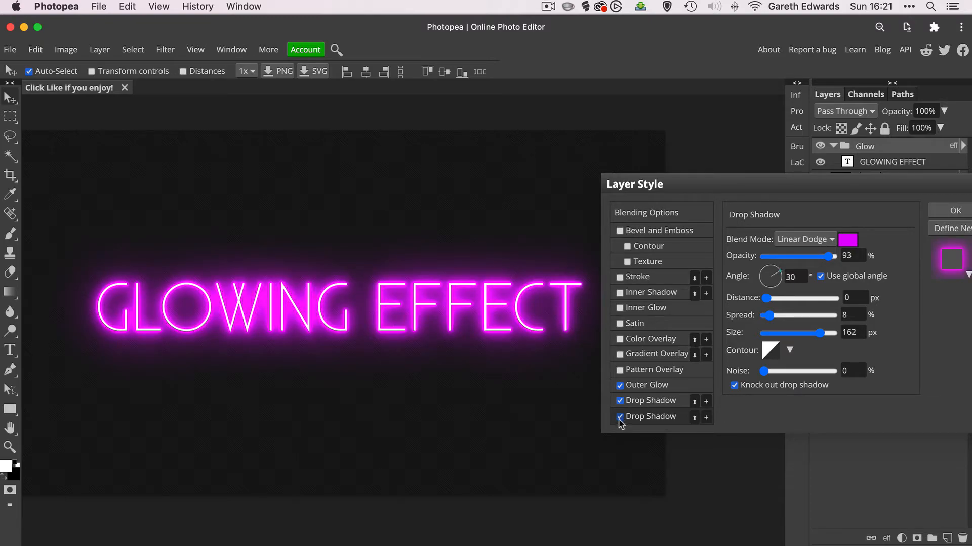
pyautogui.click(618, 416)
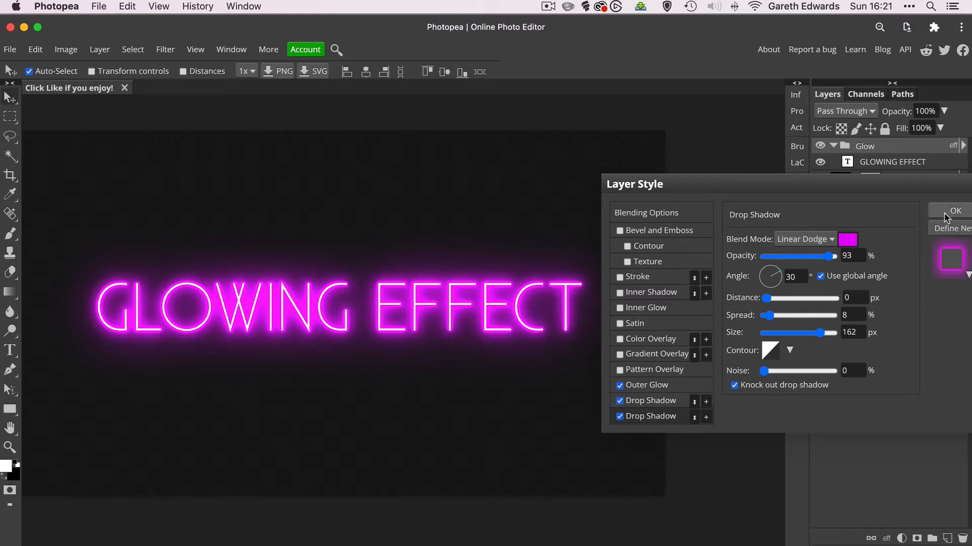
pyautogui.click(955, 211)
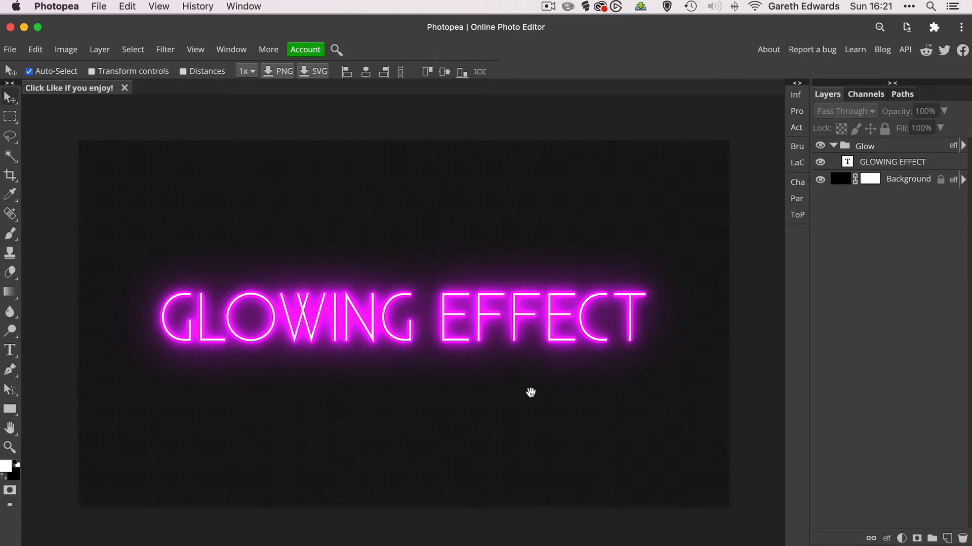
pyautogui.moveTo(627, 277)
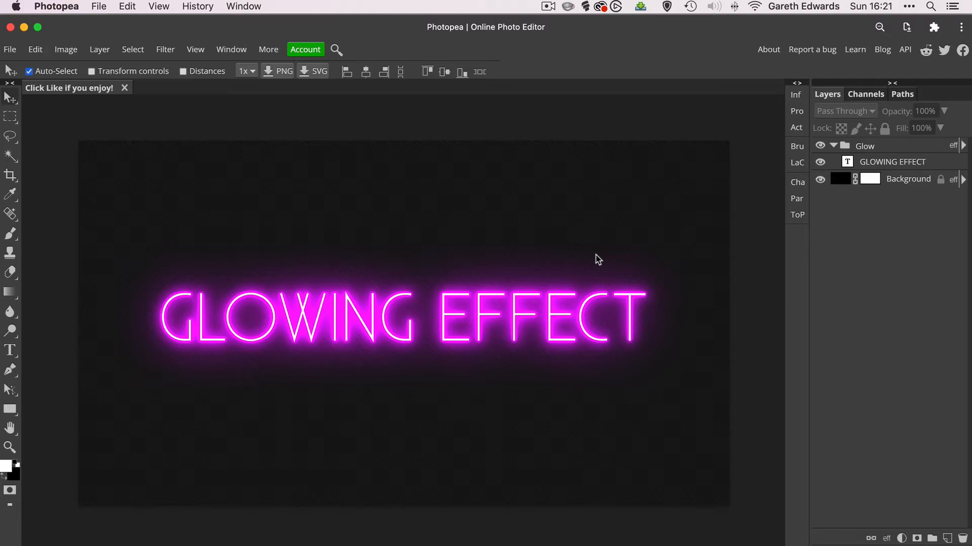
pyautogui.moveTo(784, 304)
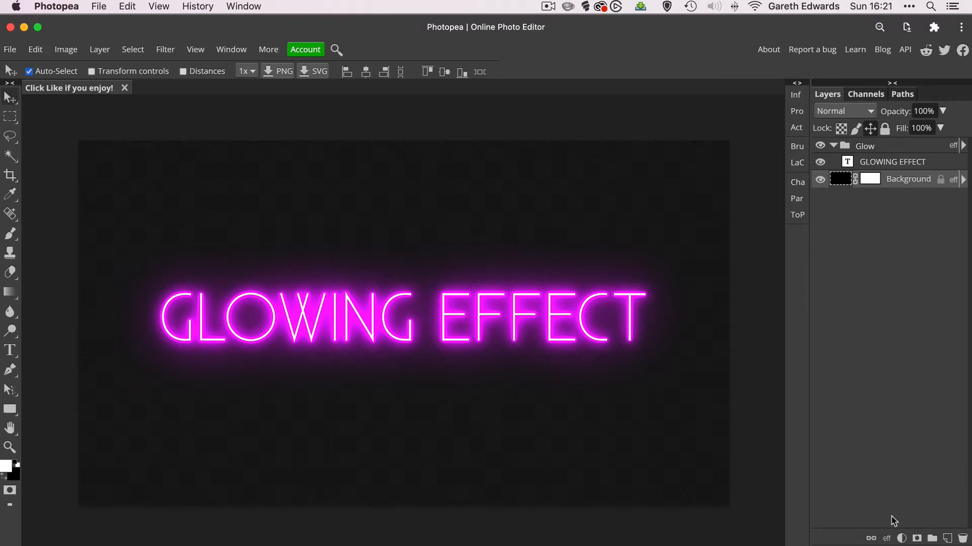
# Add a #ff00ff Color Fill layer and set its blend mode to Color Dodge
pyautogui.click(902, 538)
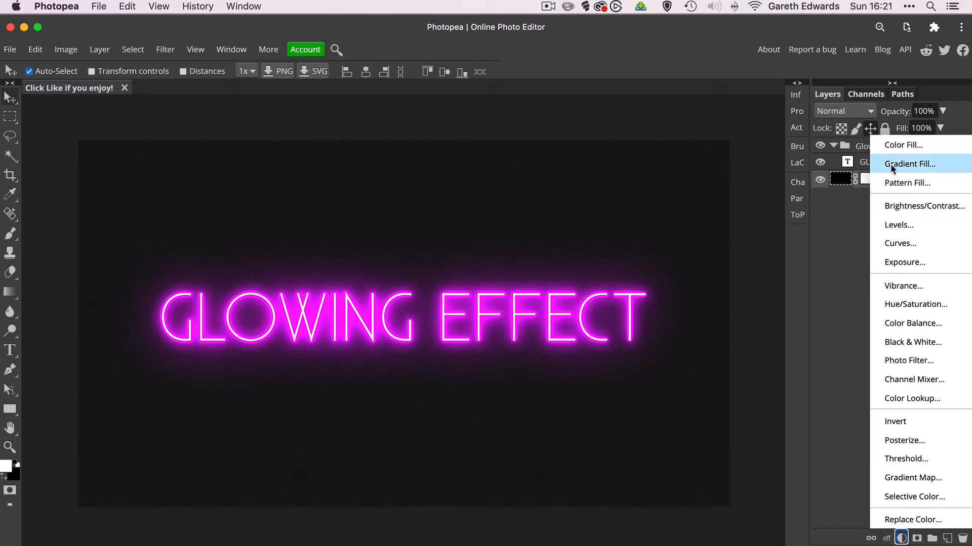
pyautogui.moveTo(902, 145)
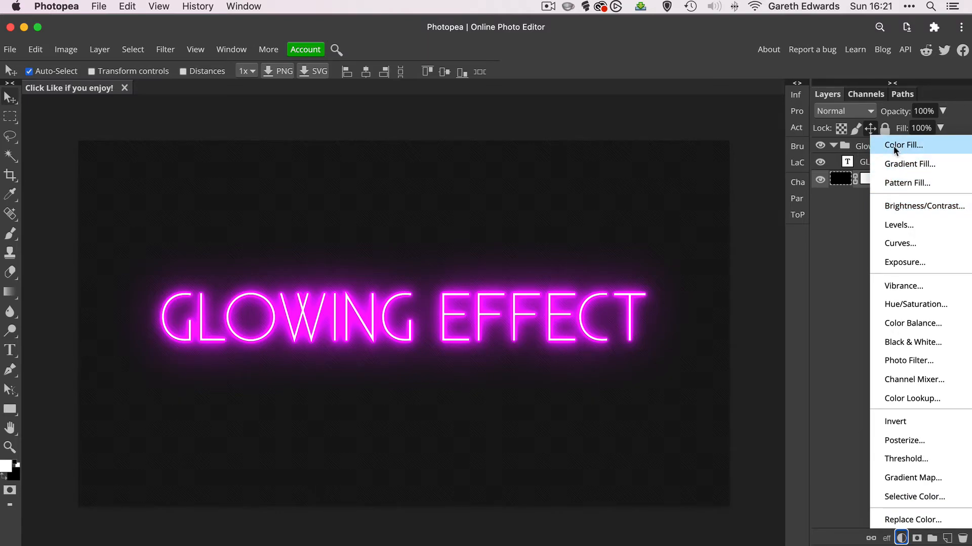
pyautogui.click(902, 144)
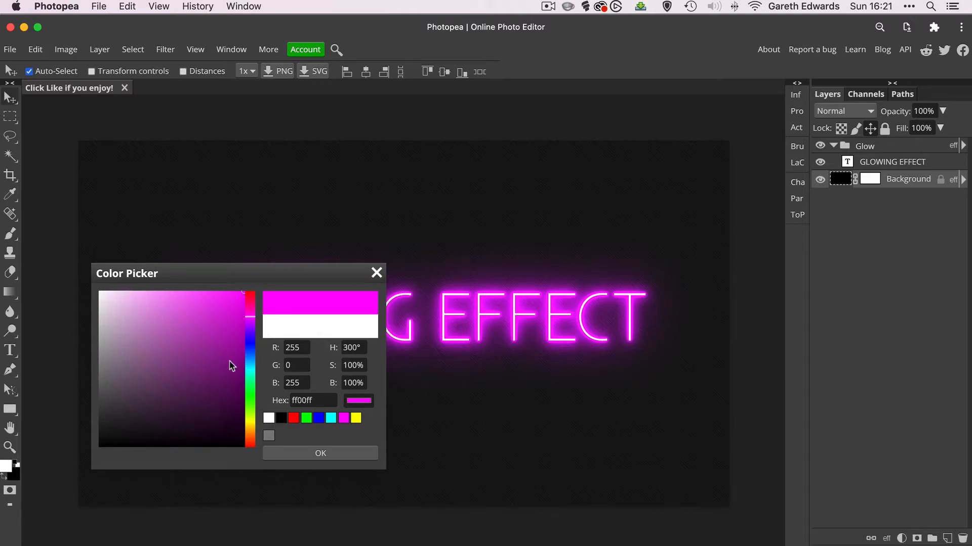
pyautogui.click(320, 453)
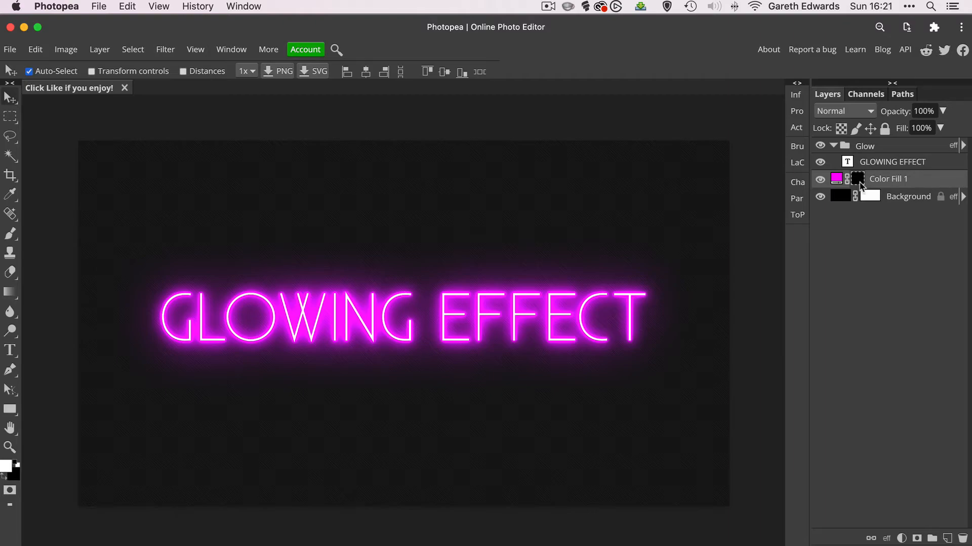
pyautogui.click(842, 111)
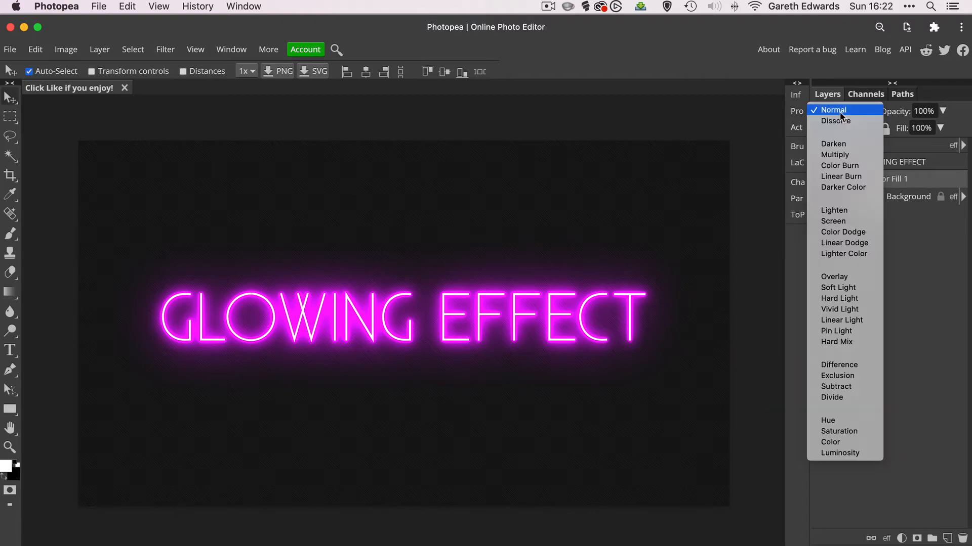
pyautogui.moveTo(834, 154)
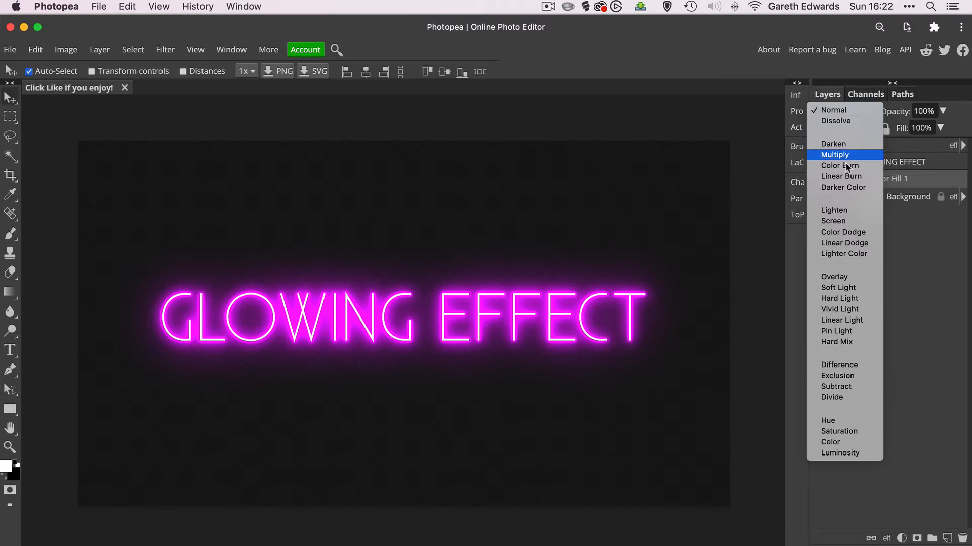
pyautogui.moveTo(841, 232)
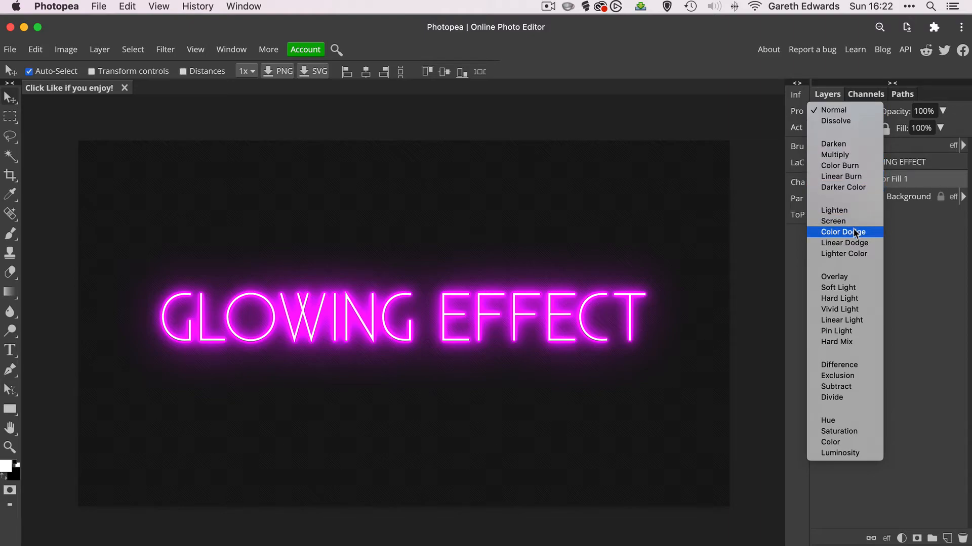
pyautogui.click(841, 232)
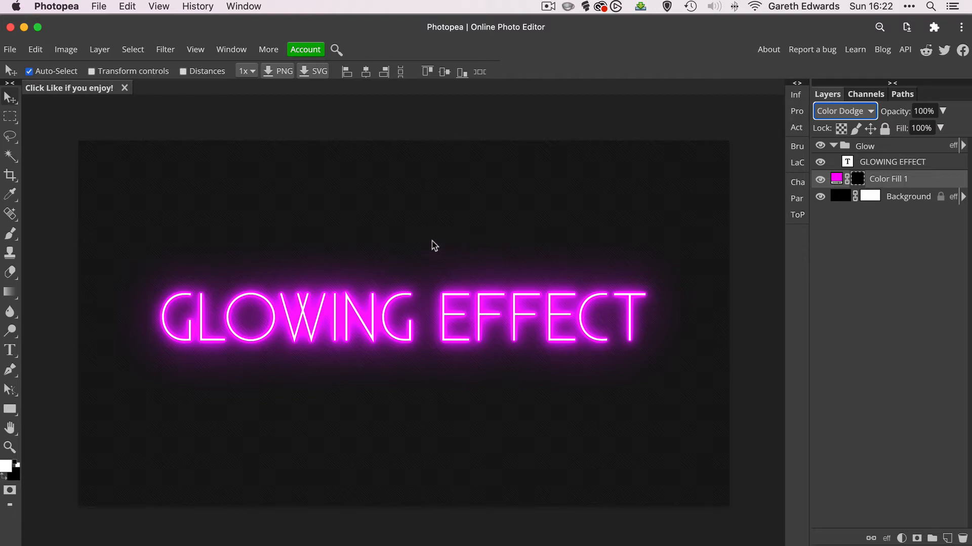
pyautogui.moveTo(11, 234)
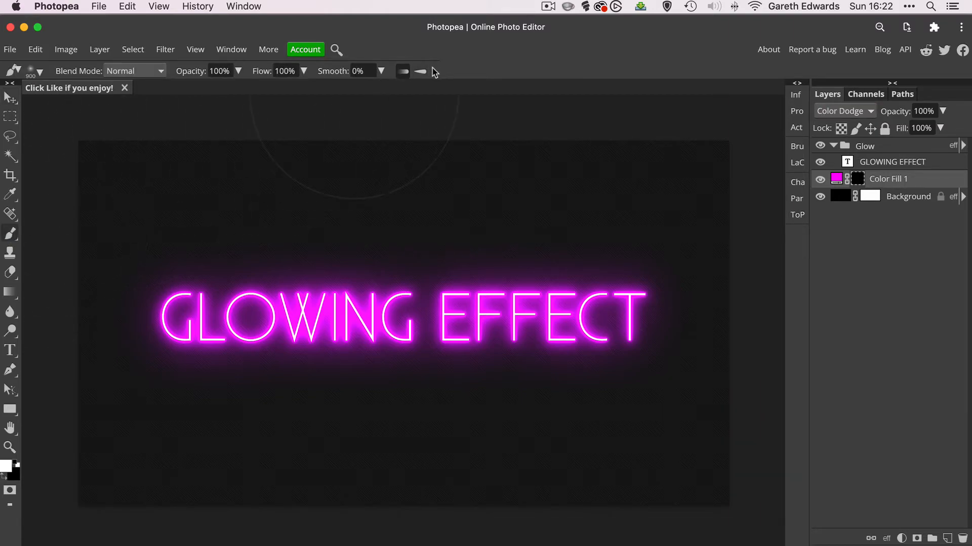
pyautogui.moveTo(403, 76)
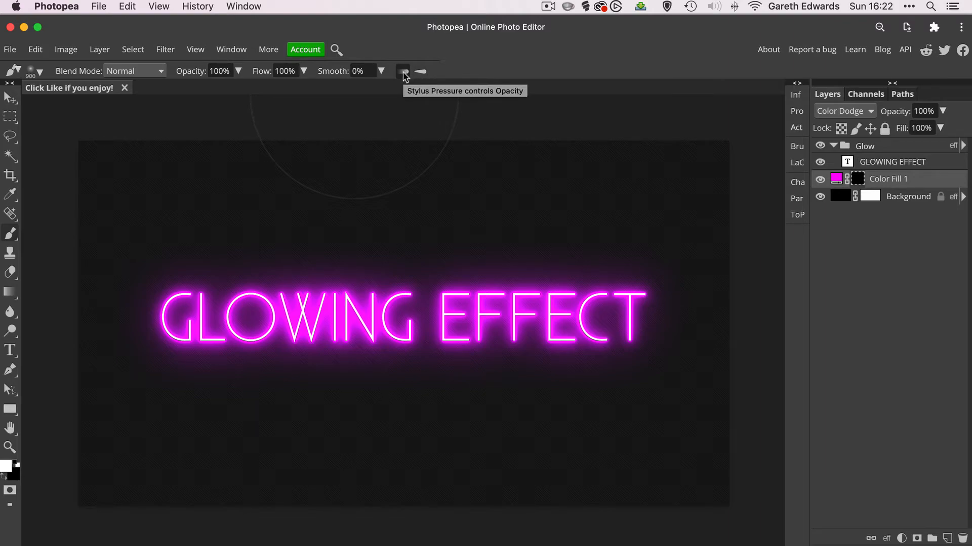
# Set the brush to 9% hardness and 10% opacity with pressure control toggled
pyautogui.click(402, 71)
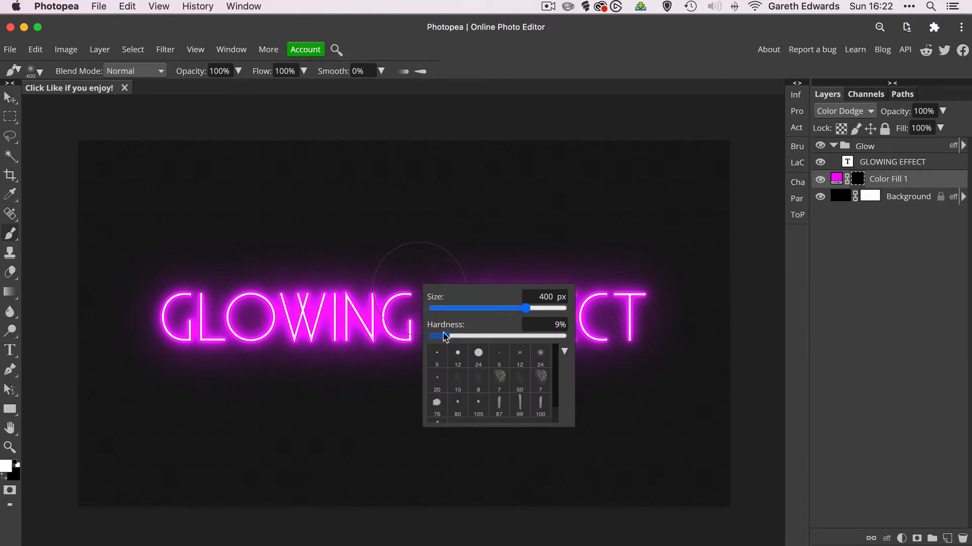
pyautogui.moveTo(445, 336); pyautogui.dragTo(432, 336)
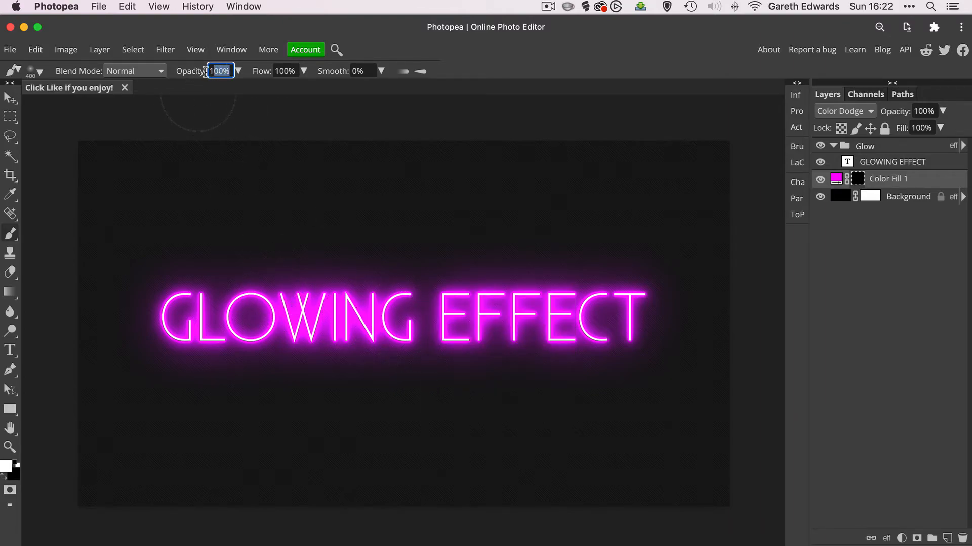
pyautogui.write('30%')
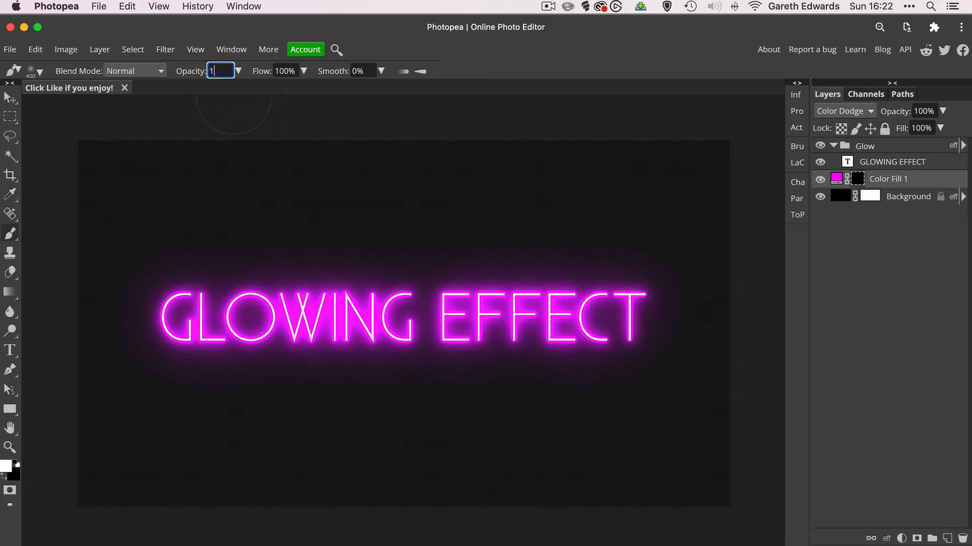
pyautogui.write('0%')
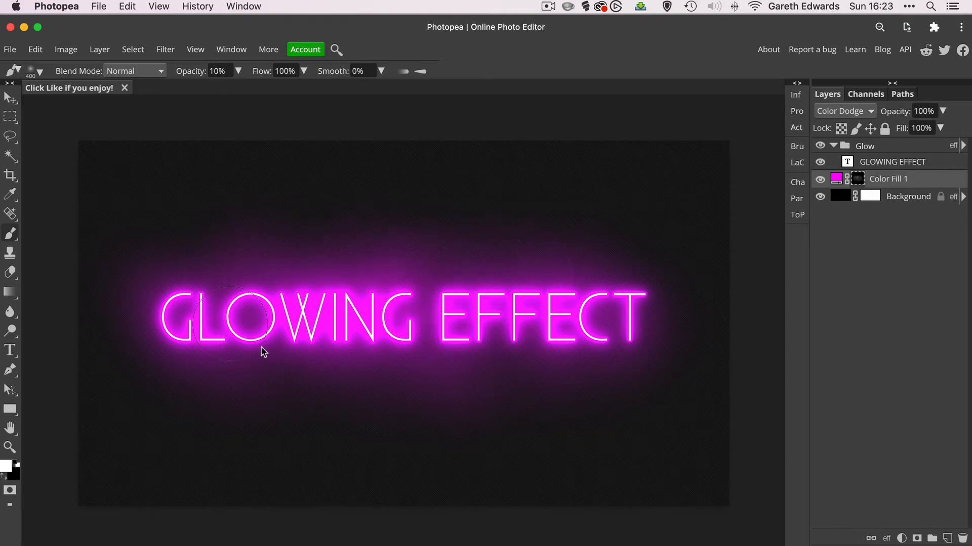
# Paint a soft magenta glow around the text on the Color Fill 1 mask, then set layer opacity to 35%
pyautogui.moveTo(260, 352); pyautogui.dragTo(191, 376)
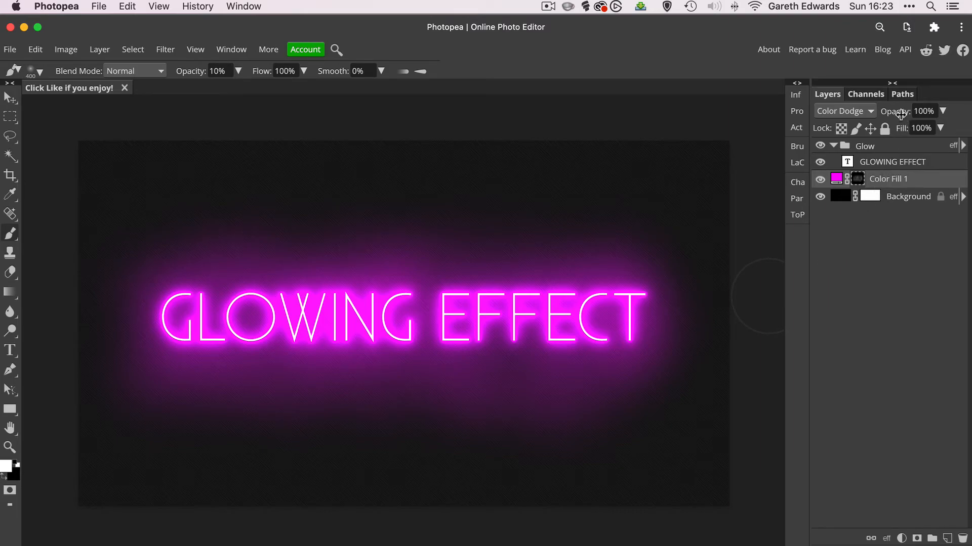
pyautogui.moveTo(923, 111); pyautogui.dragTo(901, 111)
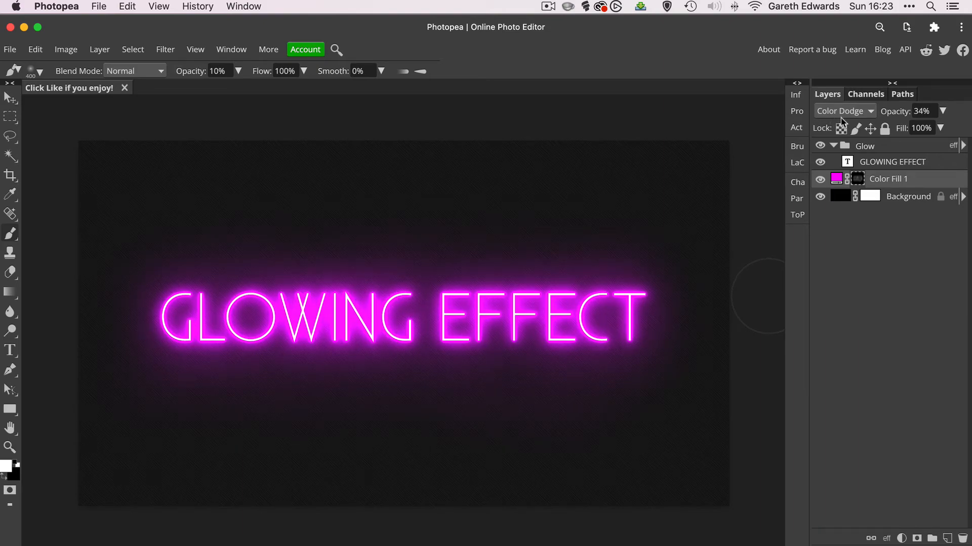
pyautogui.click(944, 111)
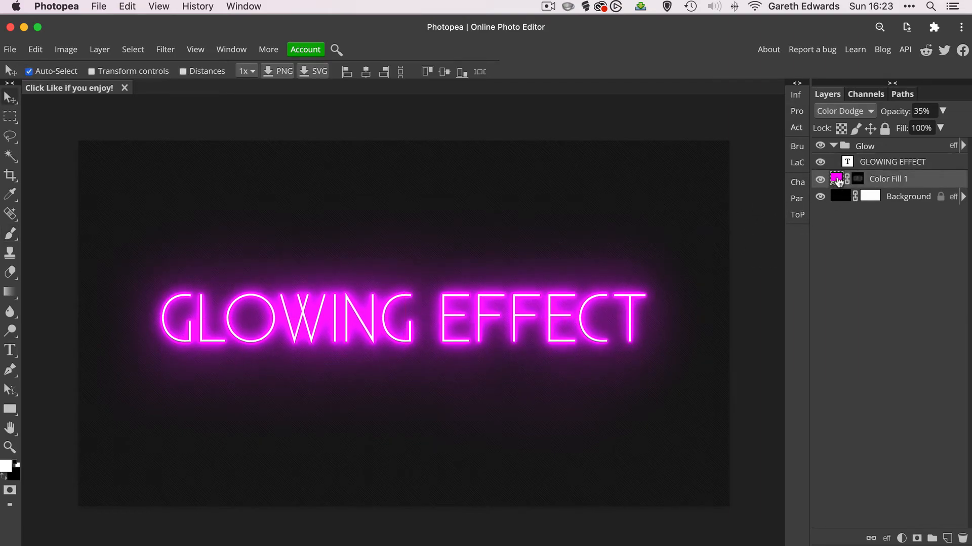
# Shift the Color Fill 1 hue to violet magenta ff00f5 and confirm
pyautogui.click(836, 180)
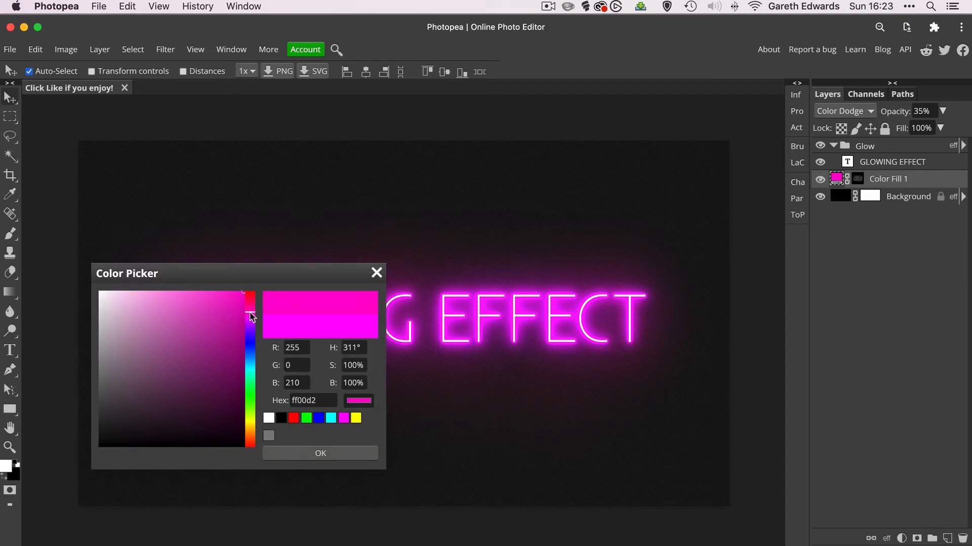
pyautogui.moveTo(249, 315); pyautogui.dragTo(249, 319)
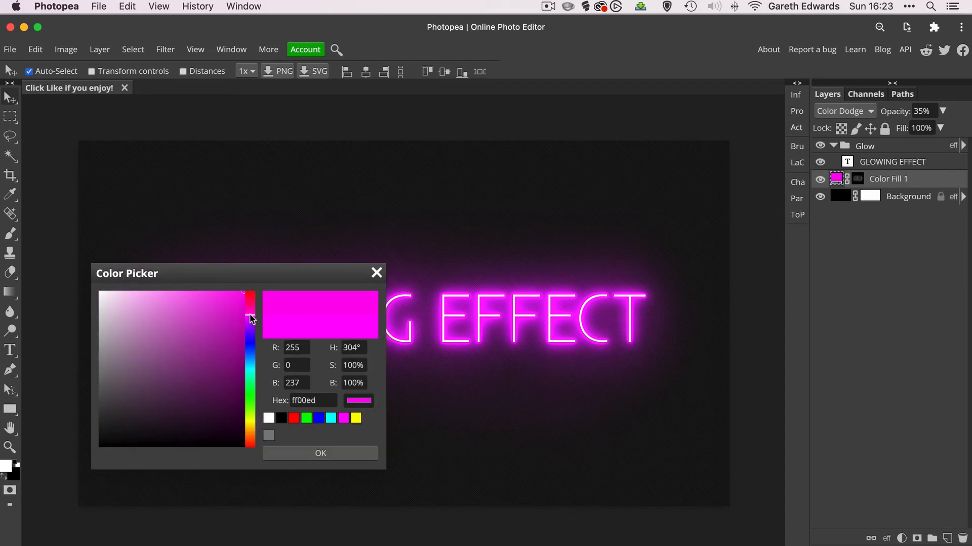
pyautogui.click(249, 319)
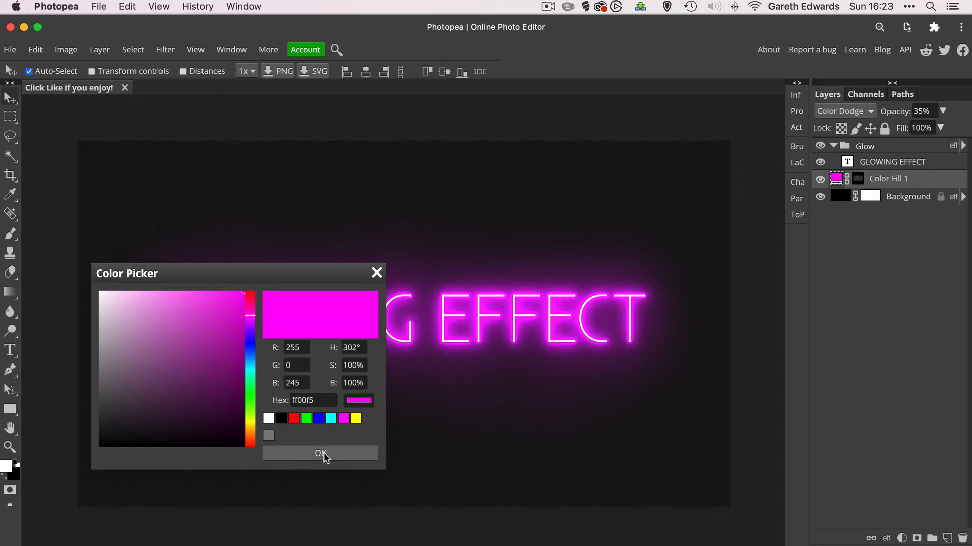
pyautogui.click(320, 452)
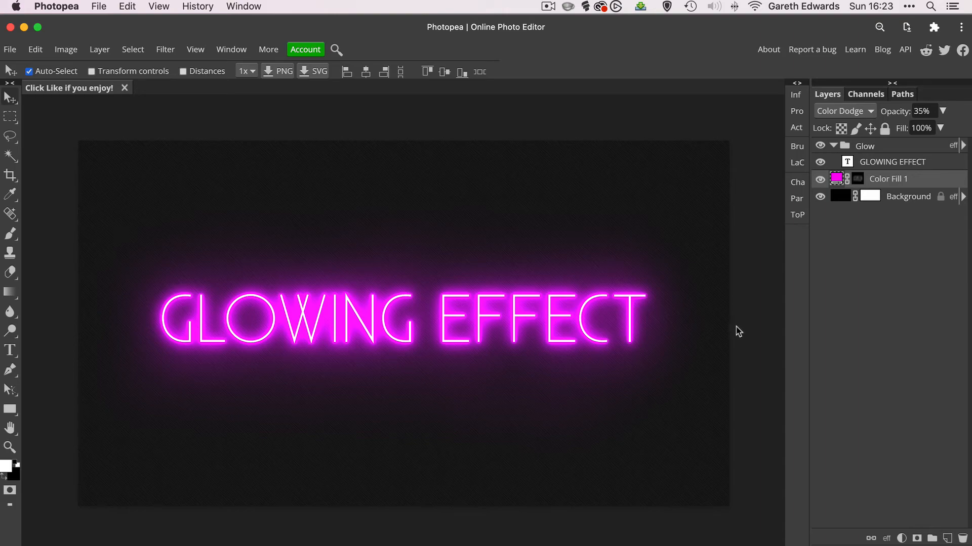
pyautogui.moveTo(737, 334)
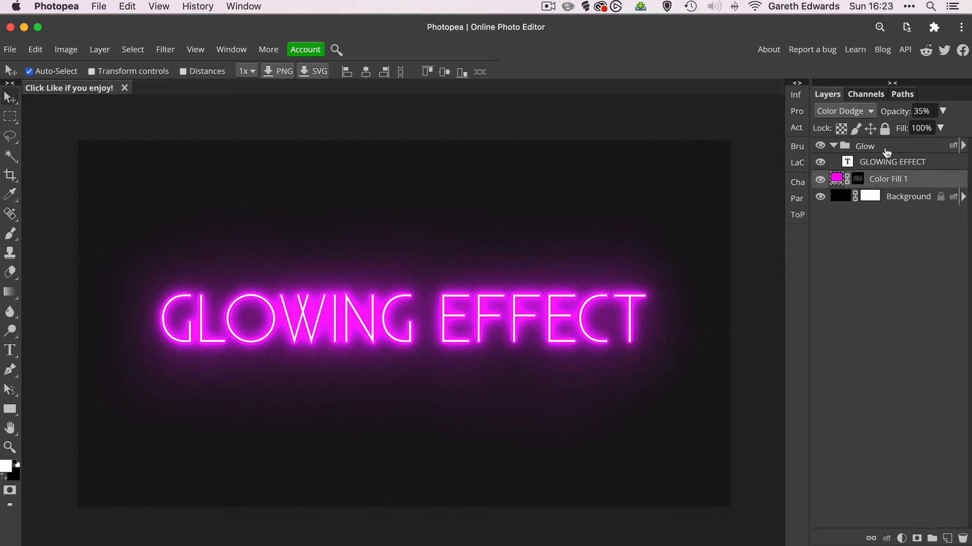
pyautogui.moveTo(869, 152)
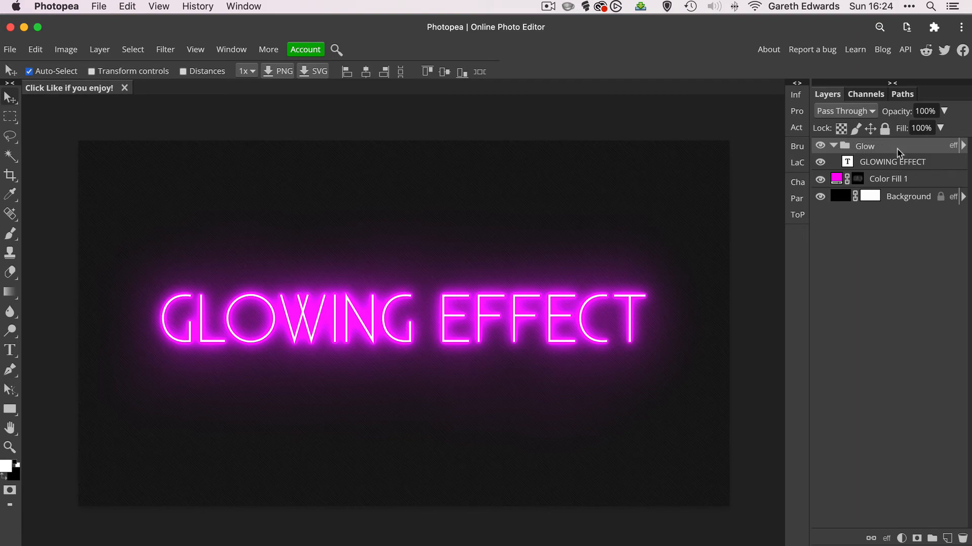
pyautogui.moveTo(952, 154)
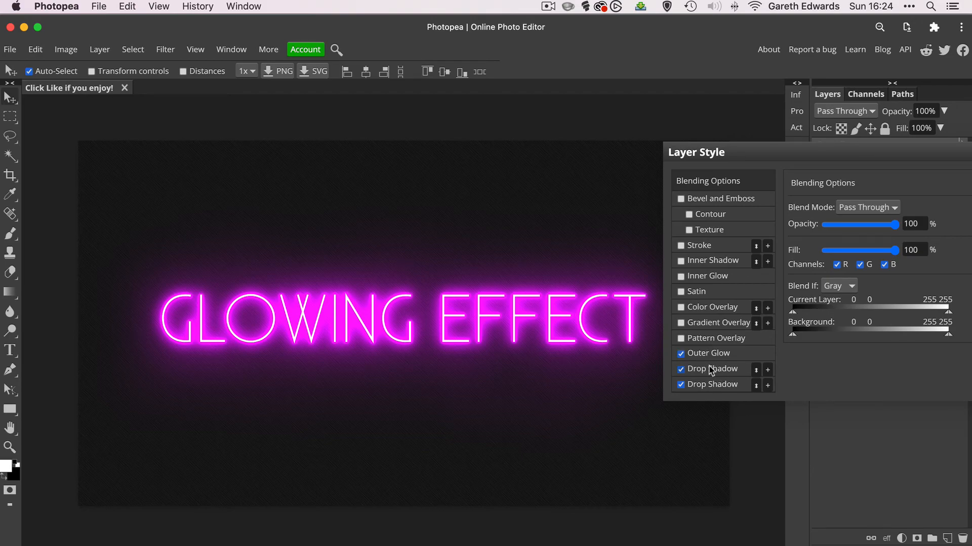
# Try Color Dodge and Hard Light blending on the first drop shadow
pyautogui.click(713, 369)
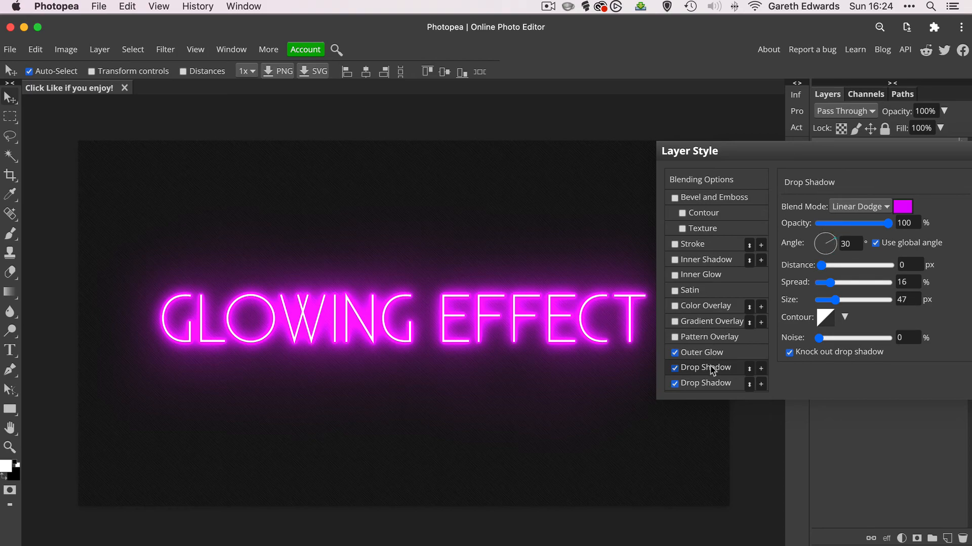
pyautogui.click(858, 206)
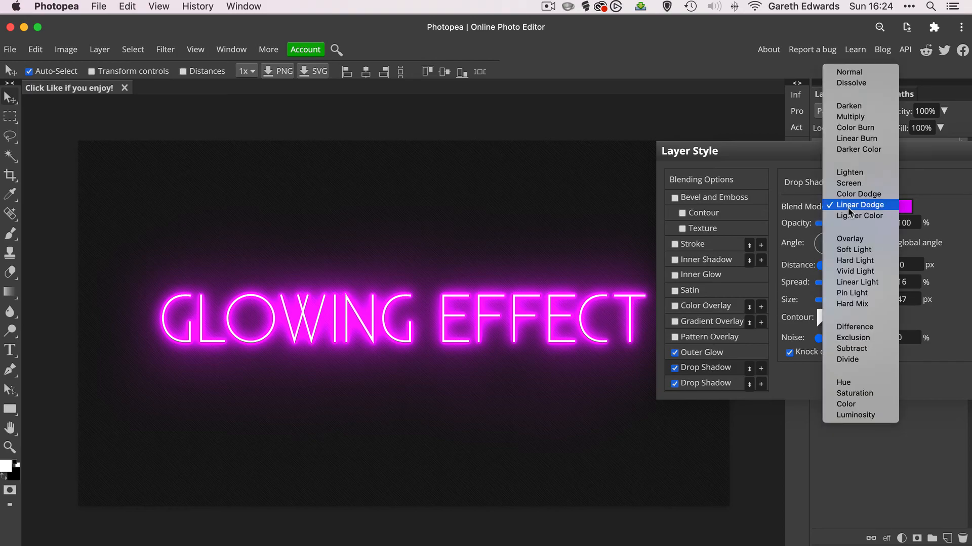
pyautogui.click(858, 194)
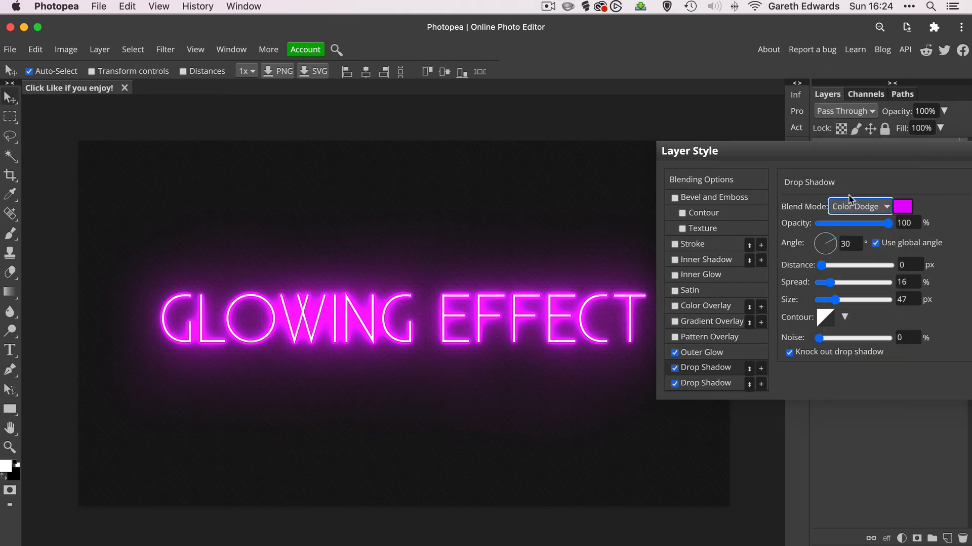
pyautogui.click(858, 207)
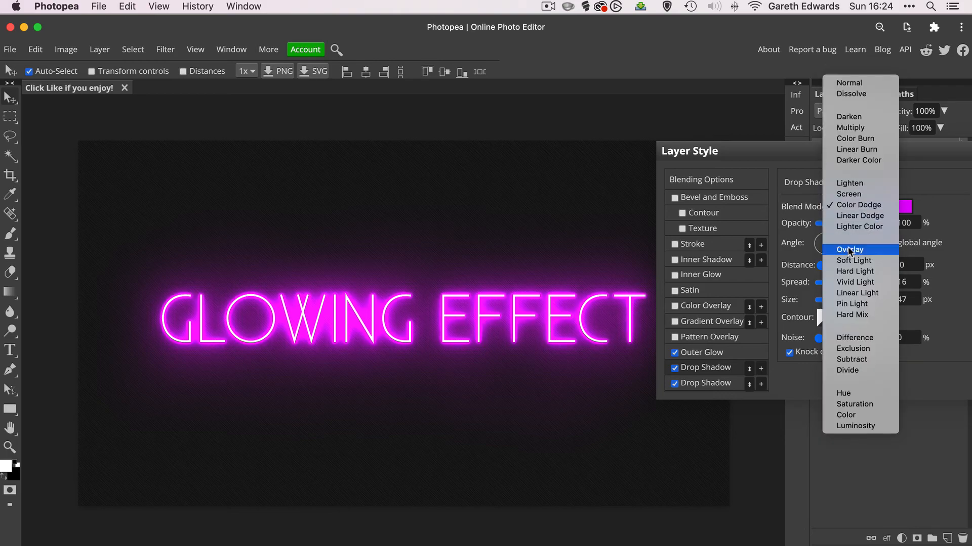
pyautogui.click(854, 271)
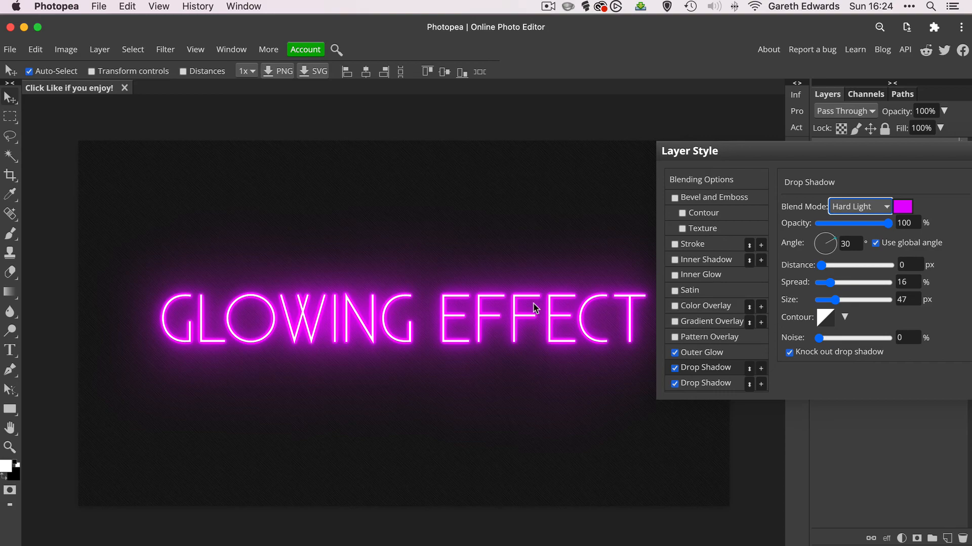
pyautogui.click(858, 207)
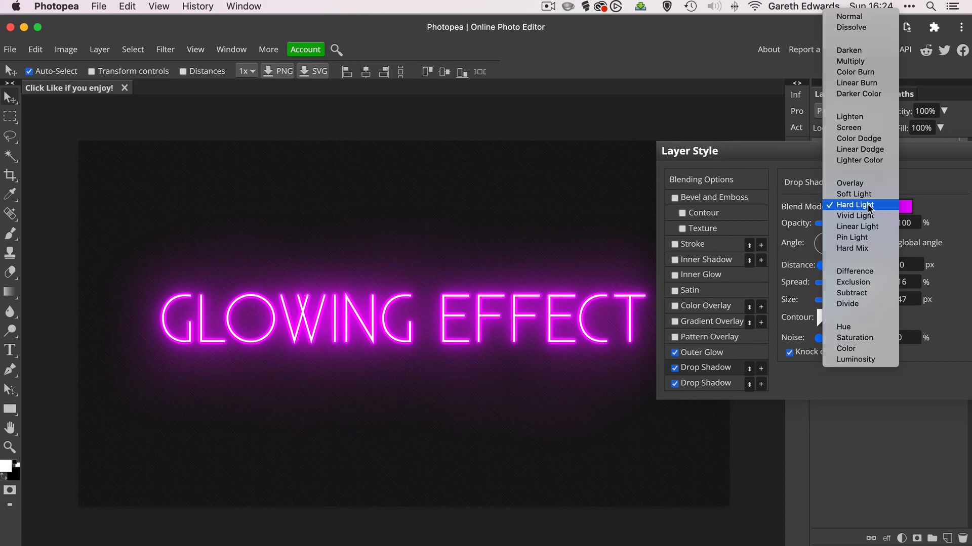
pyautogui.moveTo(859, 138)
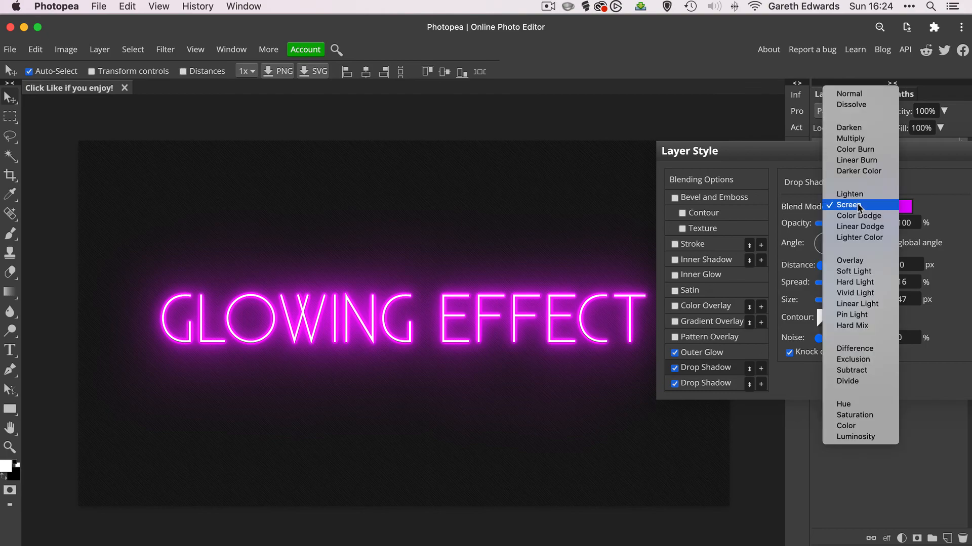
# Set the second drop shadow to Color Dodge and apply the layer style
pyautogui.click(860, 226)
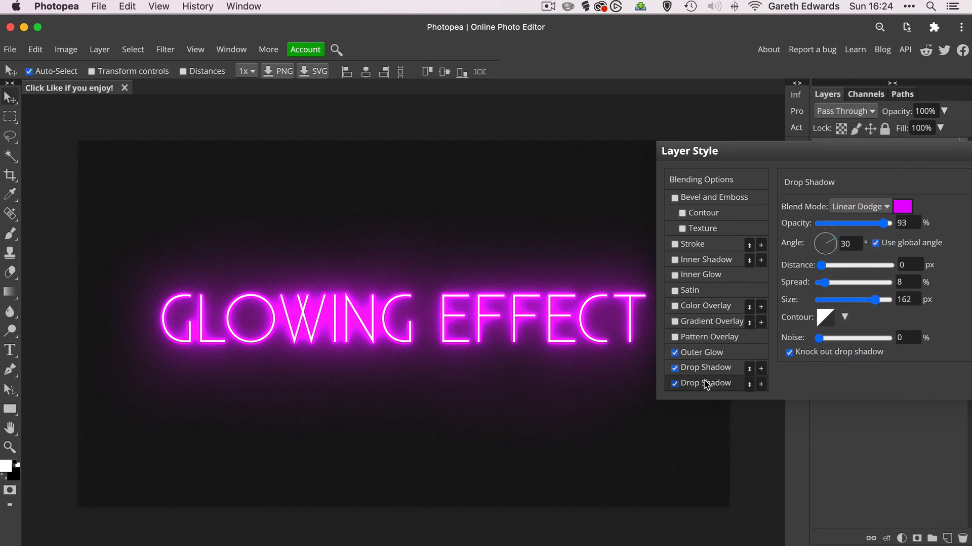
pyautogui.click(859, 206)
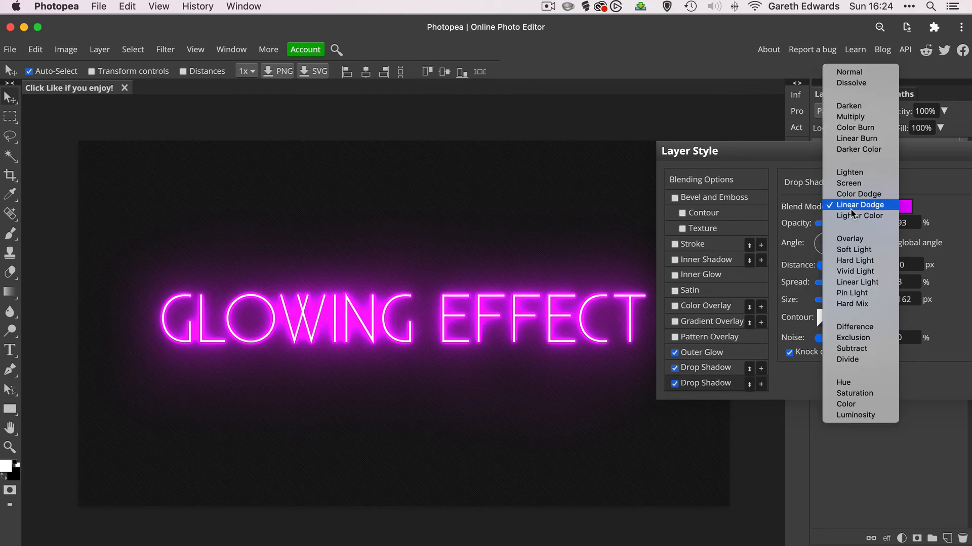
pyautogui.click(859, 194)
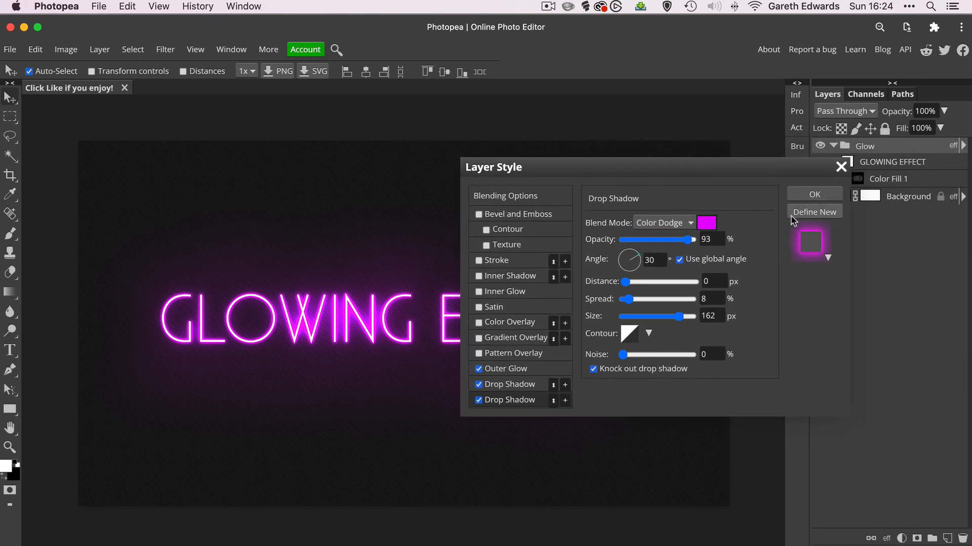
pyautogui.click(813, 194)
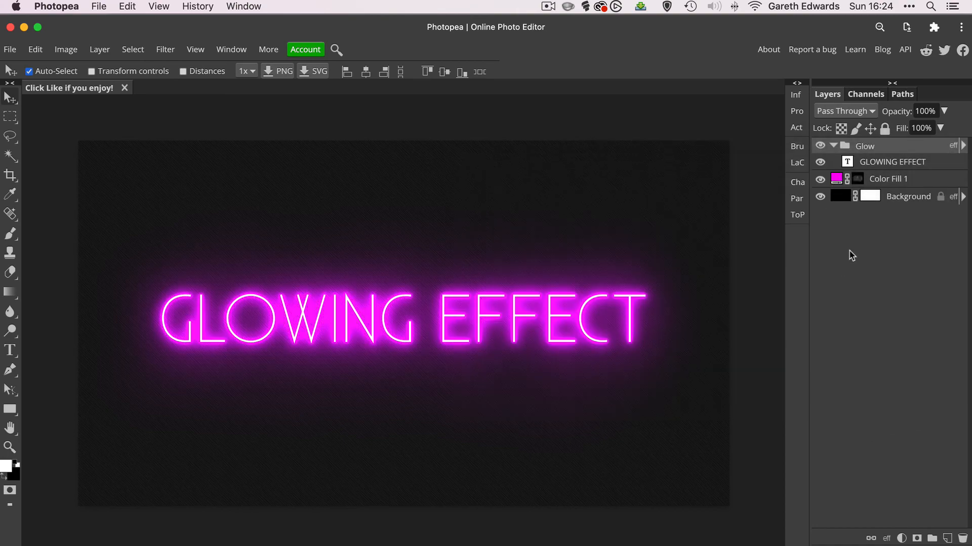